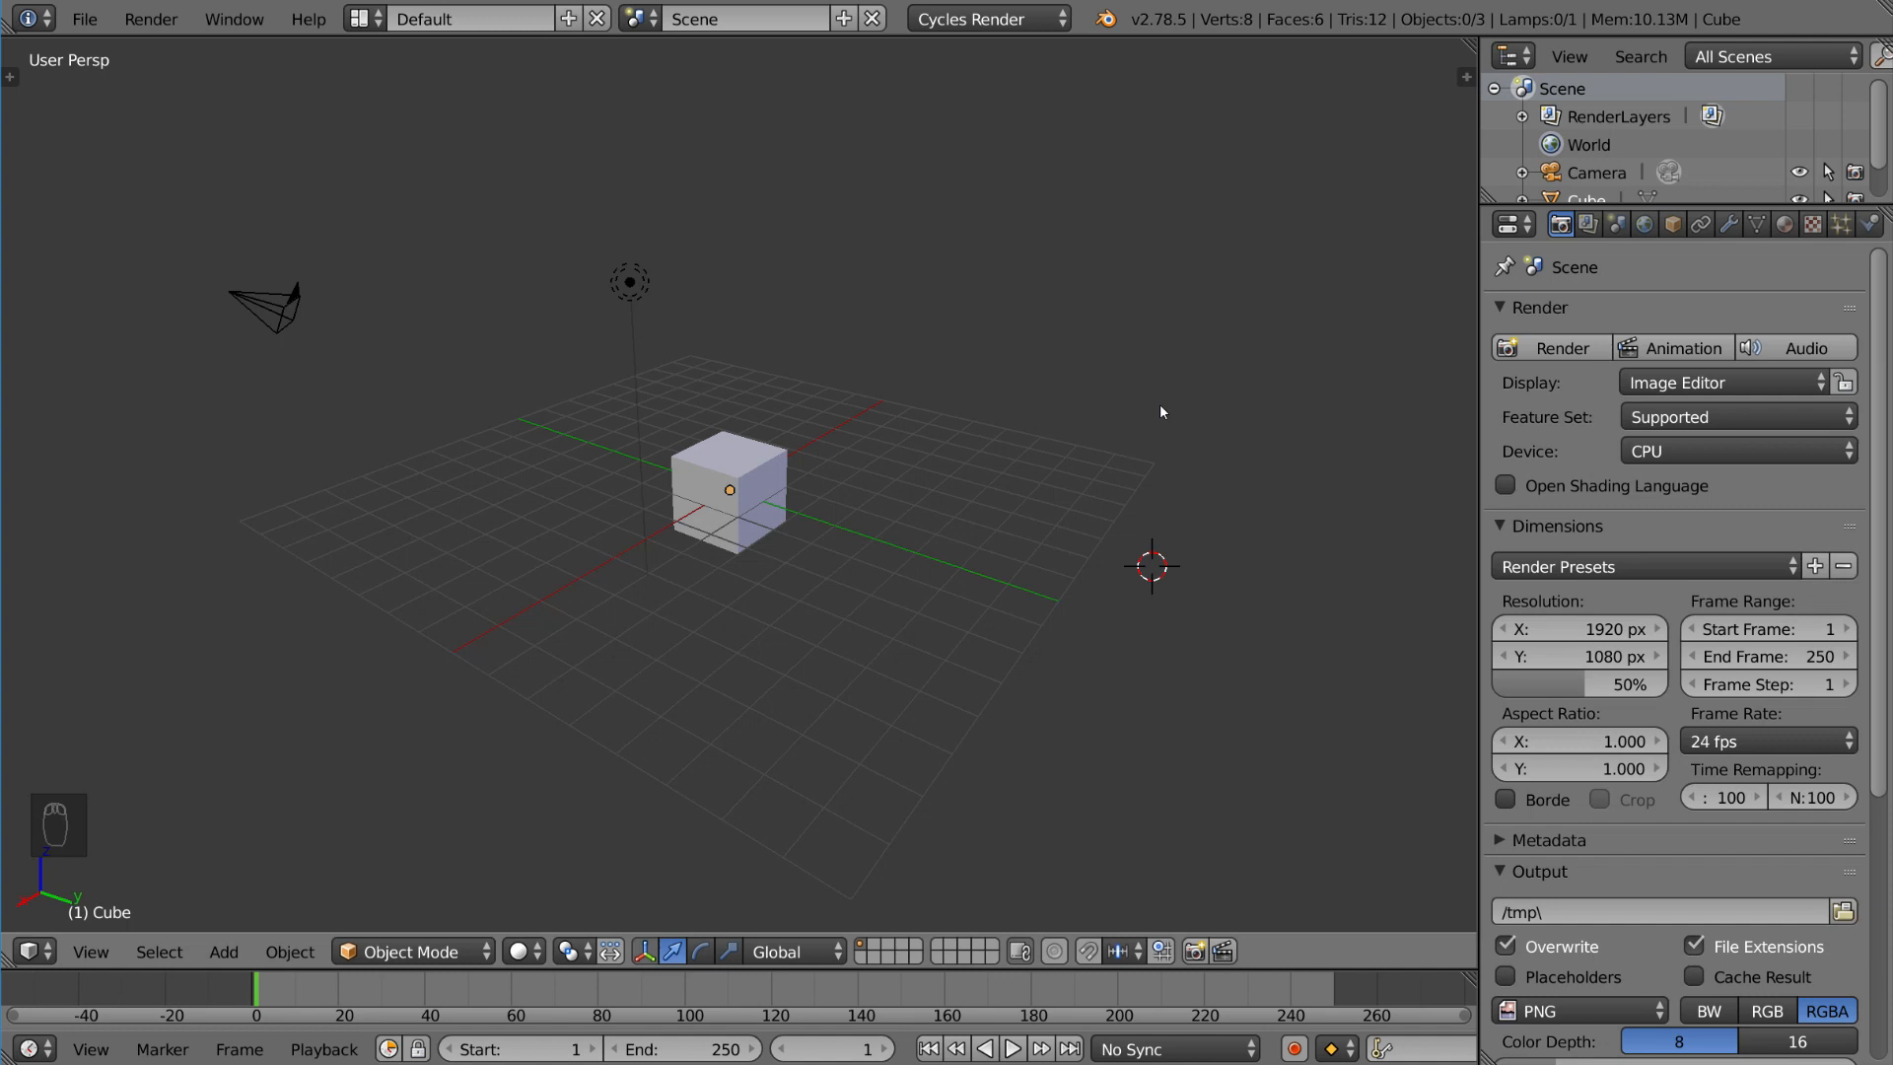
mouse_move(1009, 391)
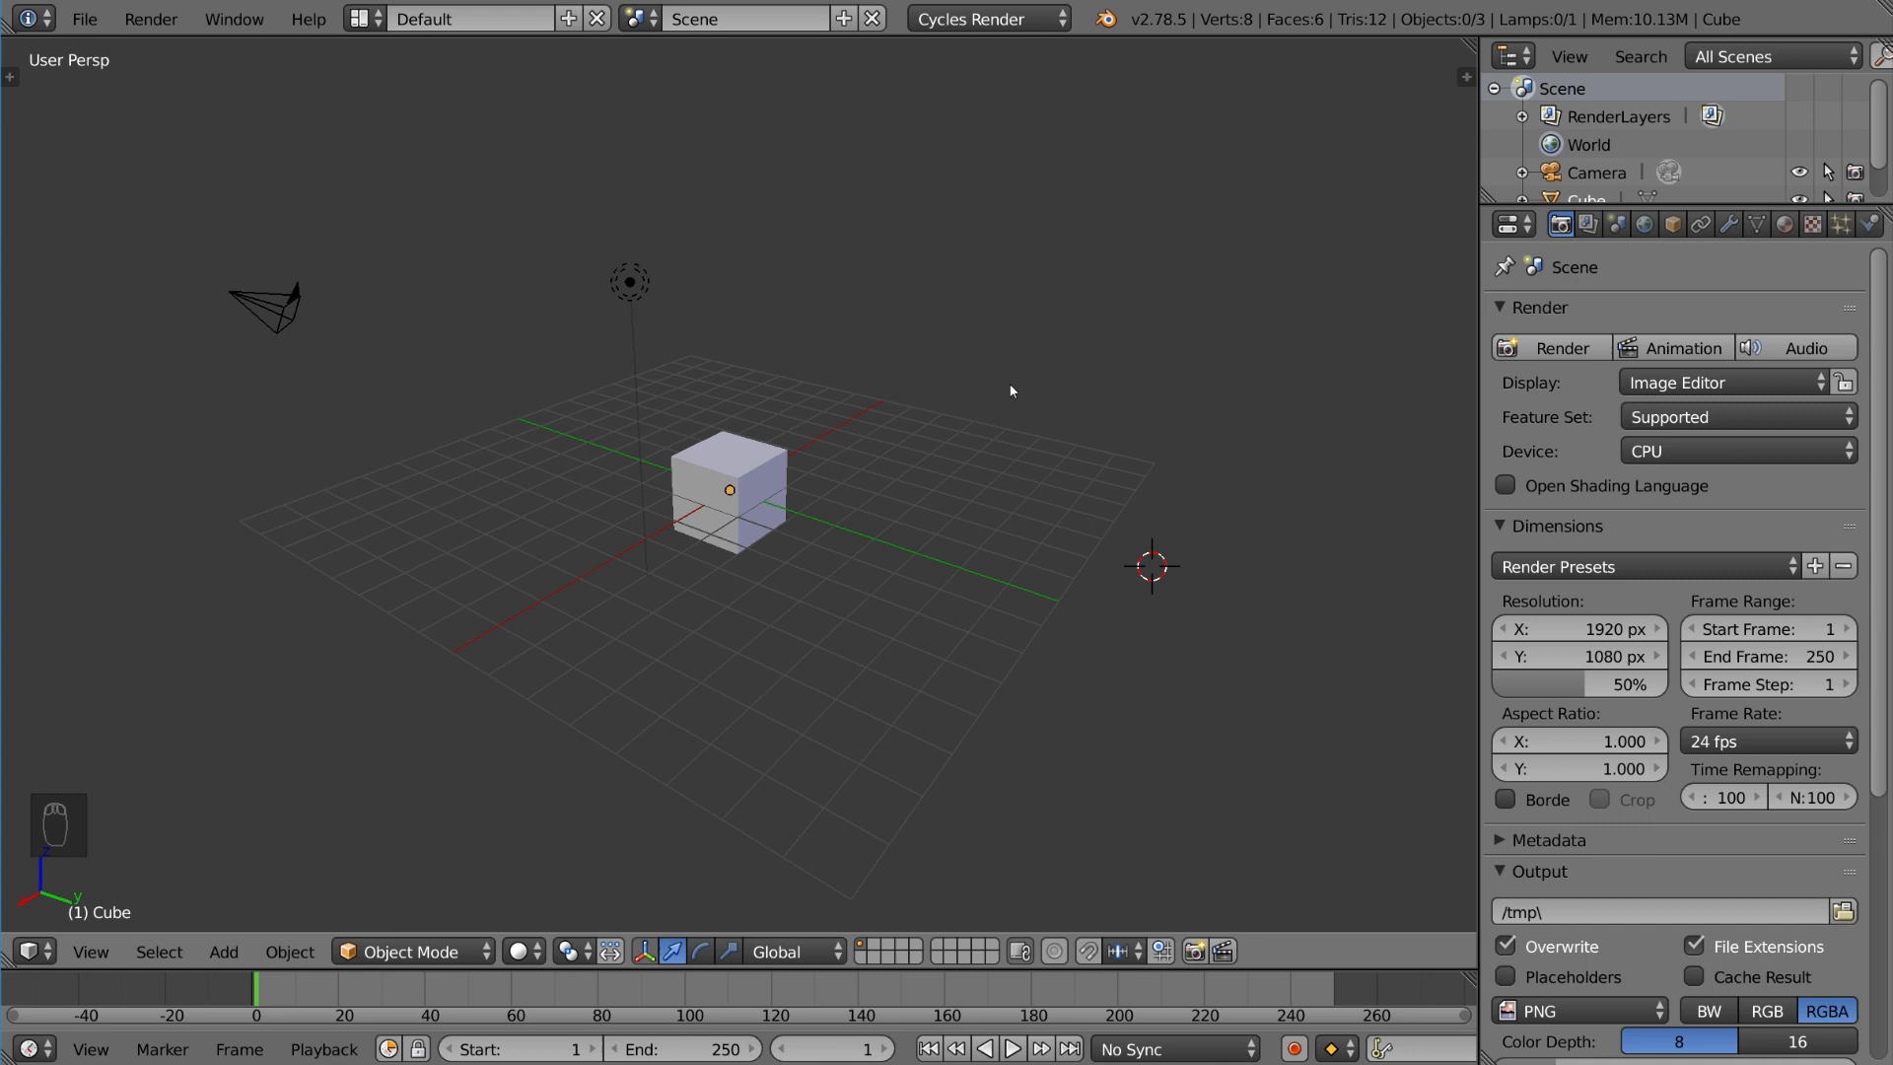
mouse_move(968, 413)
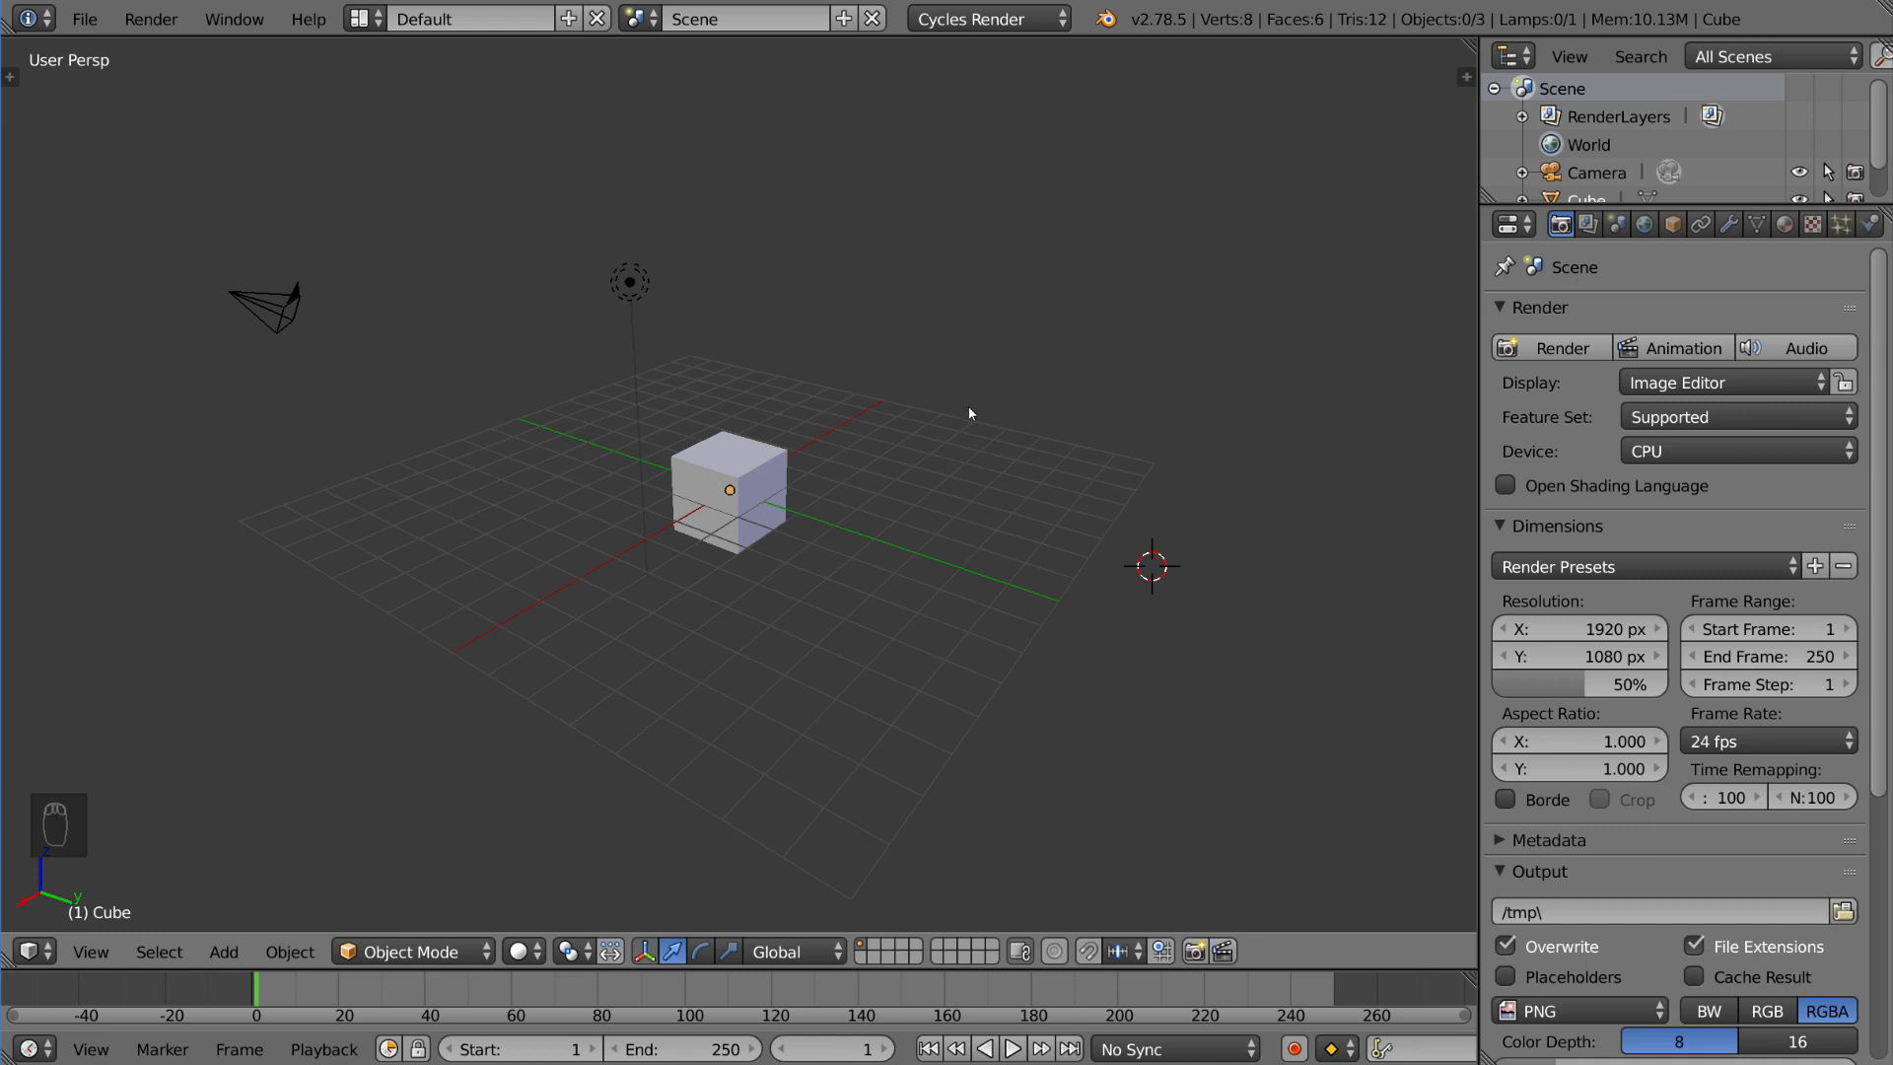
mouse_move(935, 412)
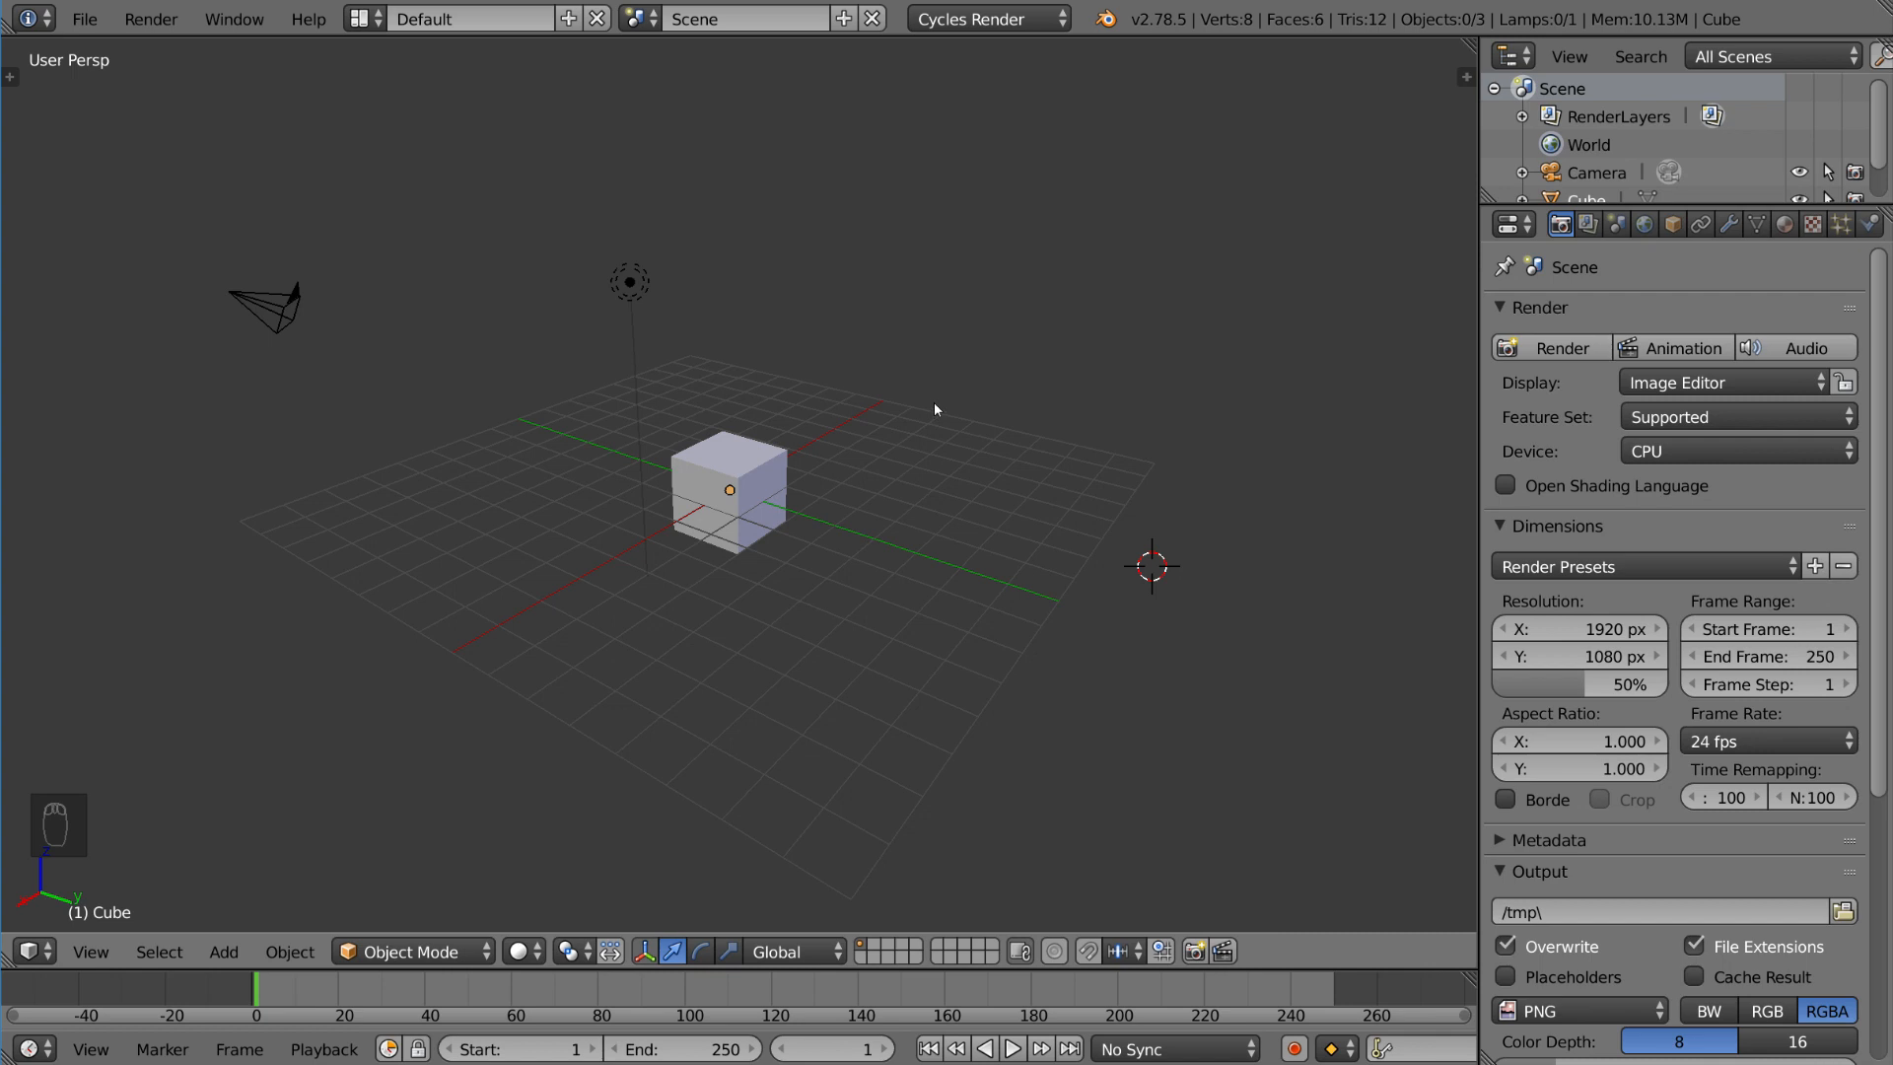
Step: Delete the default cube twice and undo each time to restore it
left_click(727, 489)
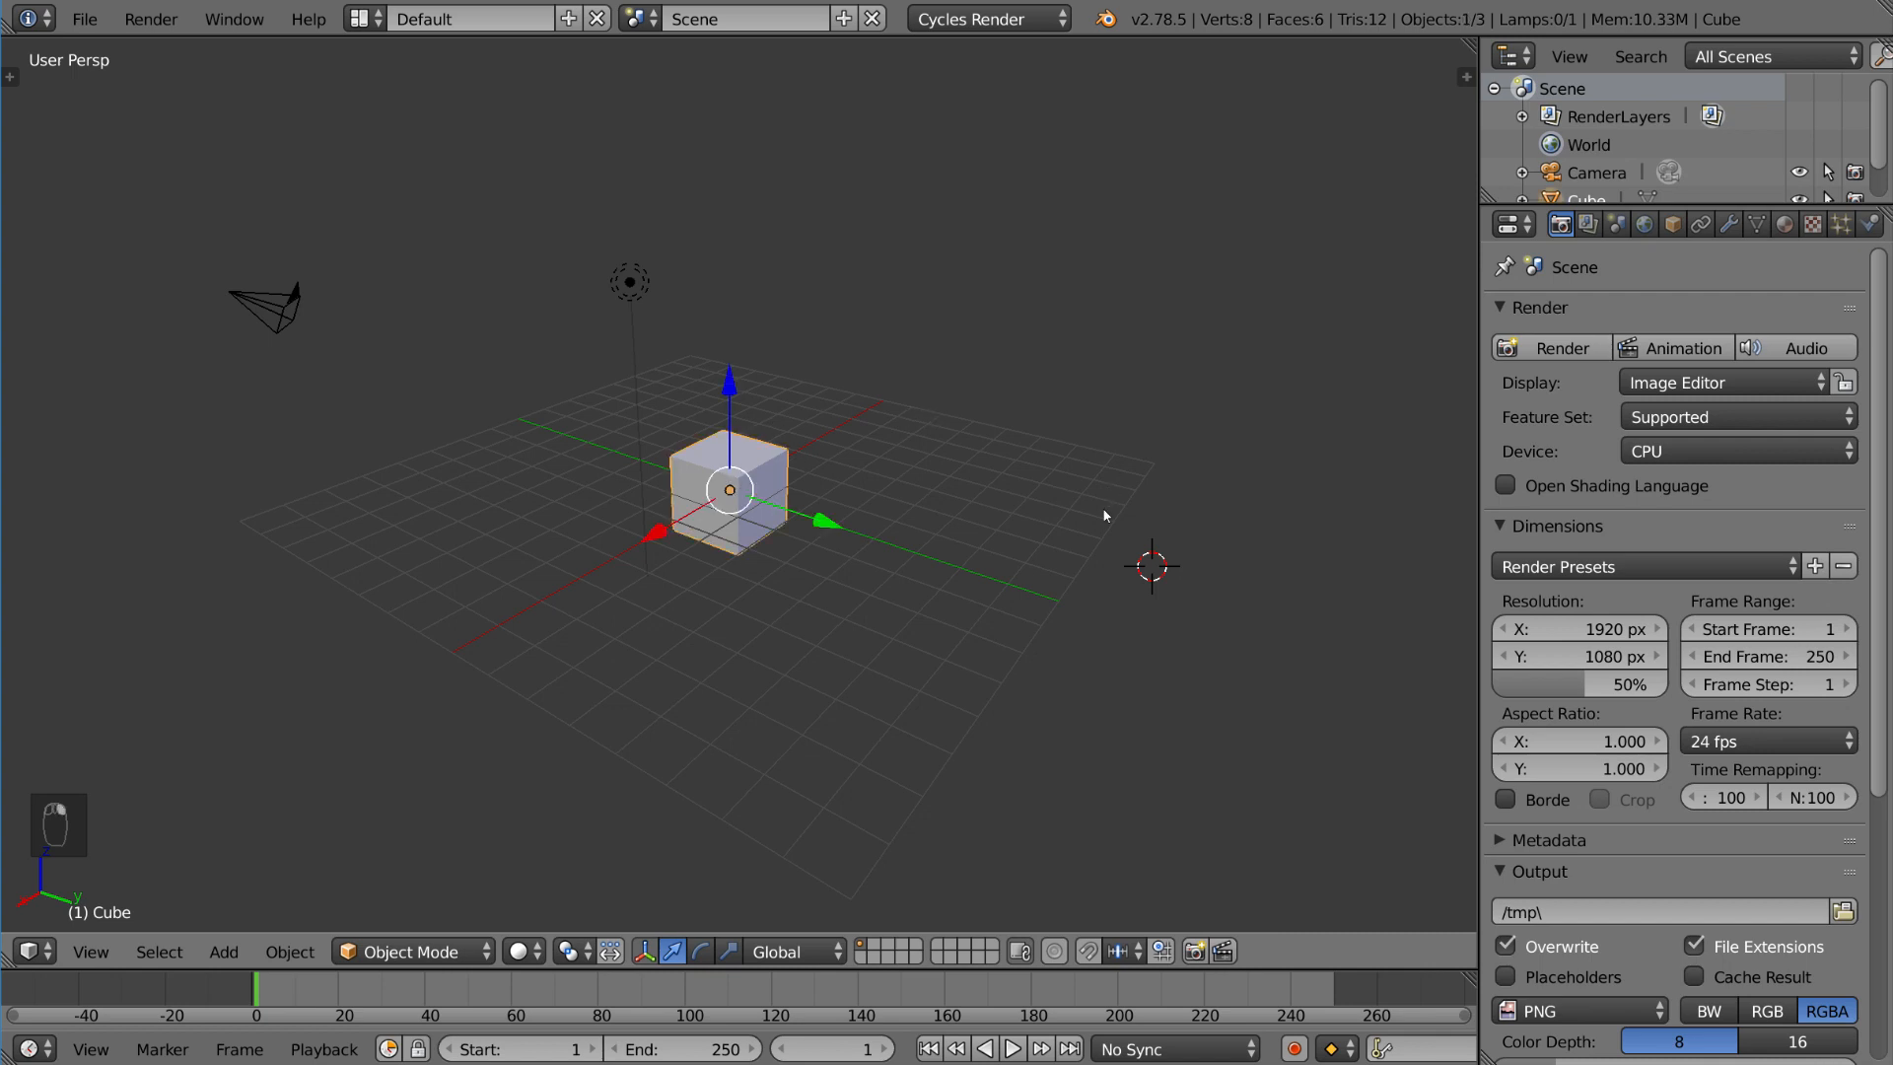
key("x")
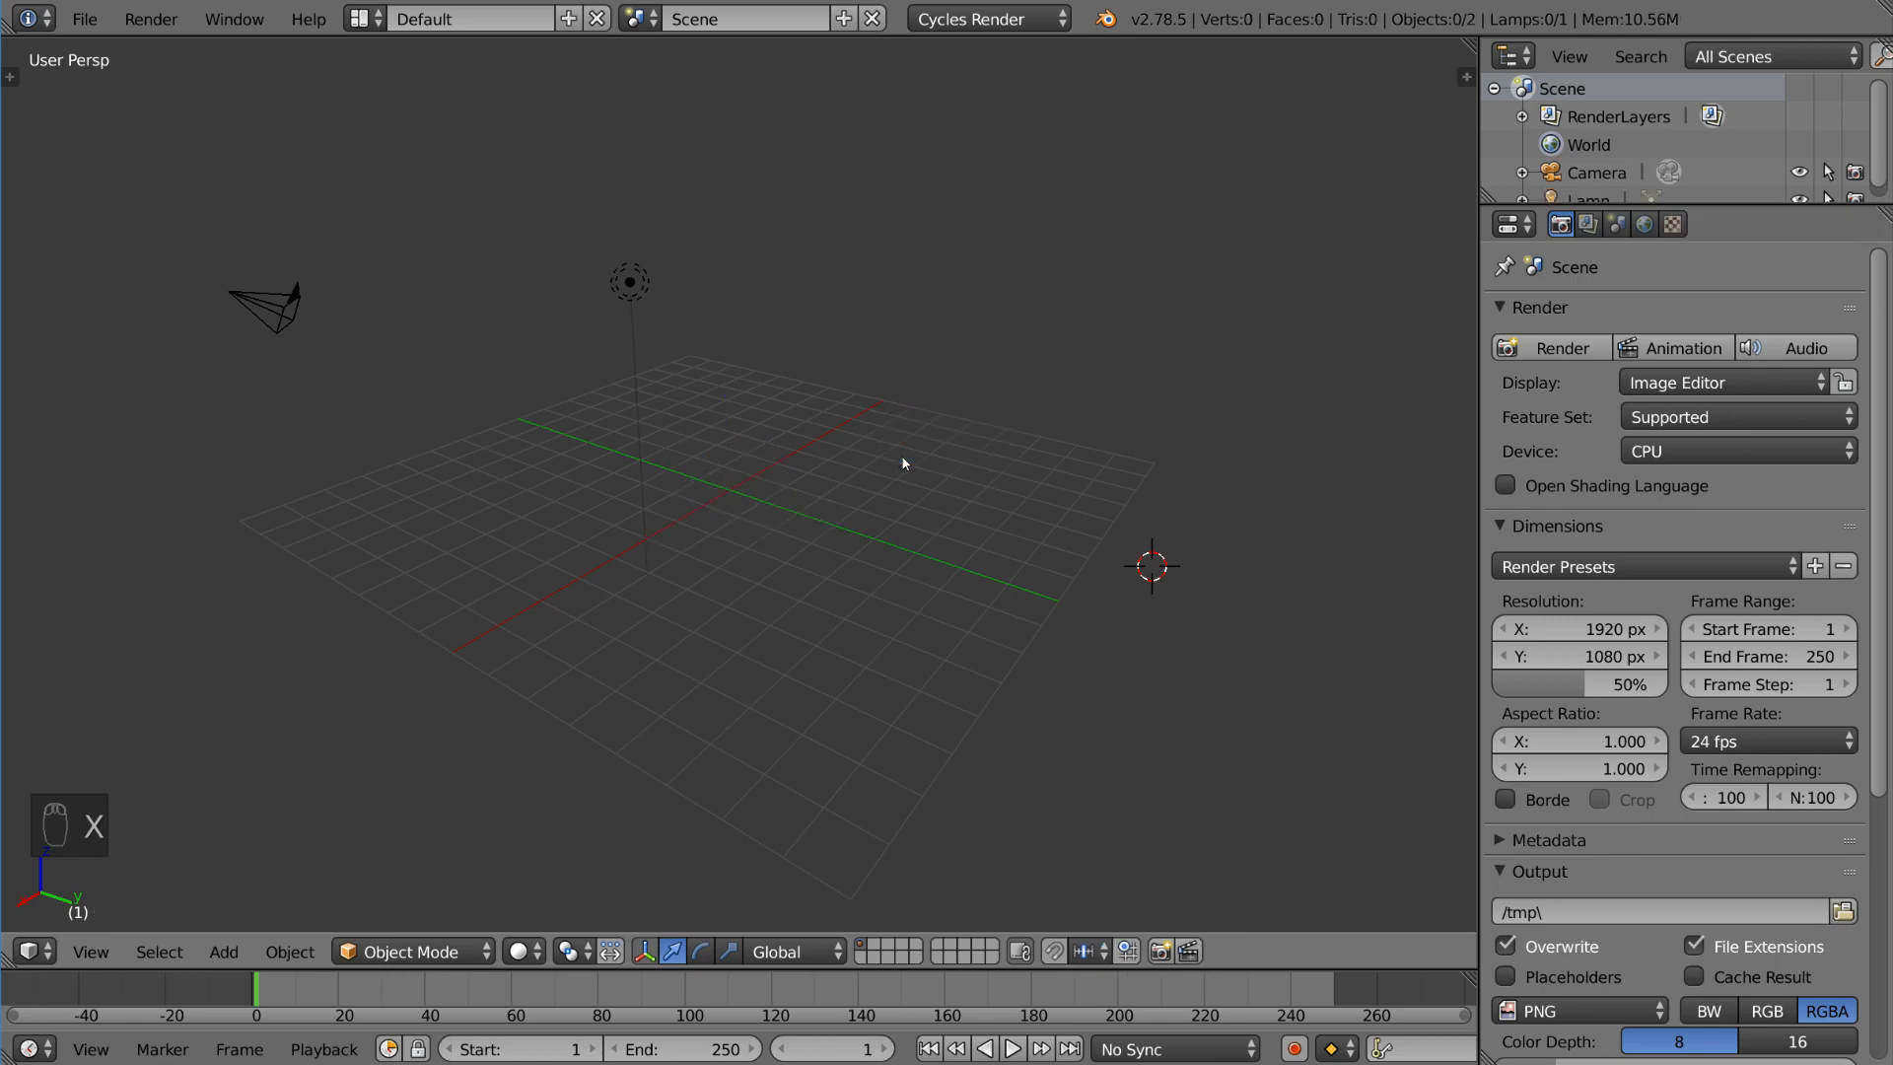
key("ctrl+z")
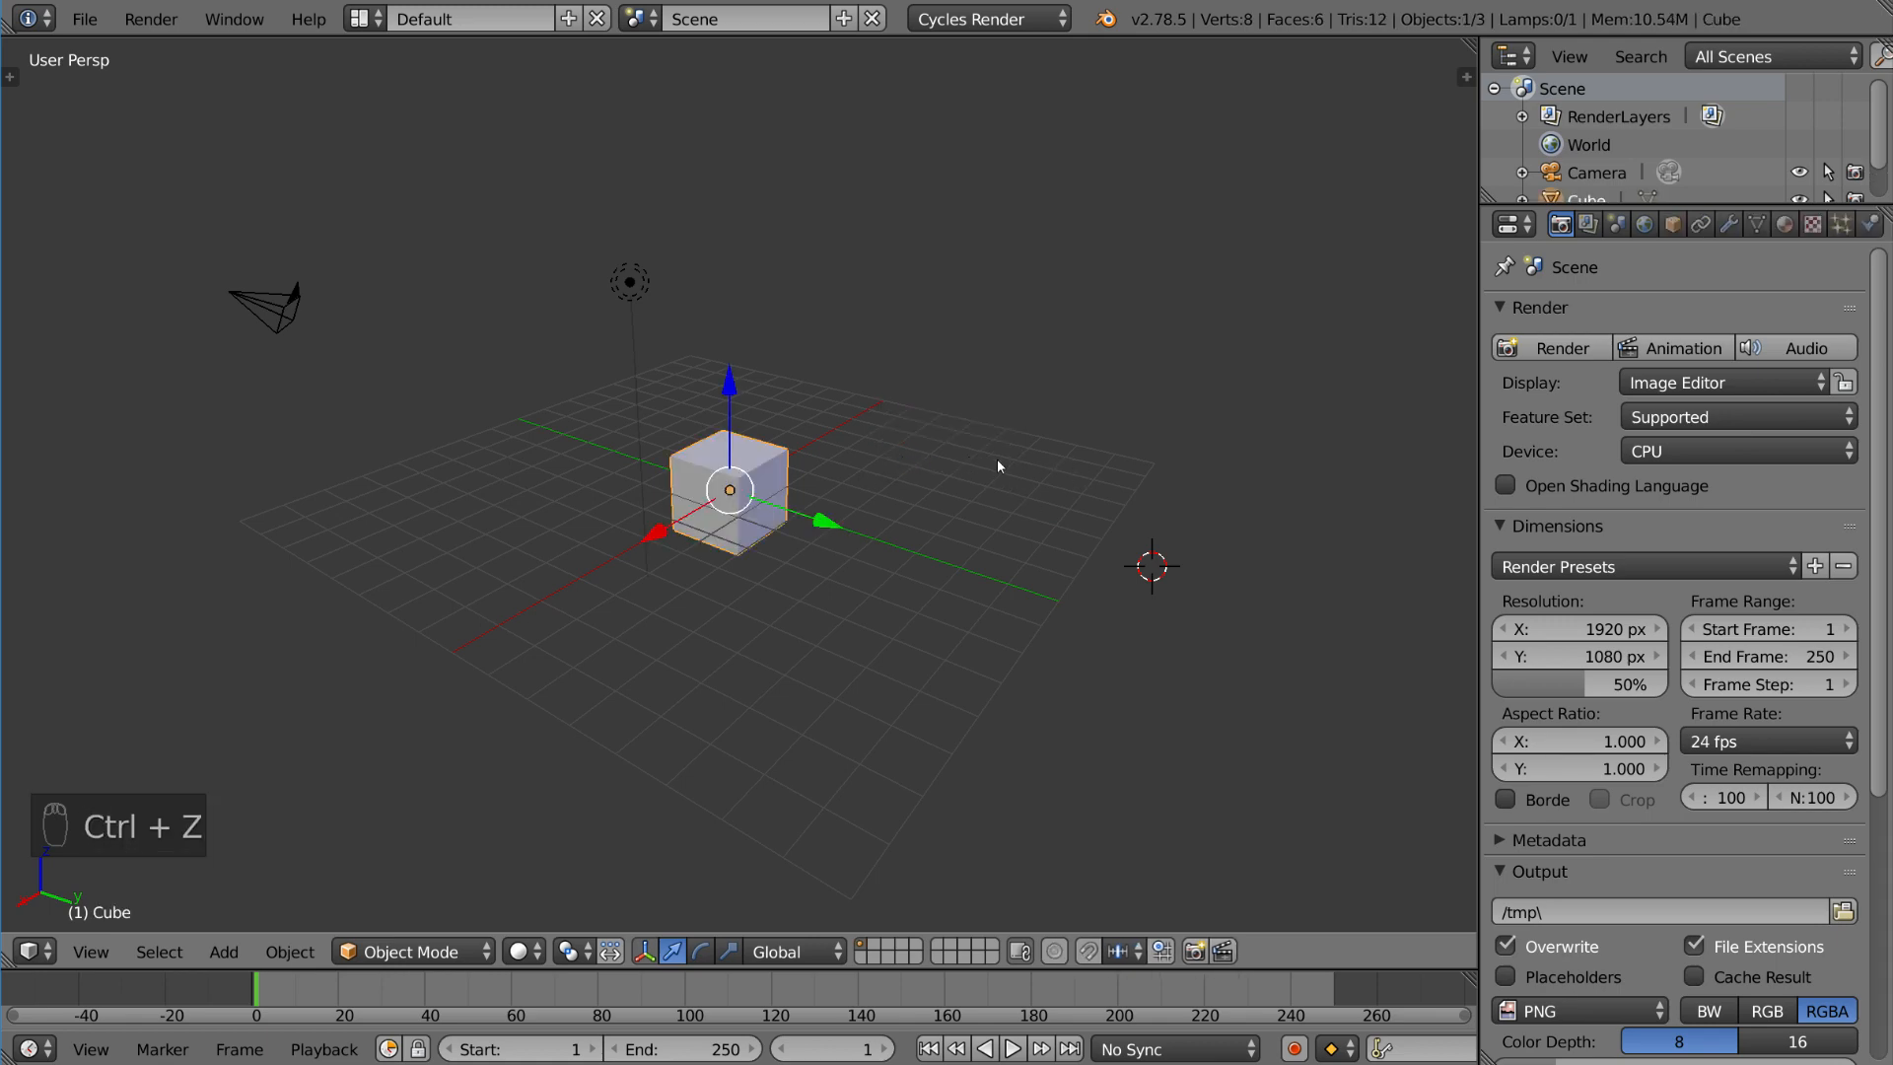
key("x")
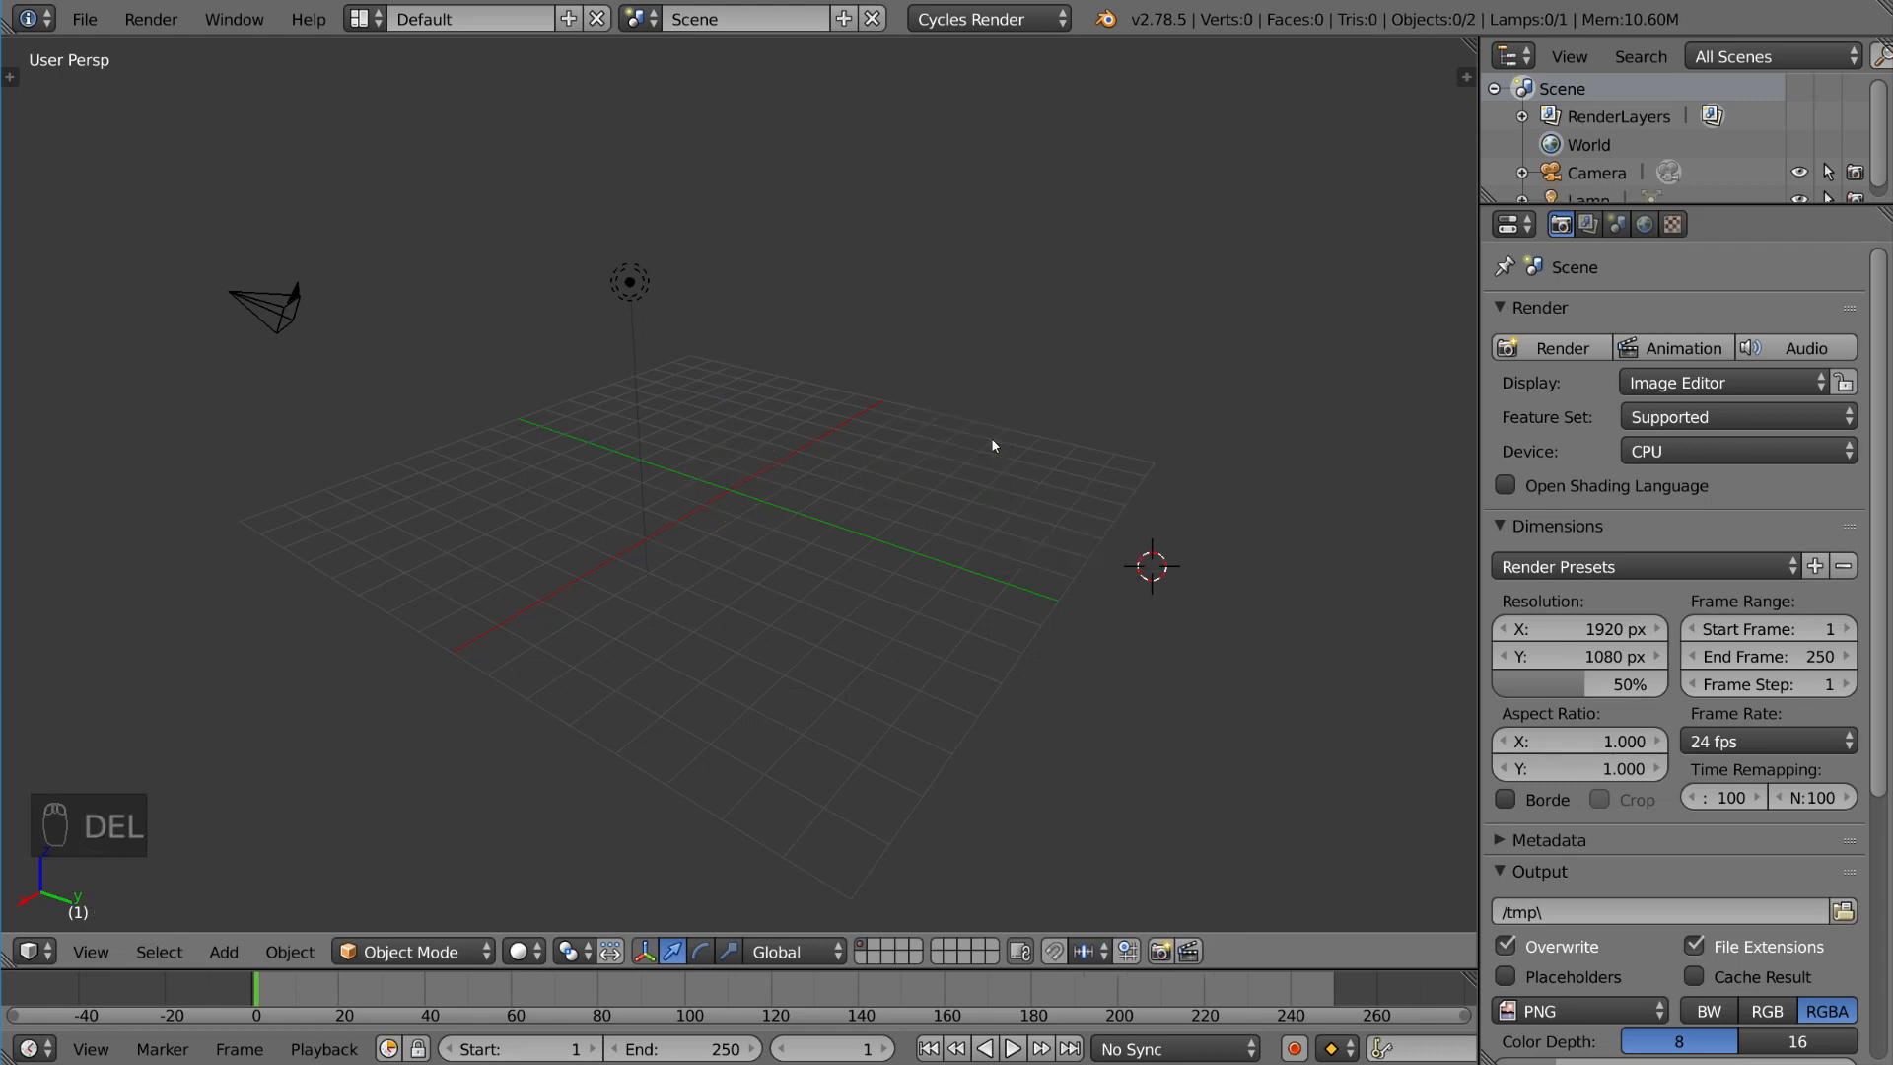
key("ctrl+z")
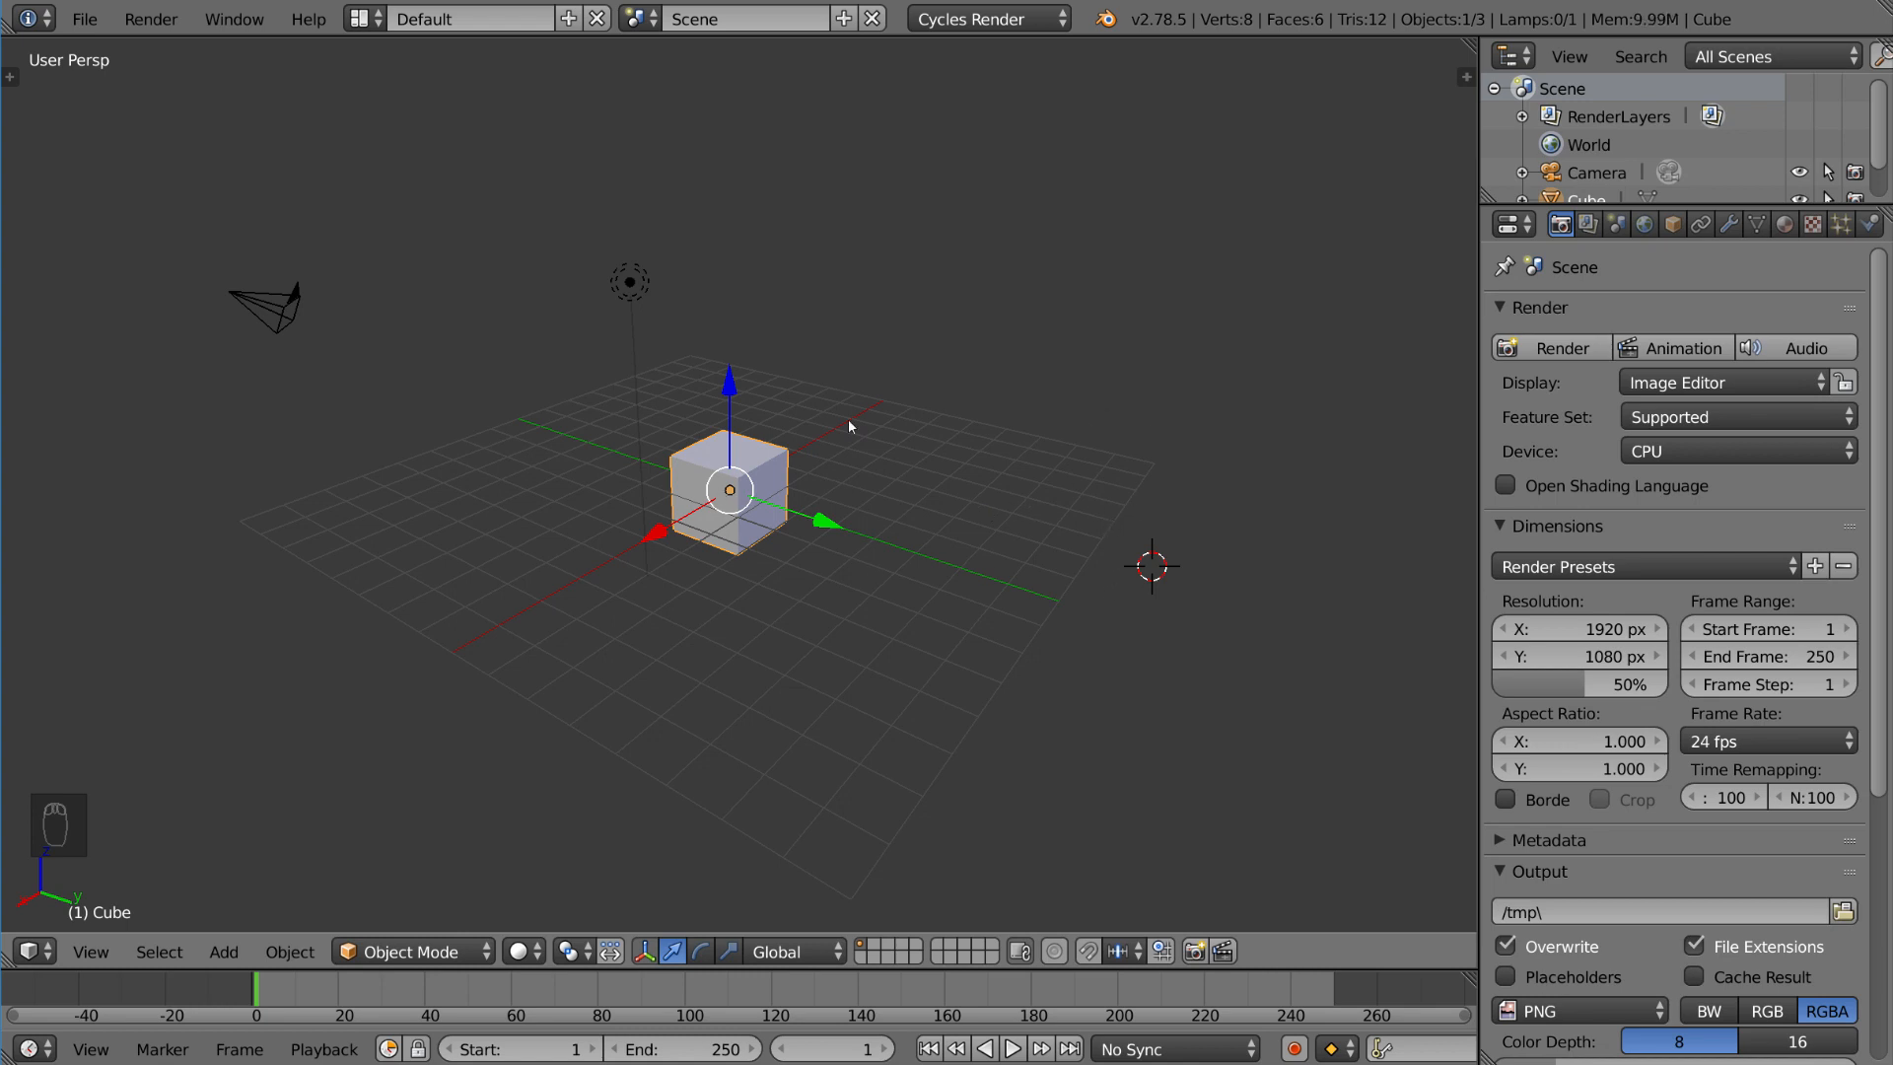
mouse_move(1110, 288)
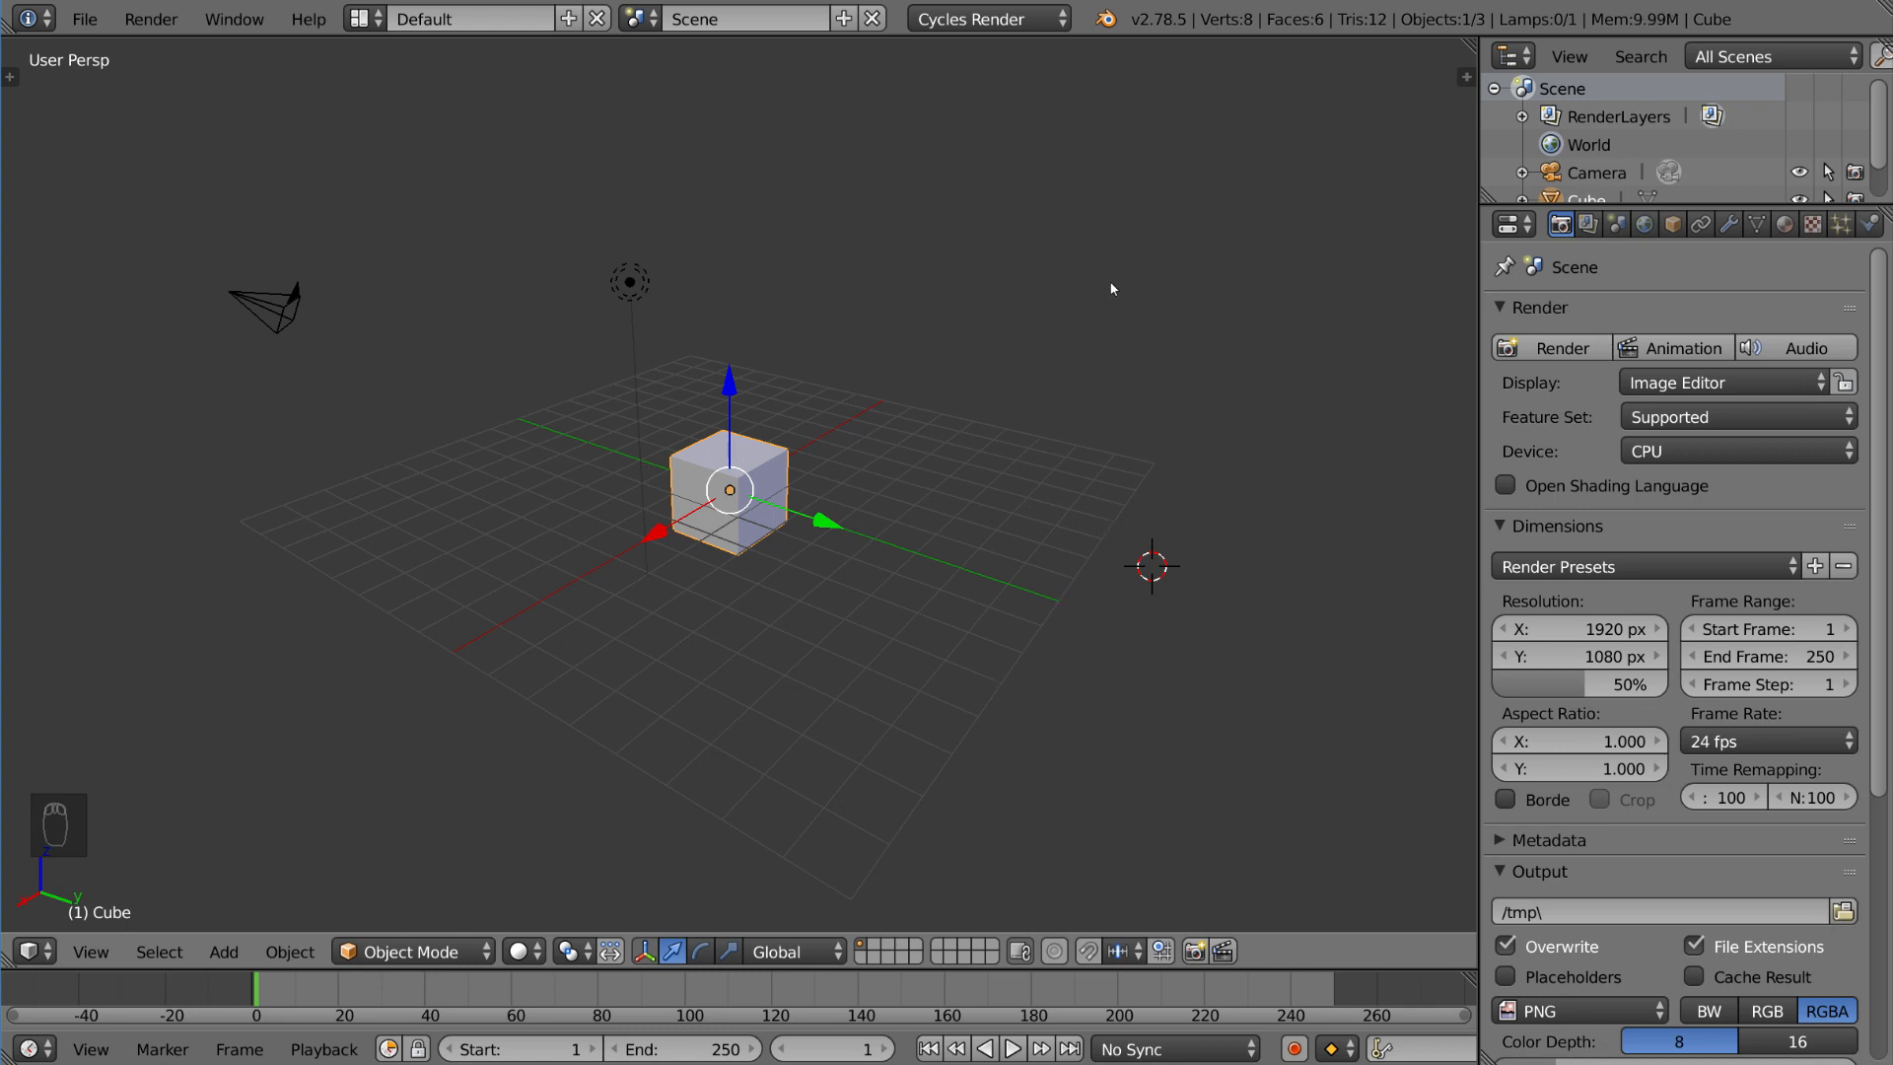
mouse_move(1067, 568)
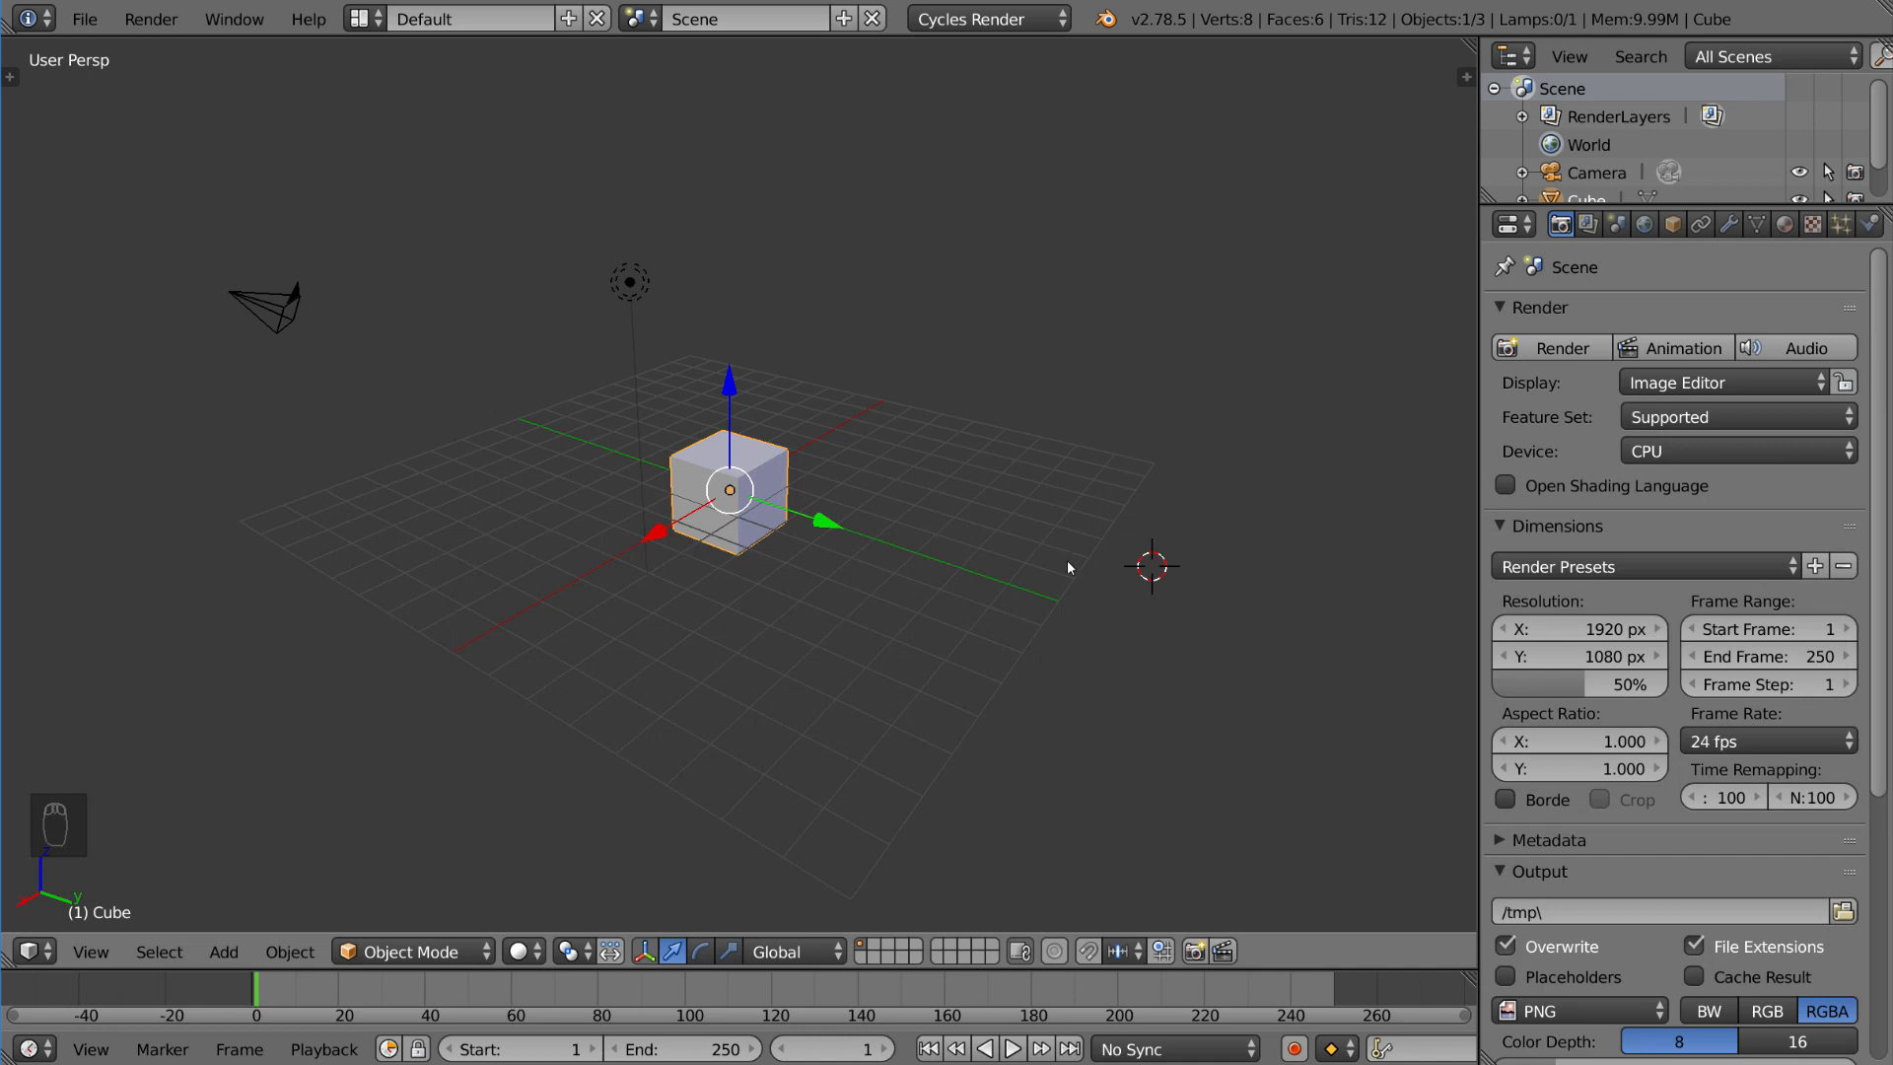
Step: Add a flat plane mesh beside the cube via the Shift+A add menu
key("shift+a")
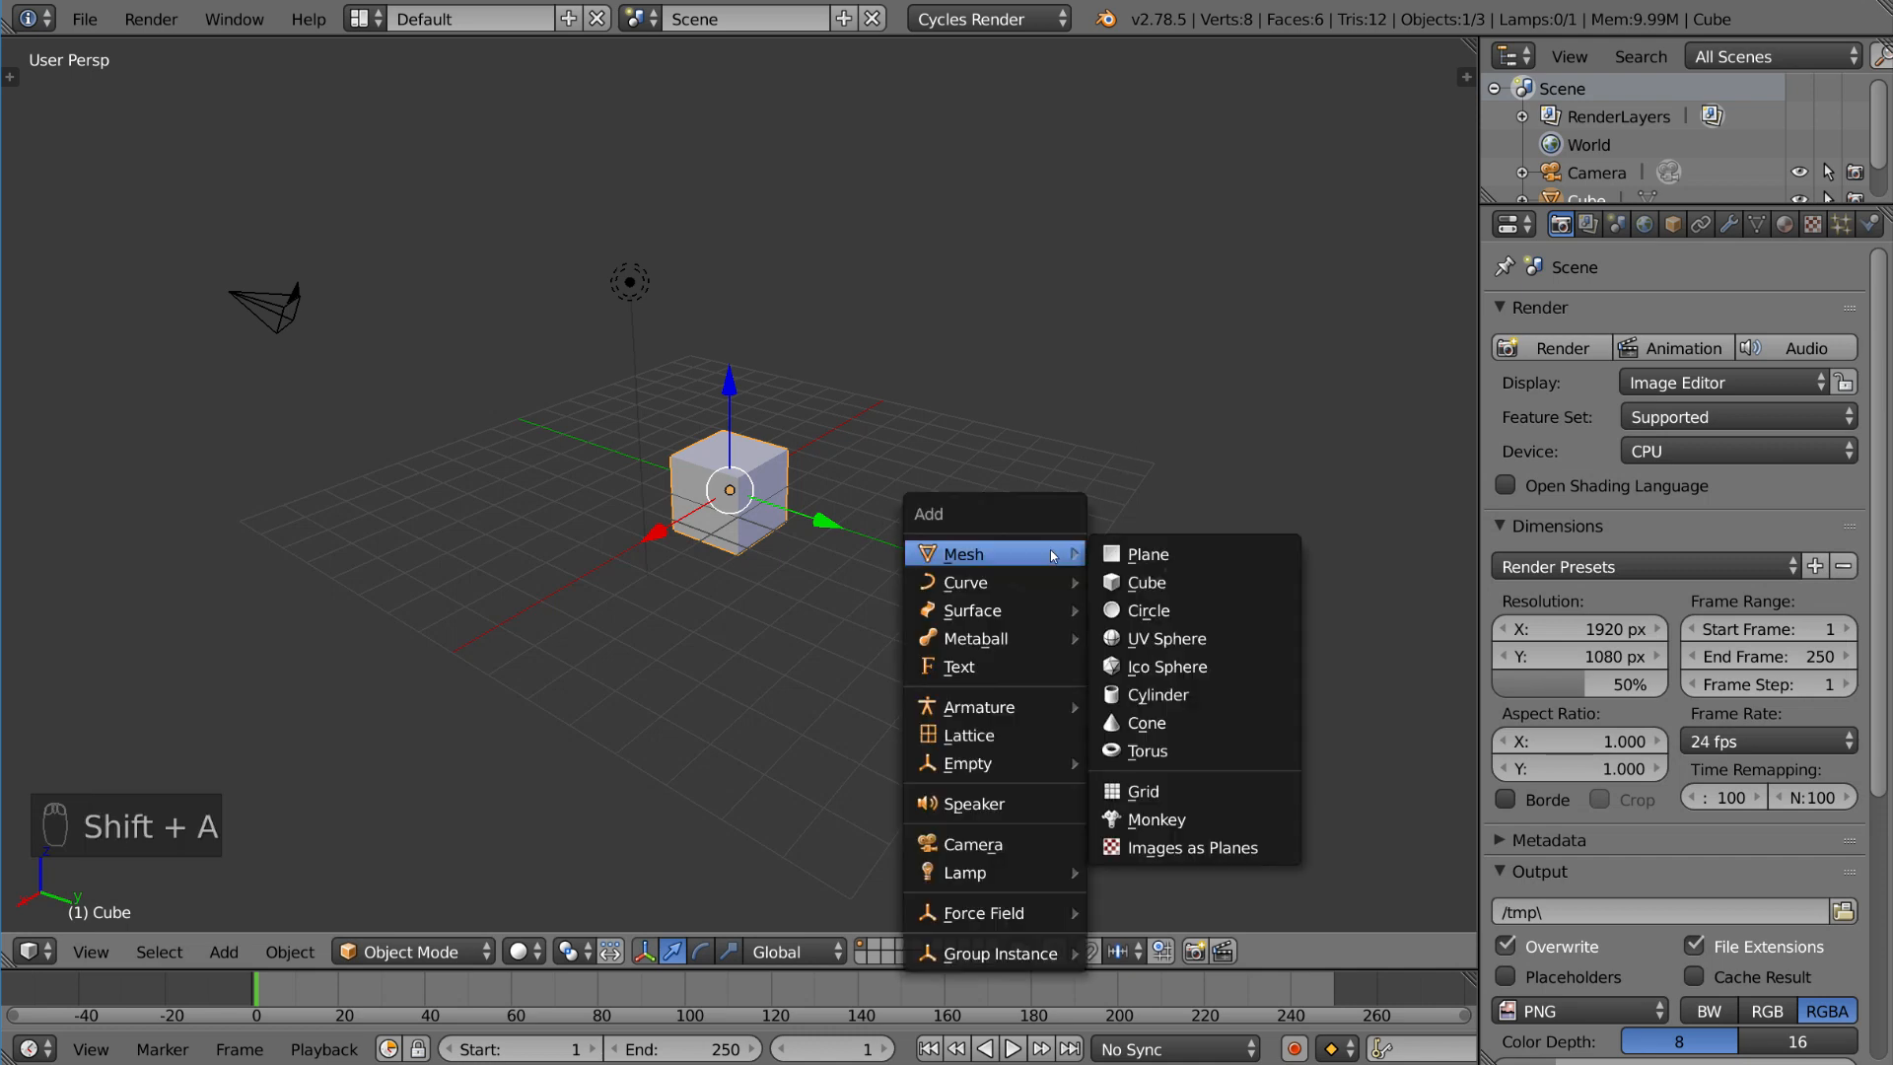
mouse_move(1146, 552)
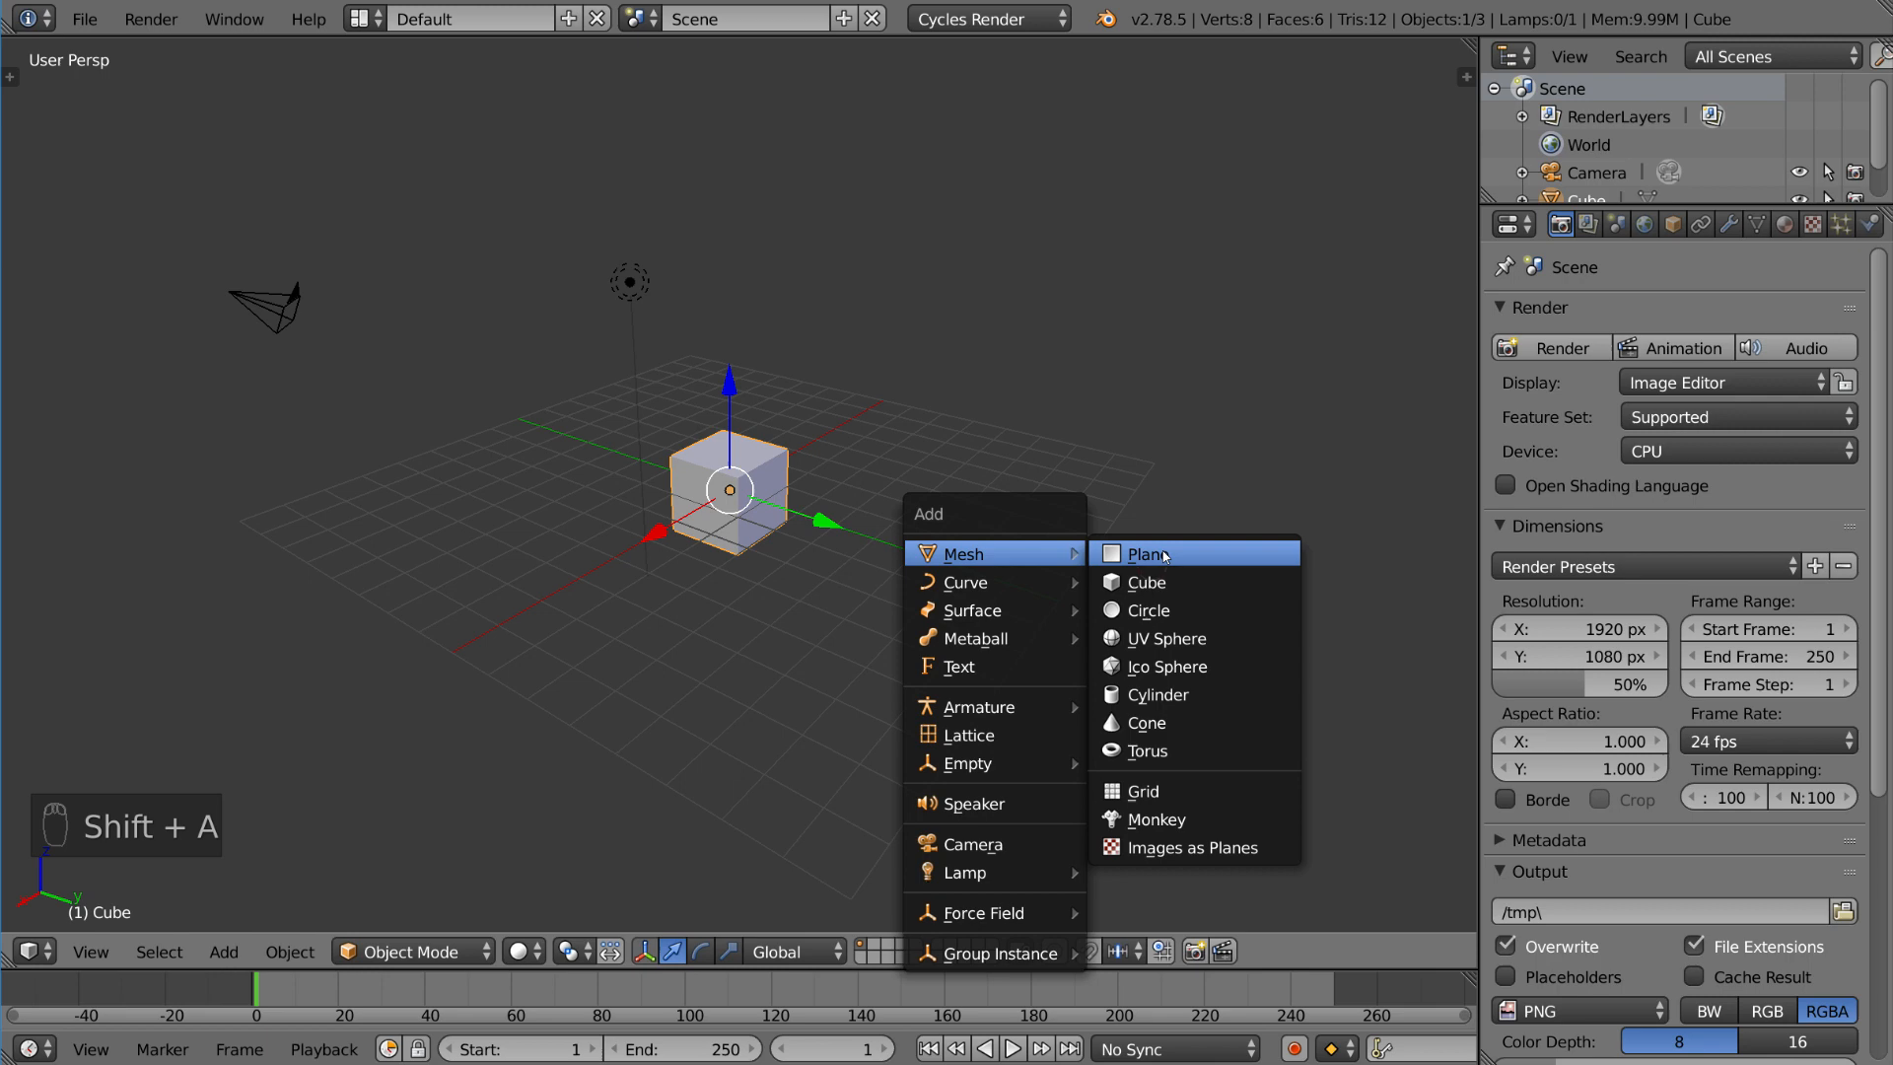
mouse_move(965, 872)
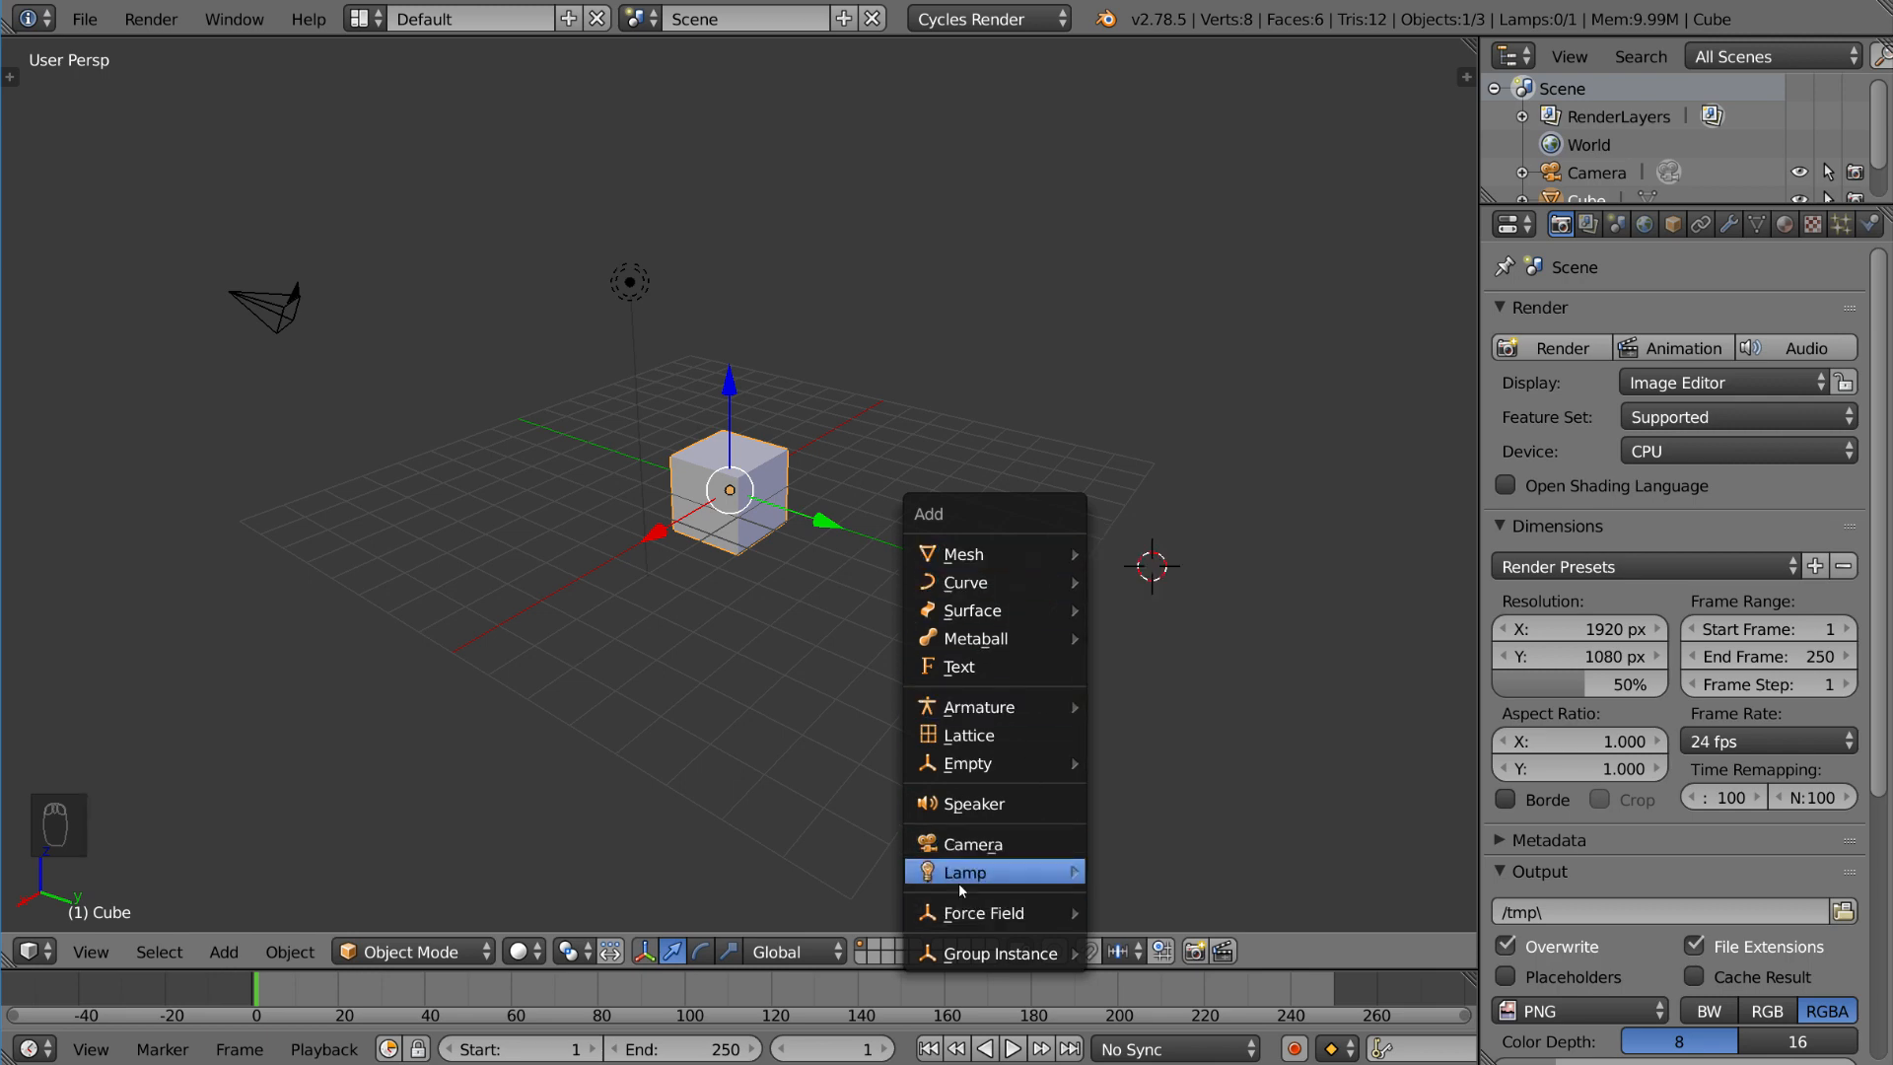
mouse_move(1023, 761)
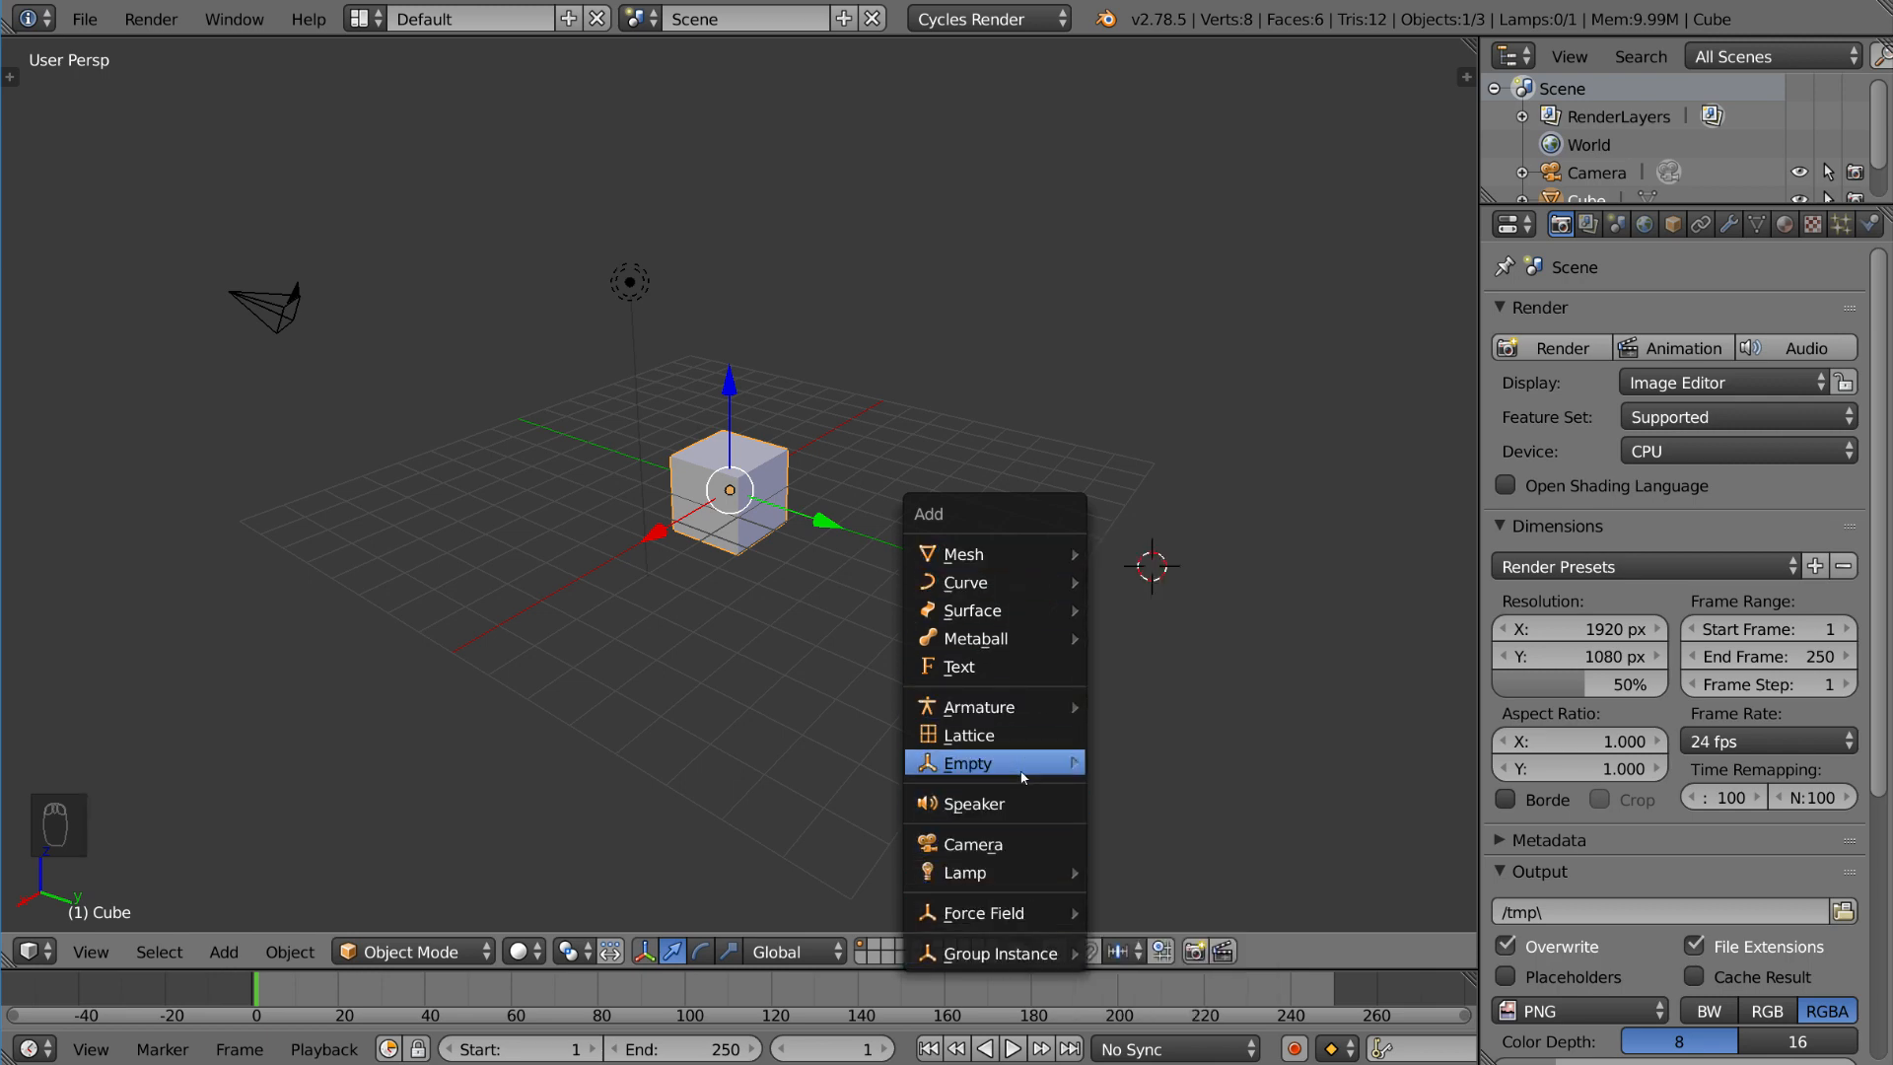
mouse_move(966, 552)
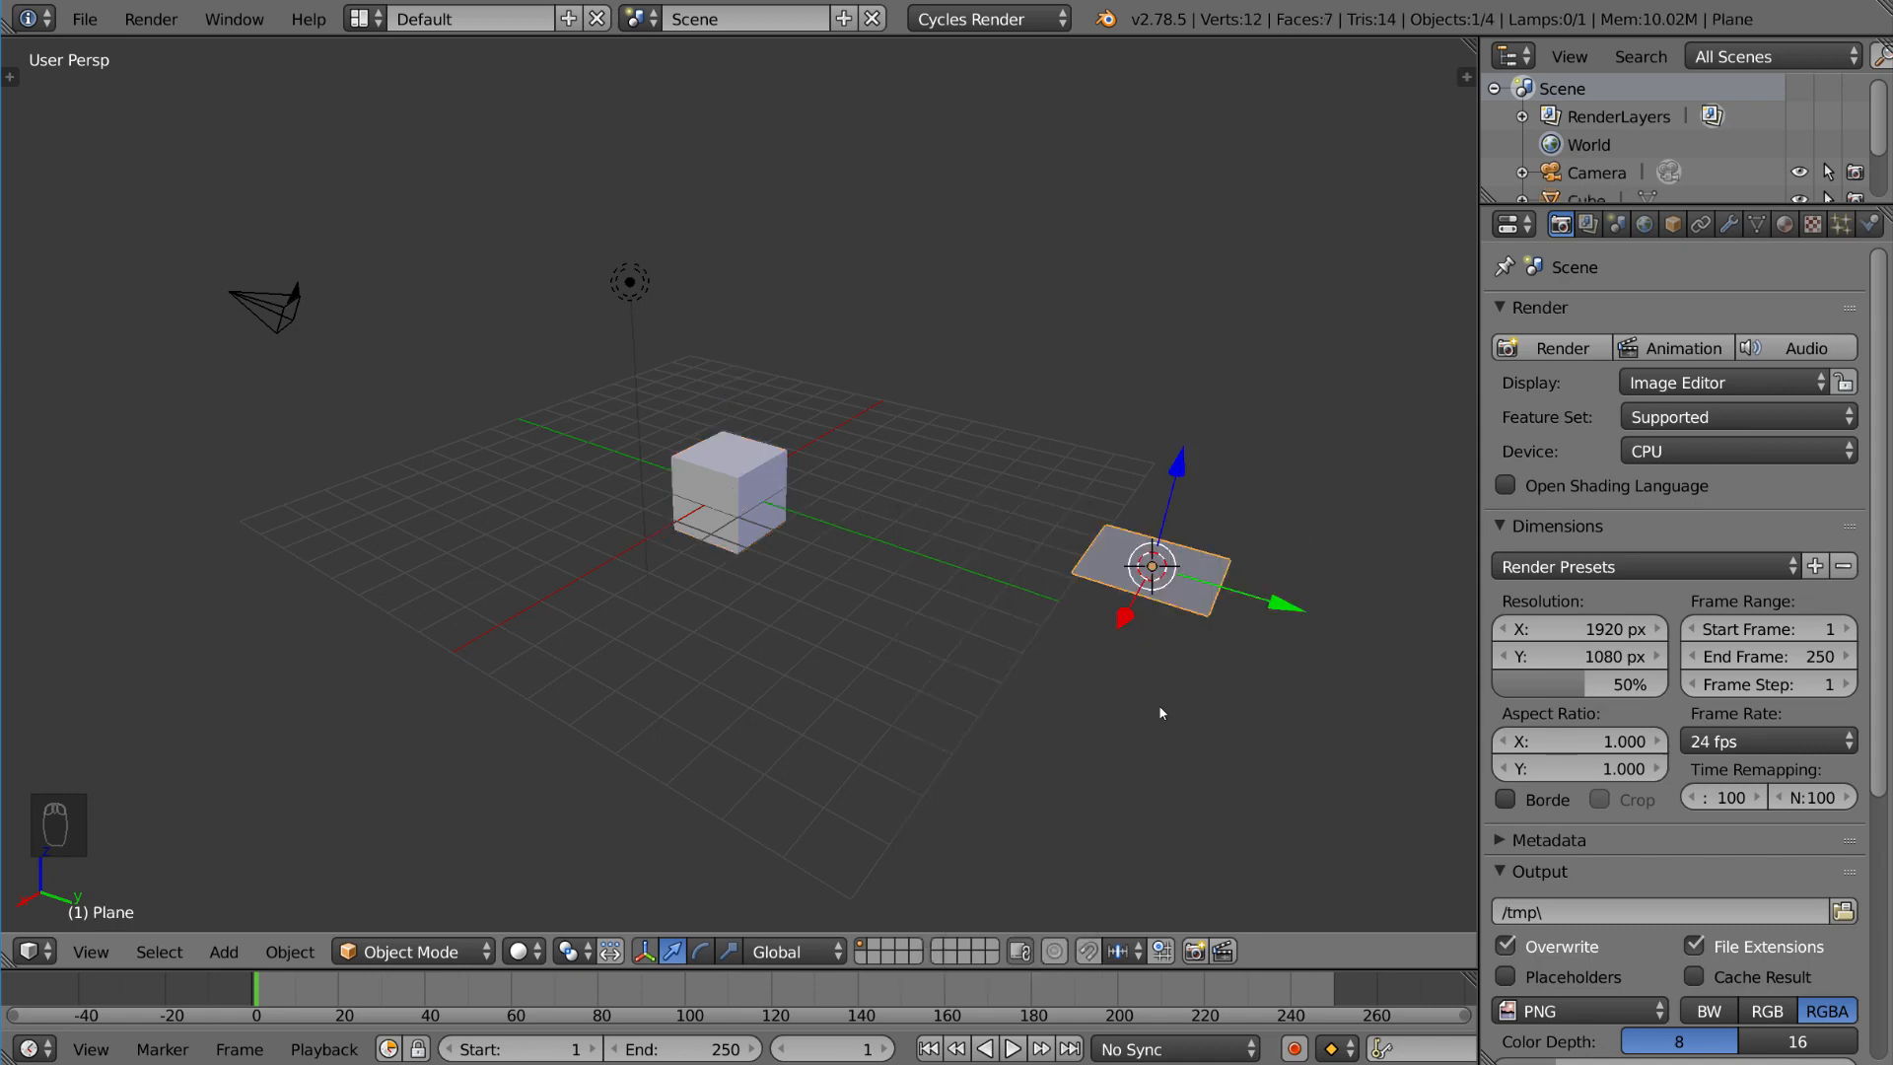
mouse_move(1007, 643)
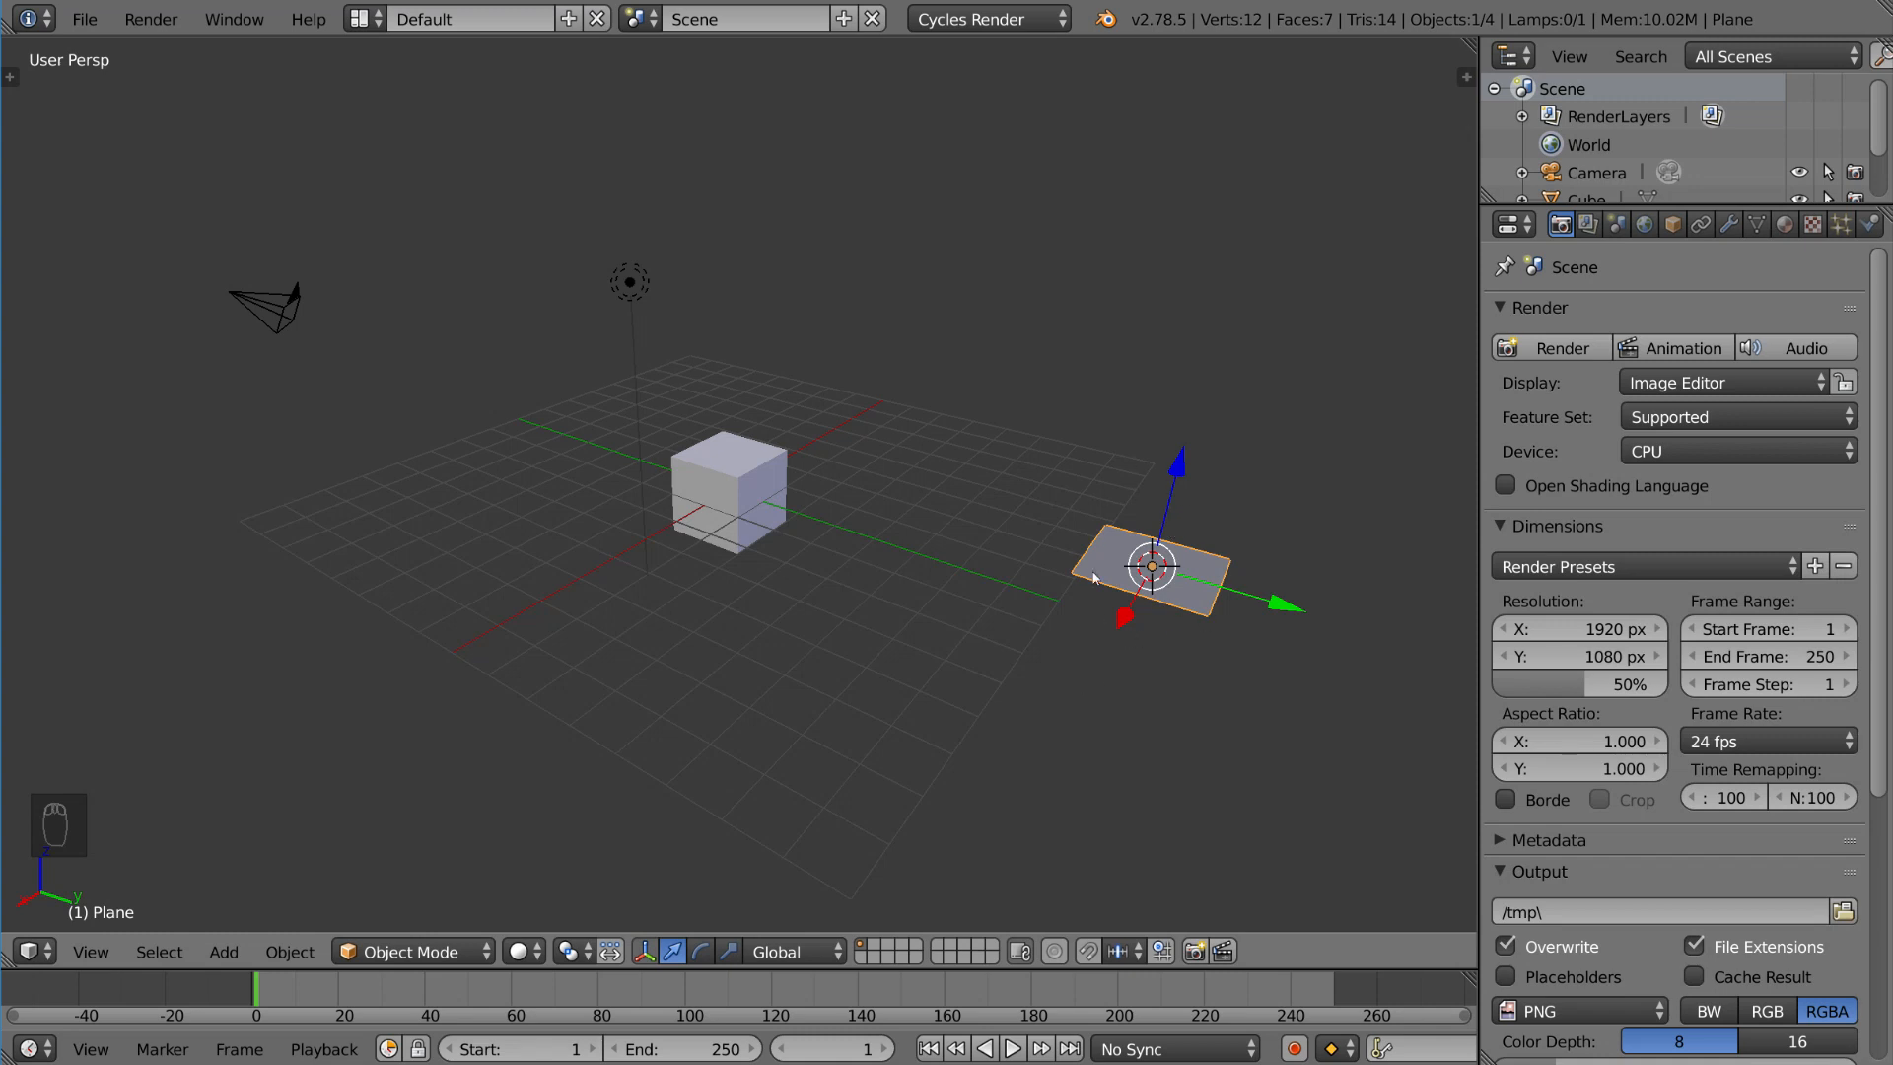
mouse_move(1187, 546)
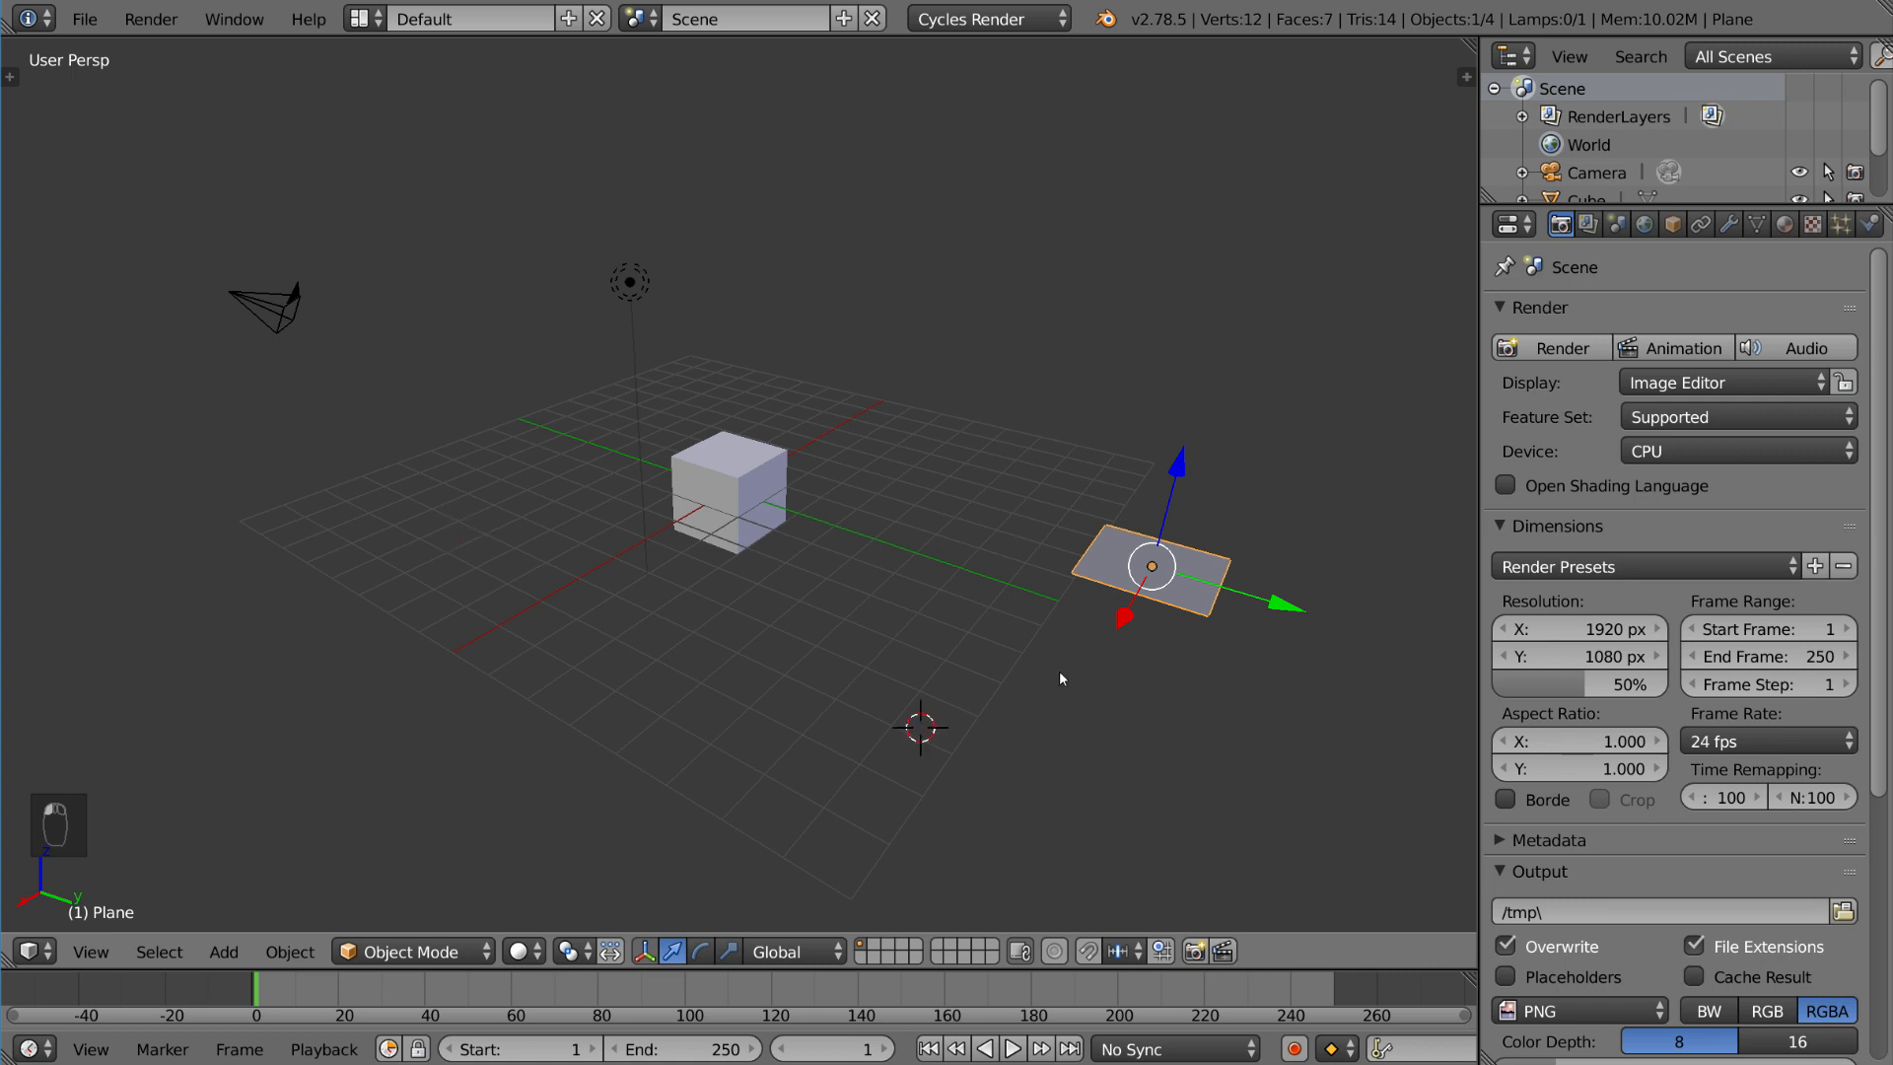
left_click(1016, 337)
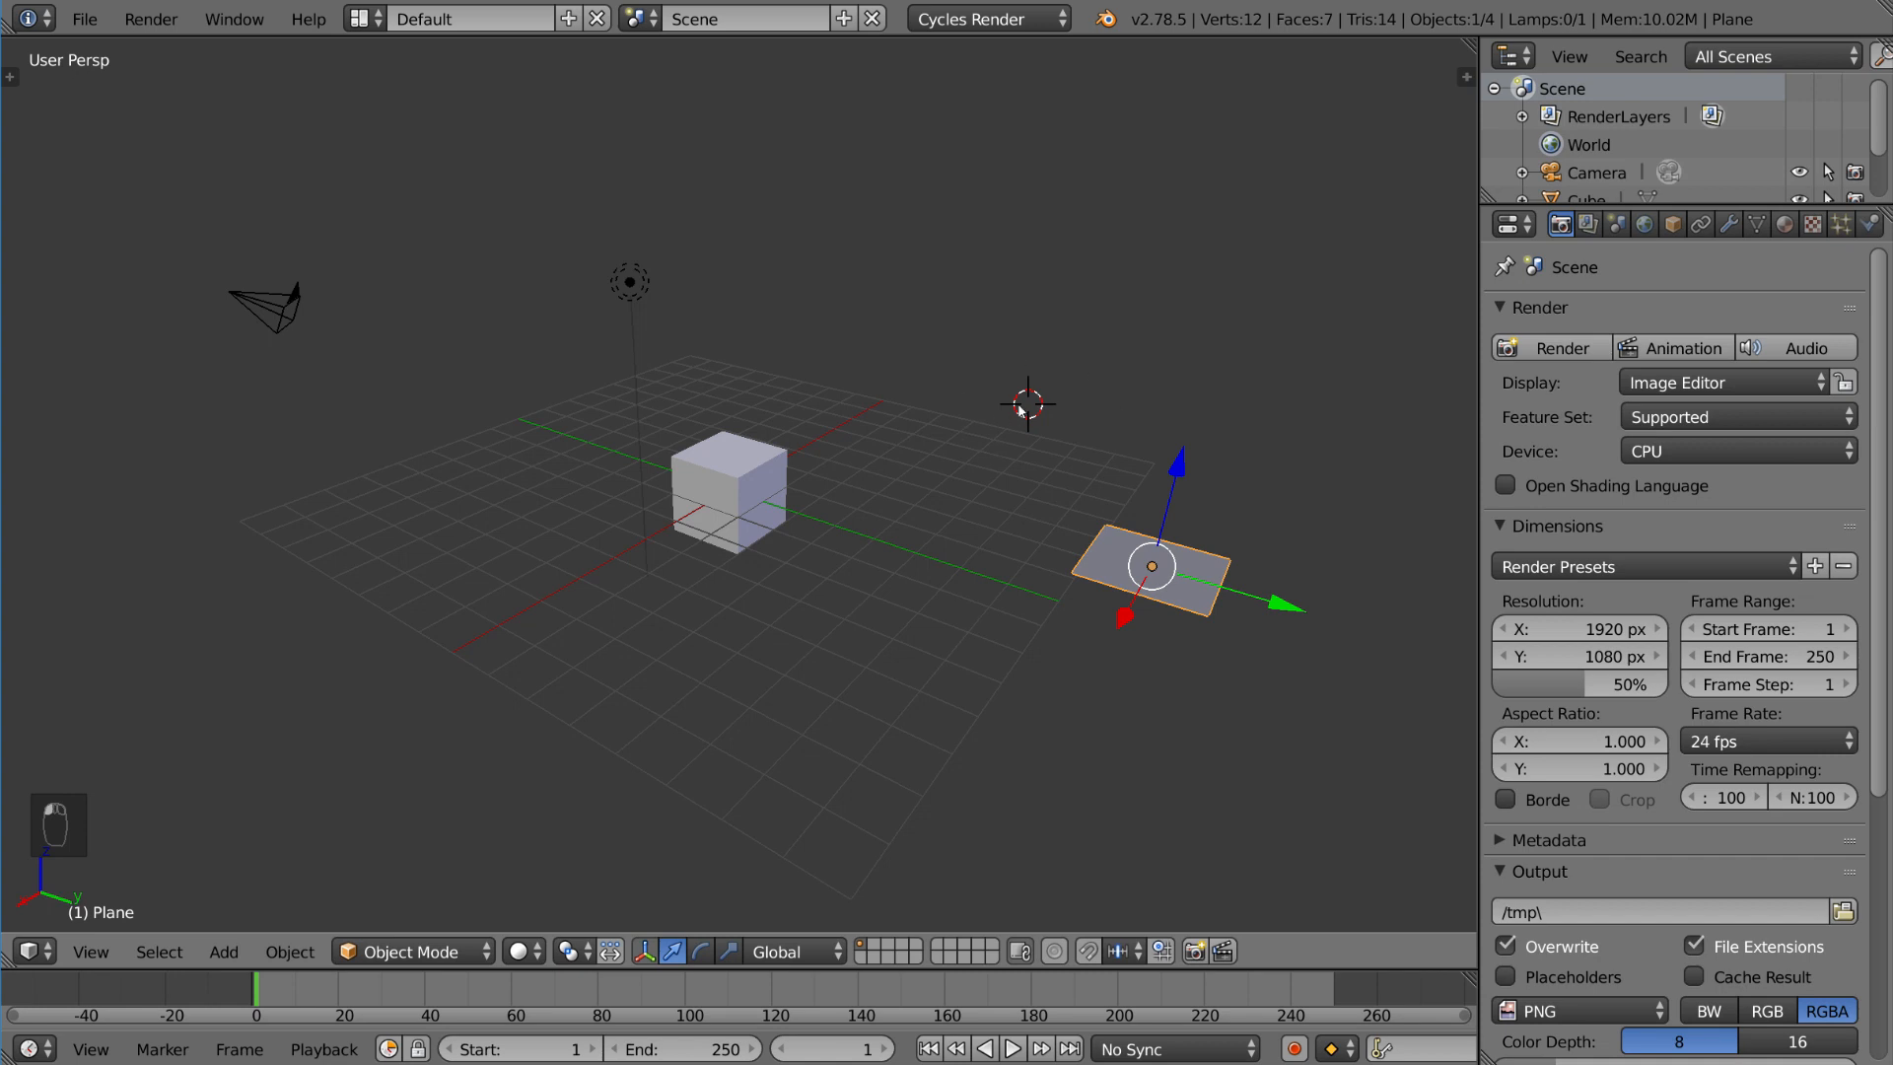
mouse_move(1253, 515)
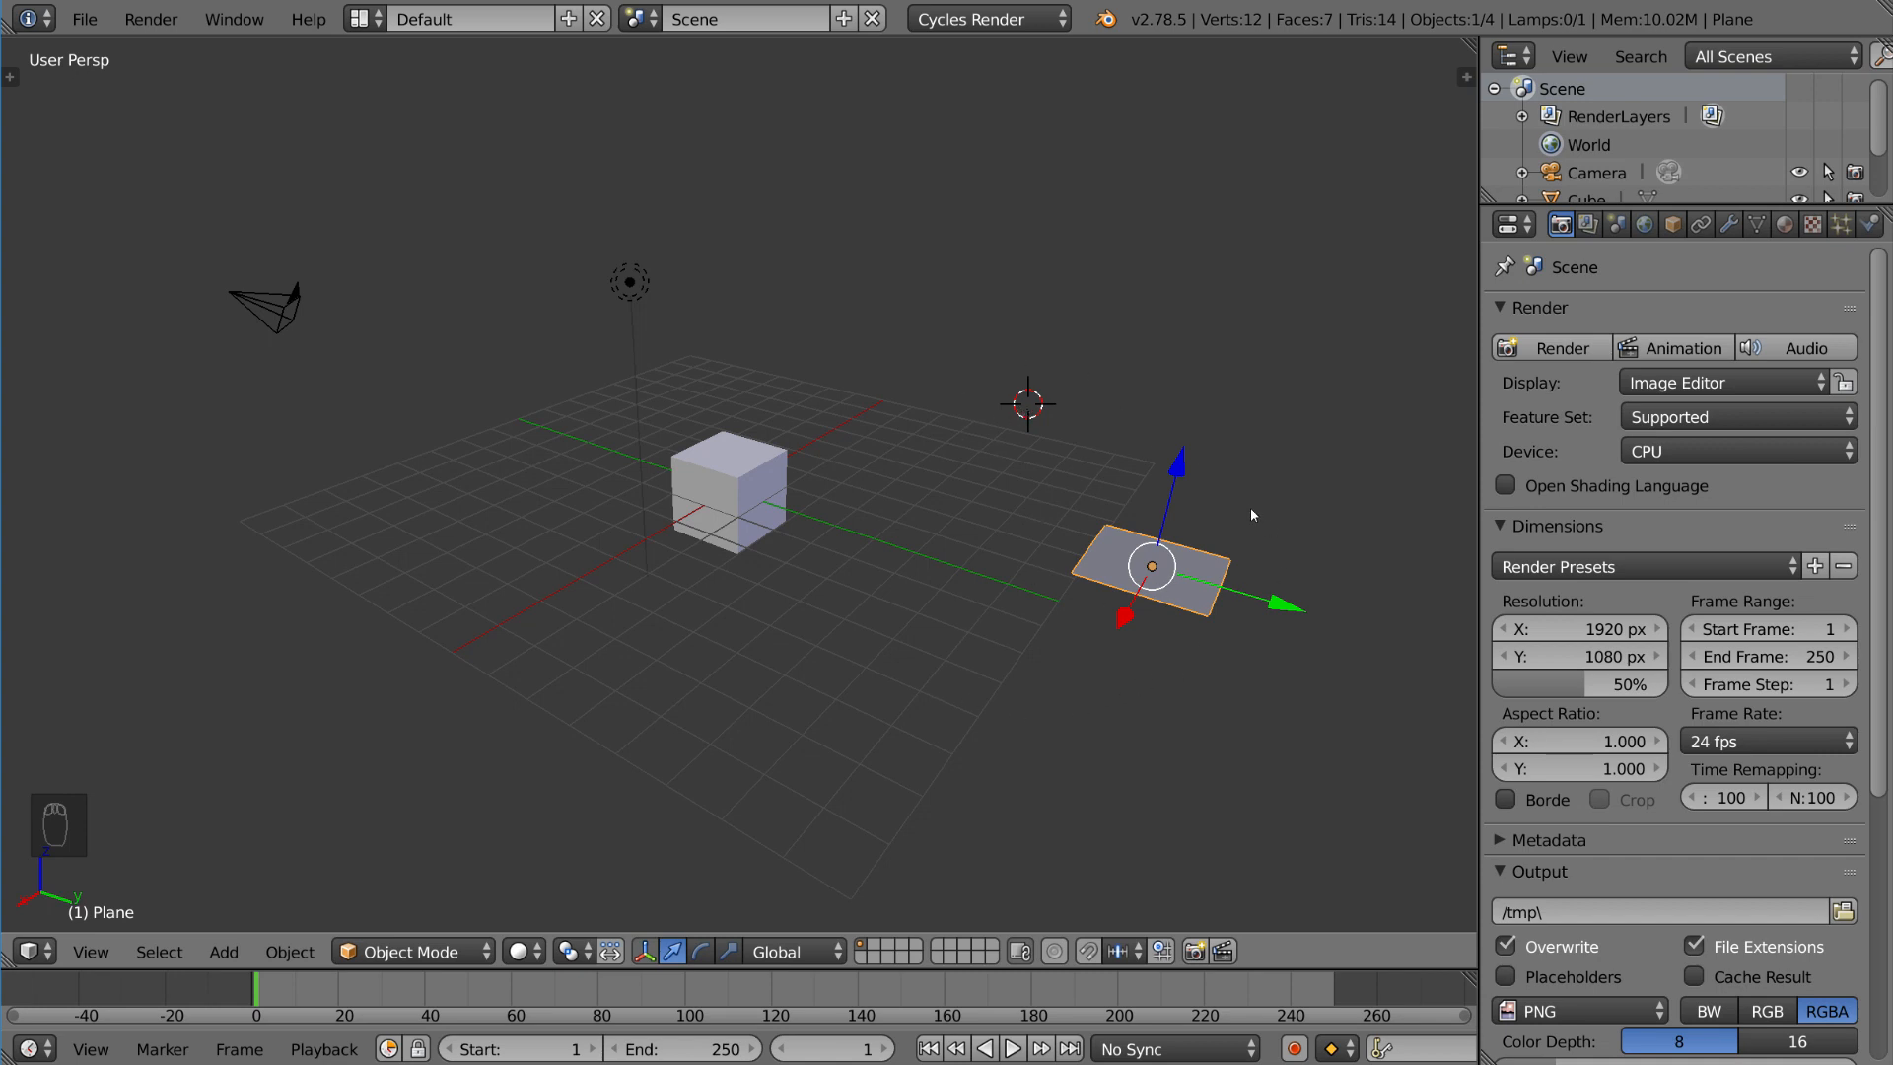
mouse_move(998, 489)
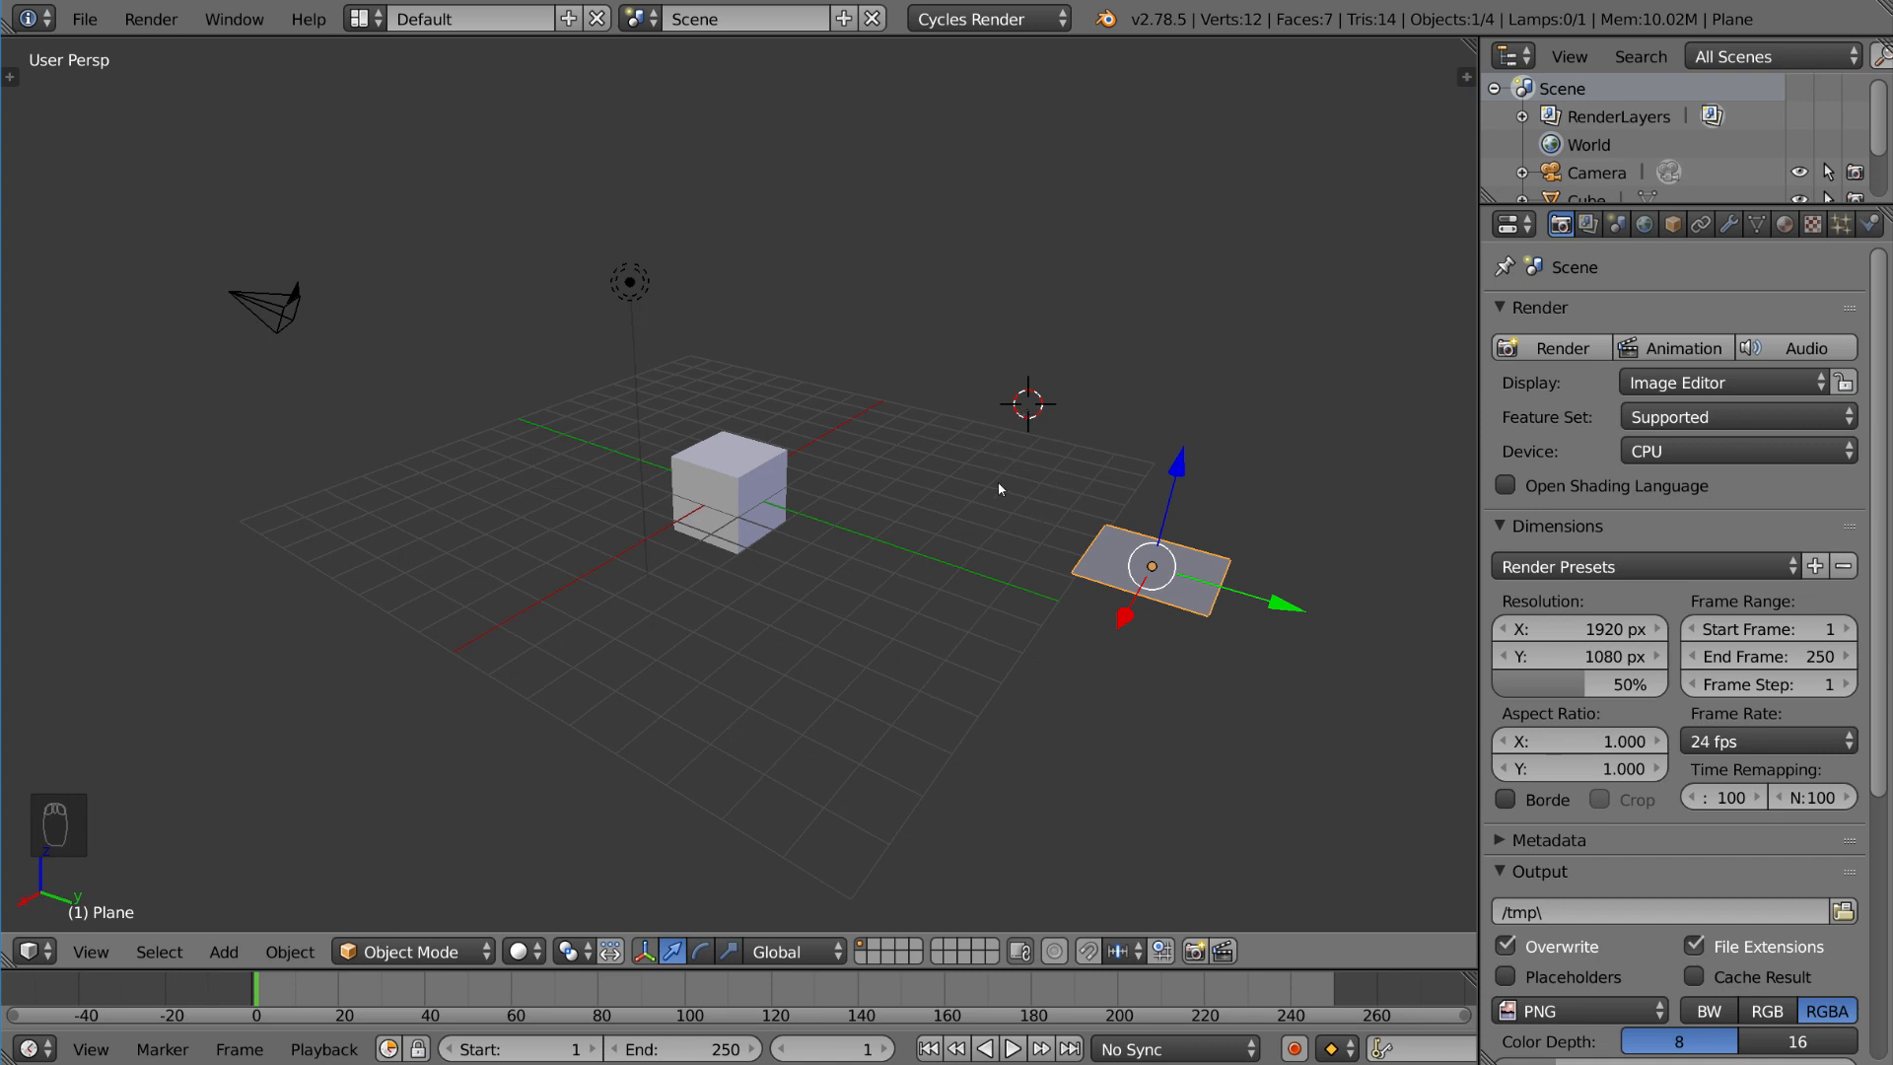
Step: Add a second cube and a cylinder to the scene from the add menu
key("shift+a")
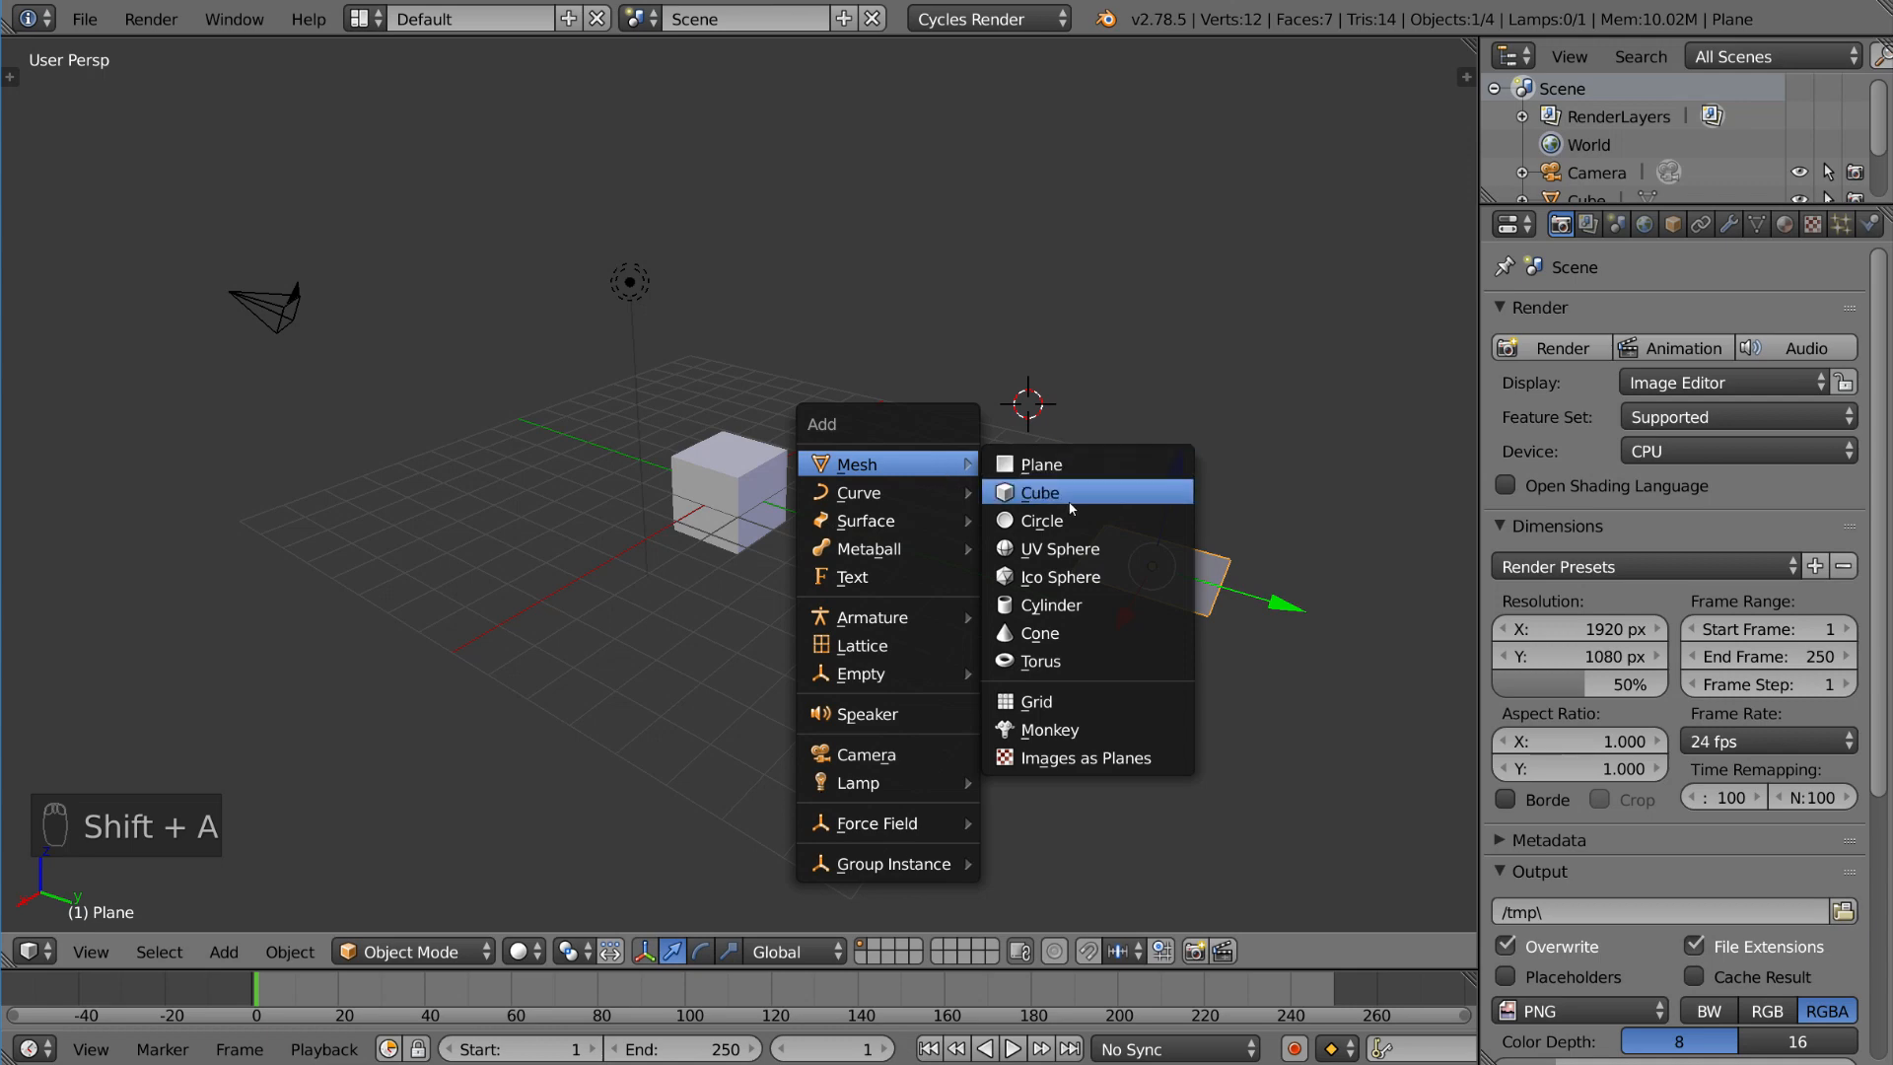
left_click(1039, 491)
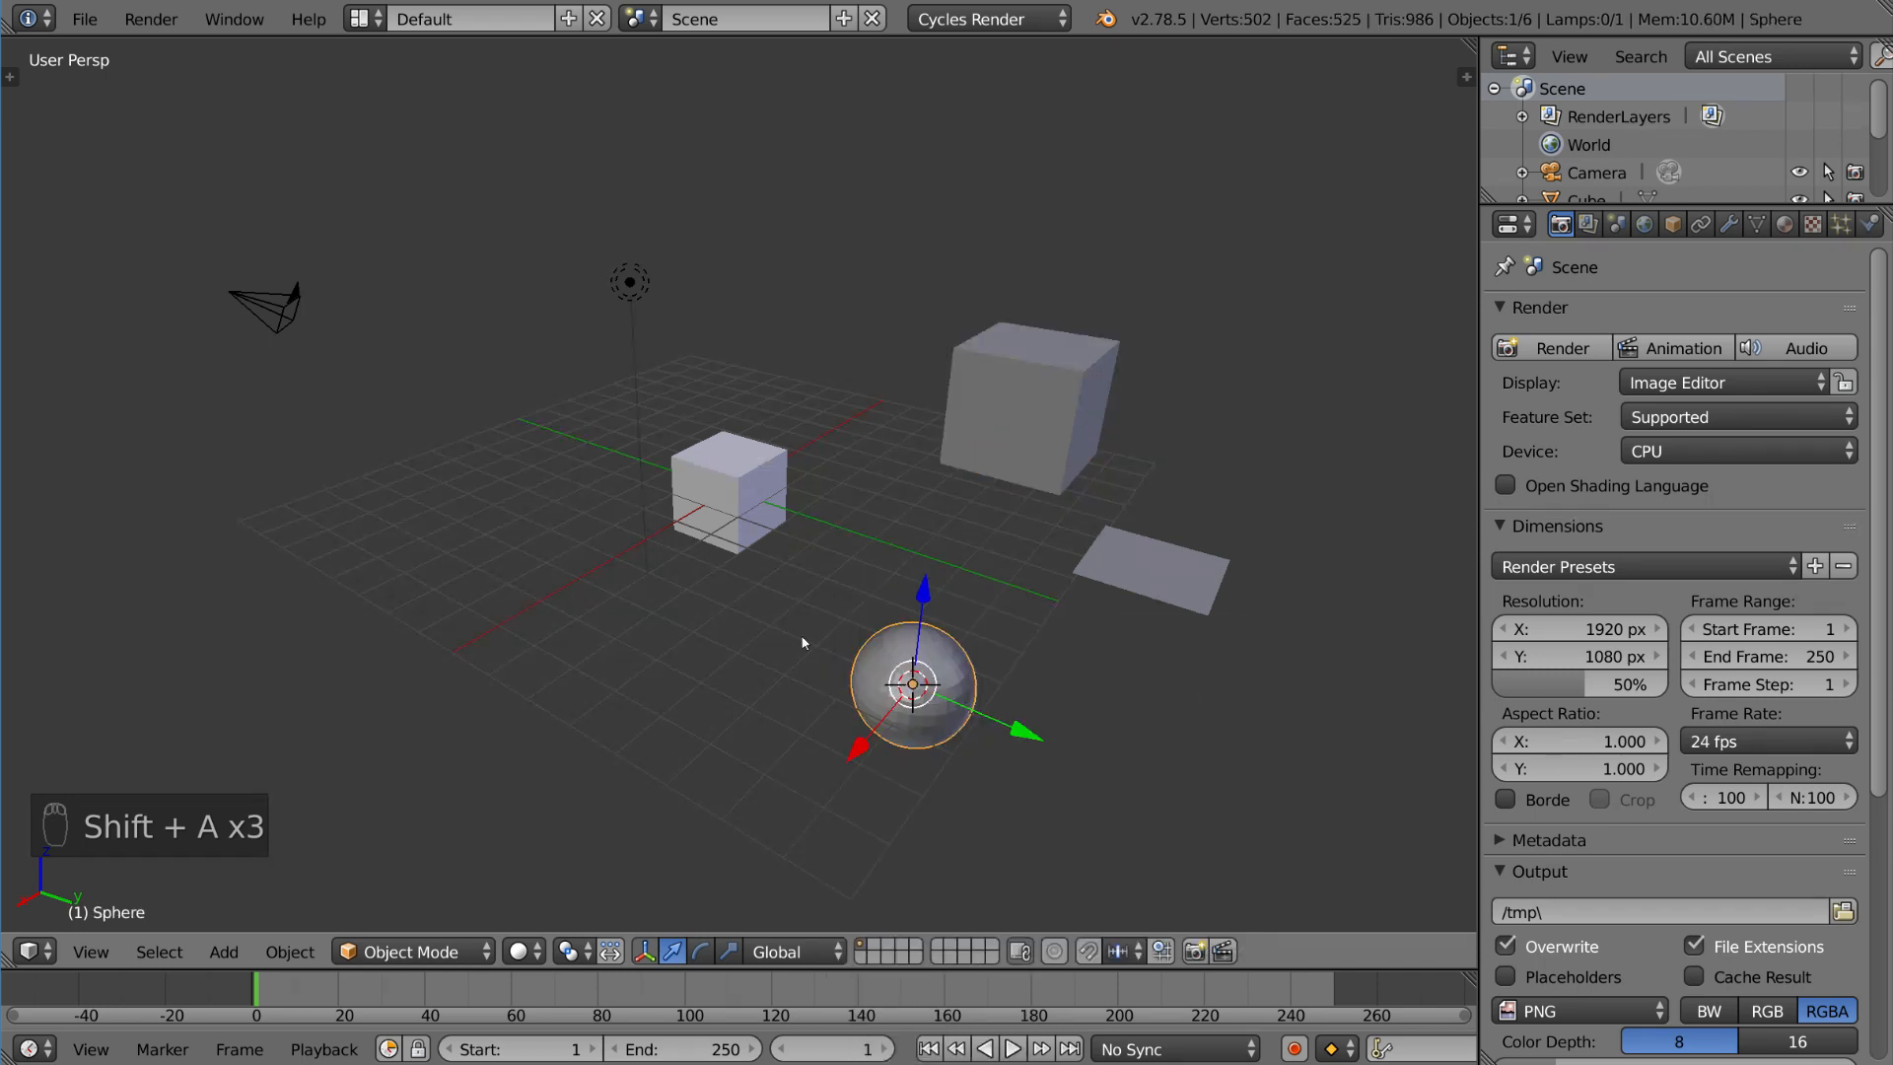
key("shift+a")
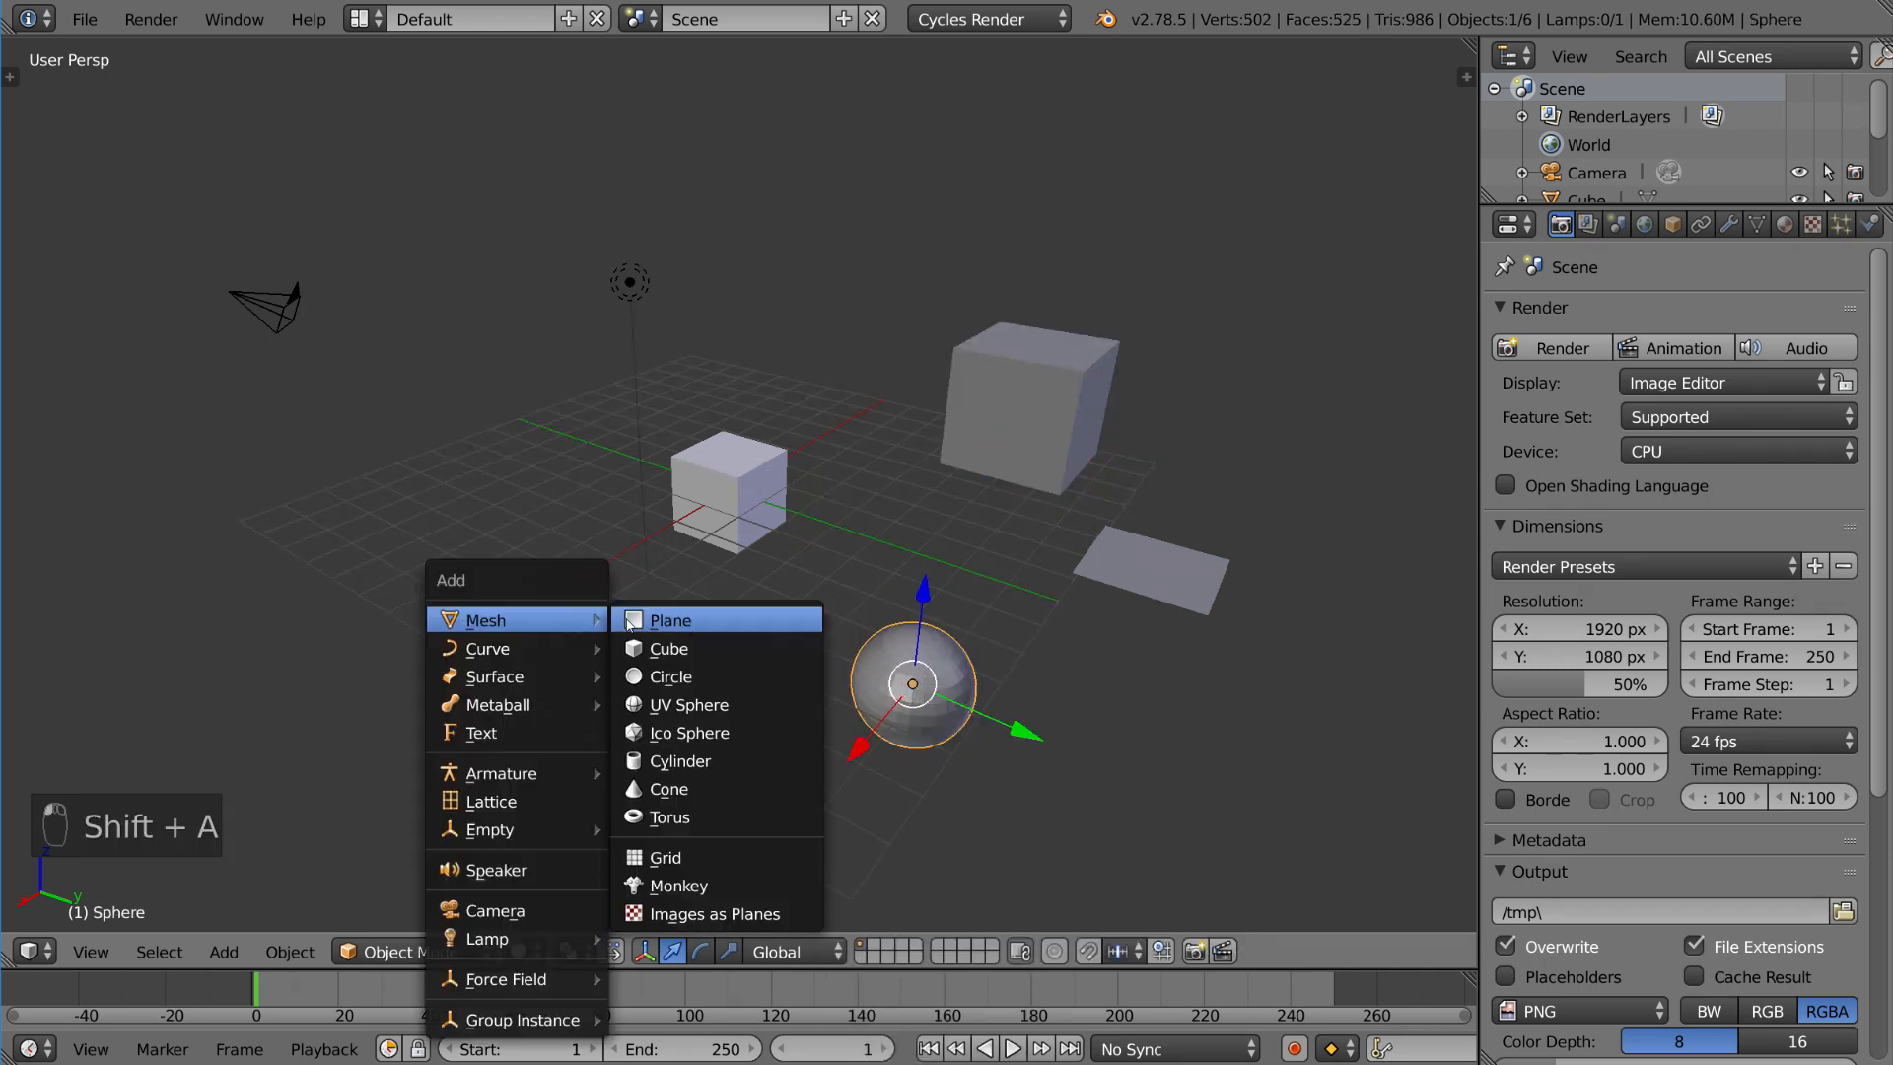
left_click(678, 761)
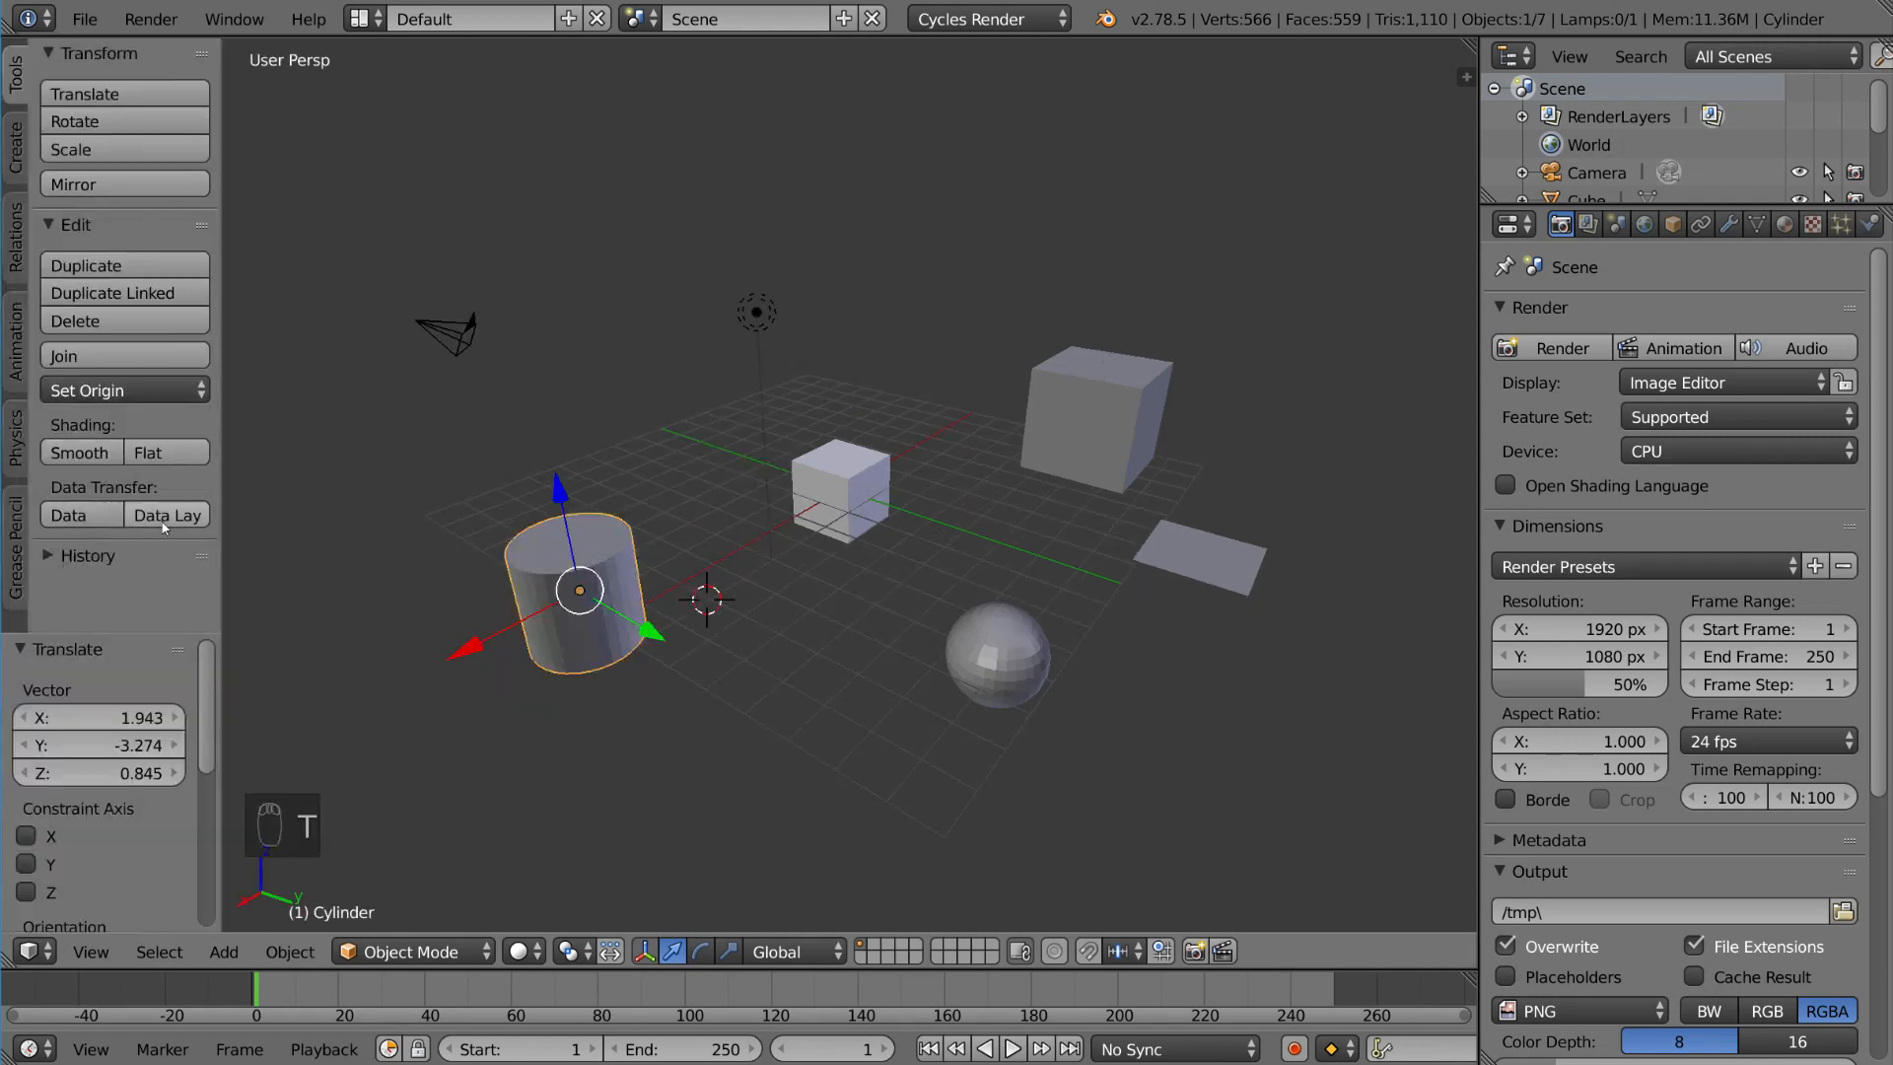
Step: Add a second UV sphere from the Tool Shelf's Create primitives
key("t")
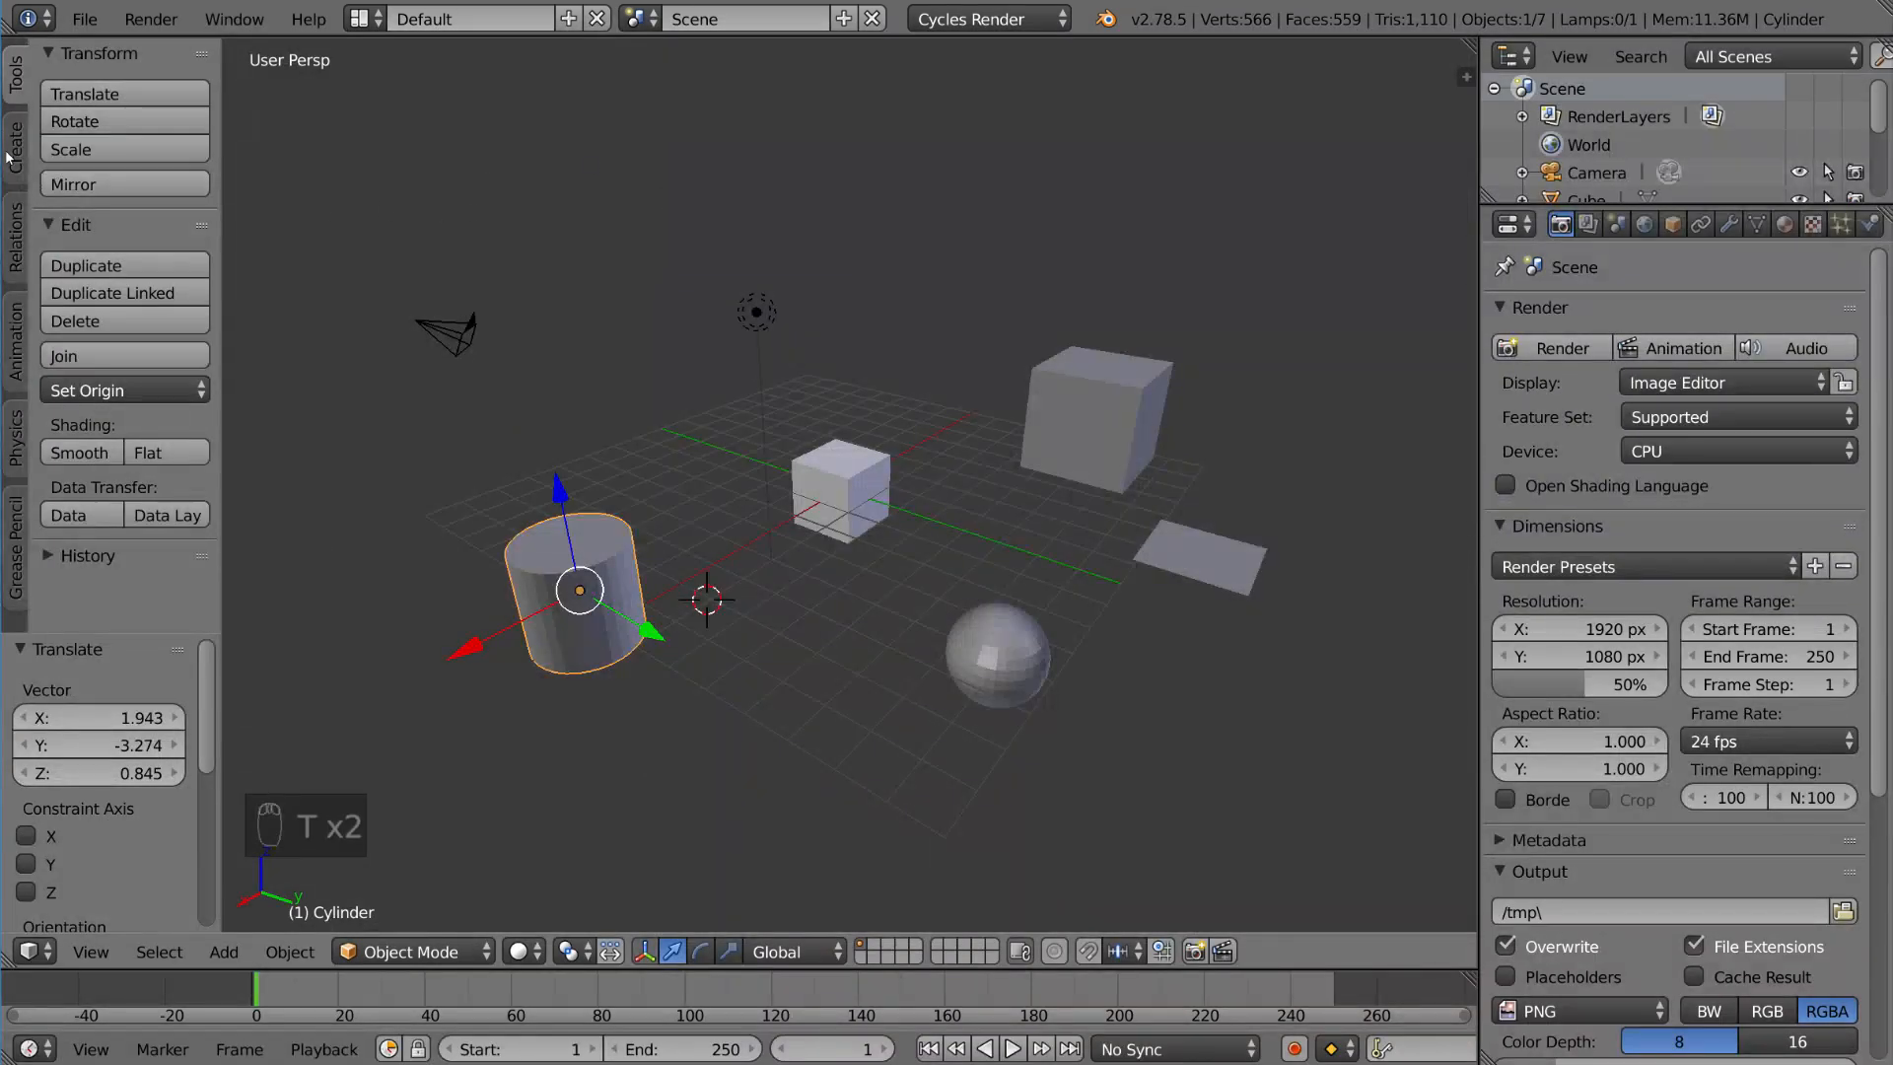
left_click(14, 144)
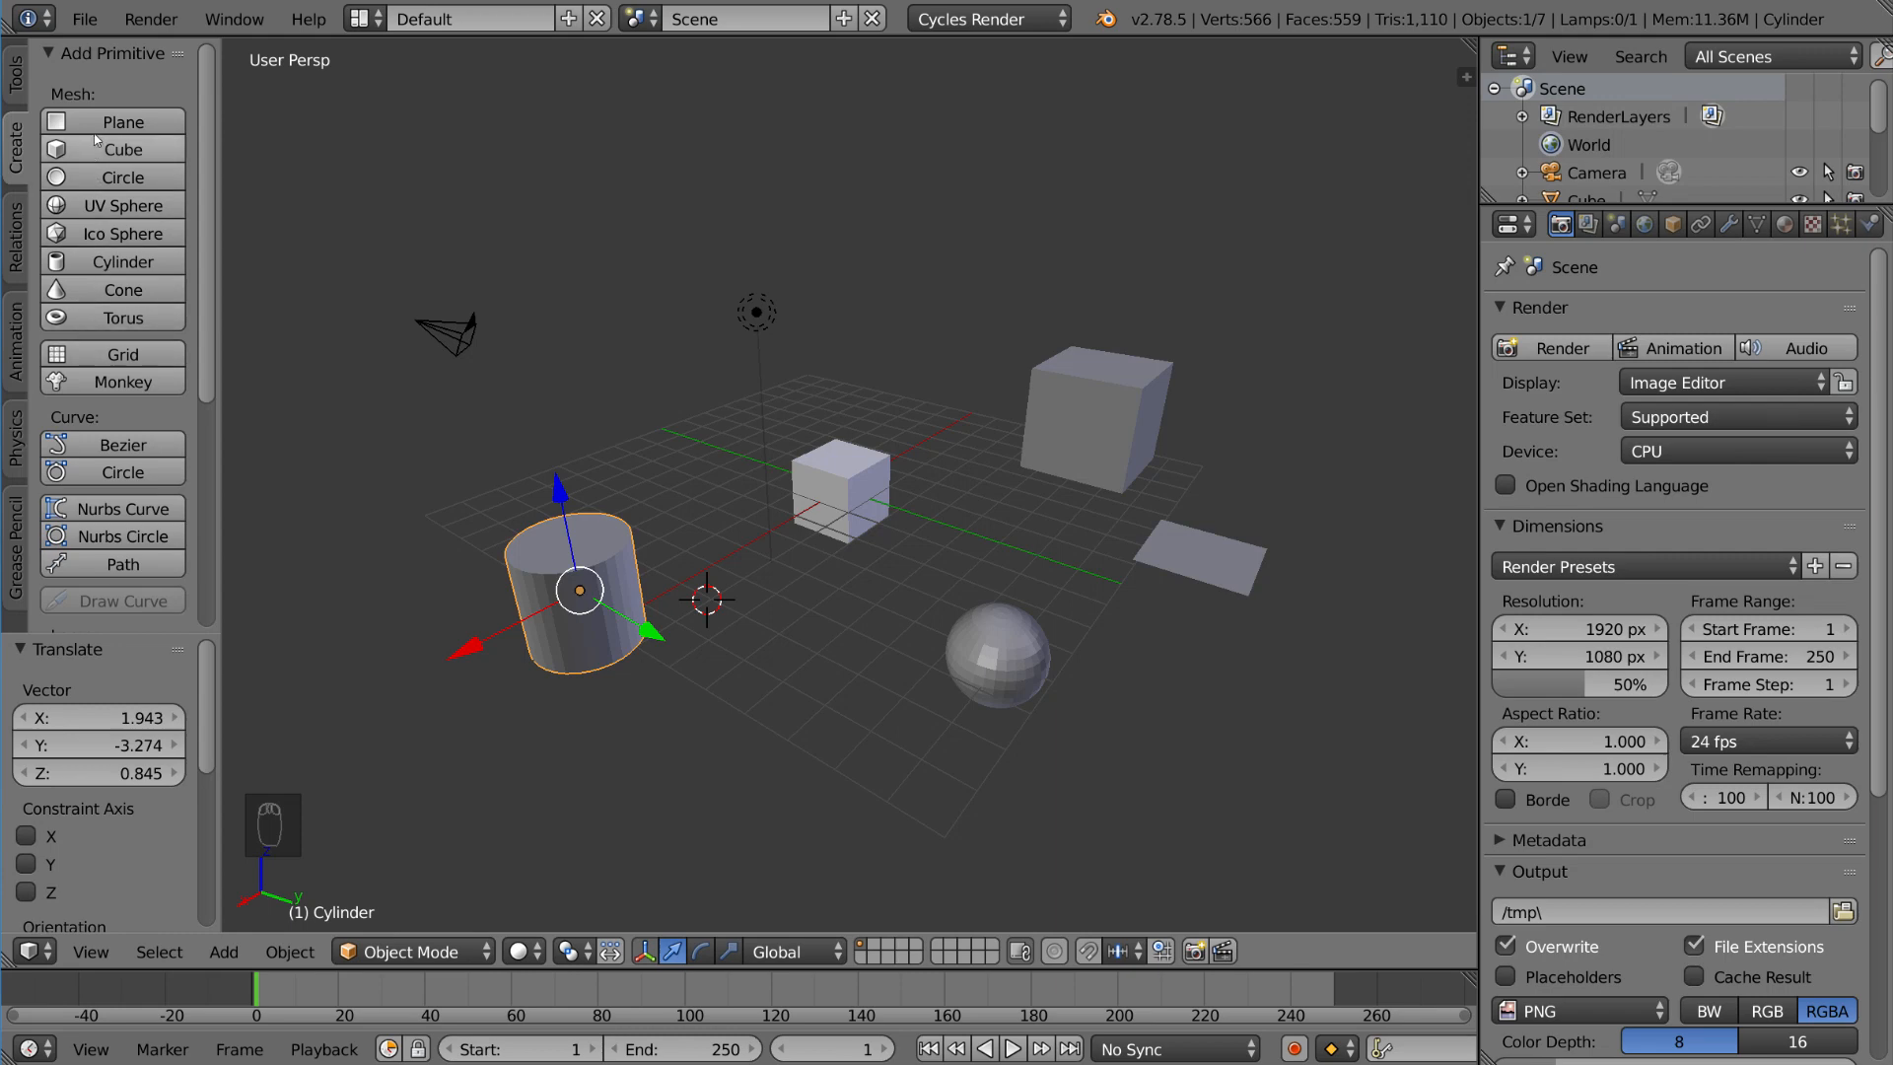
mouse_move(123, 148)
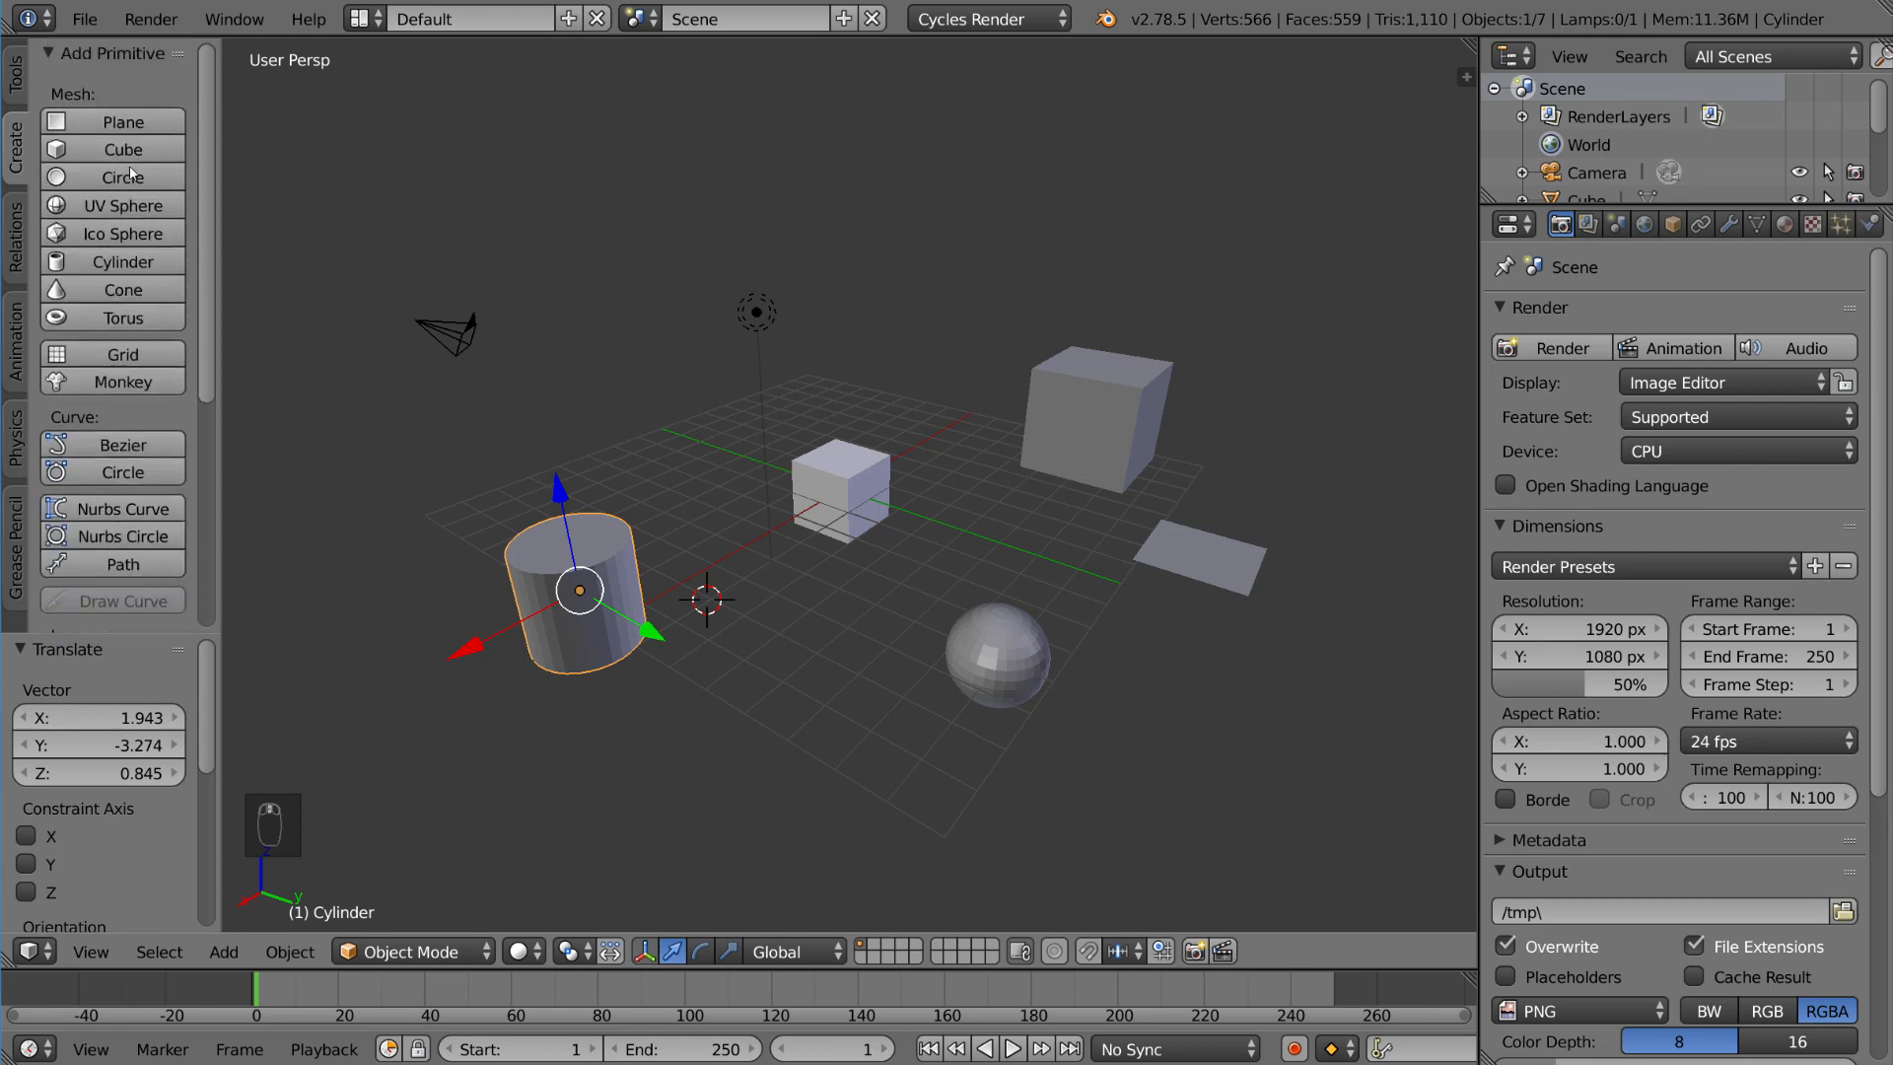
left_click(110, 203)
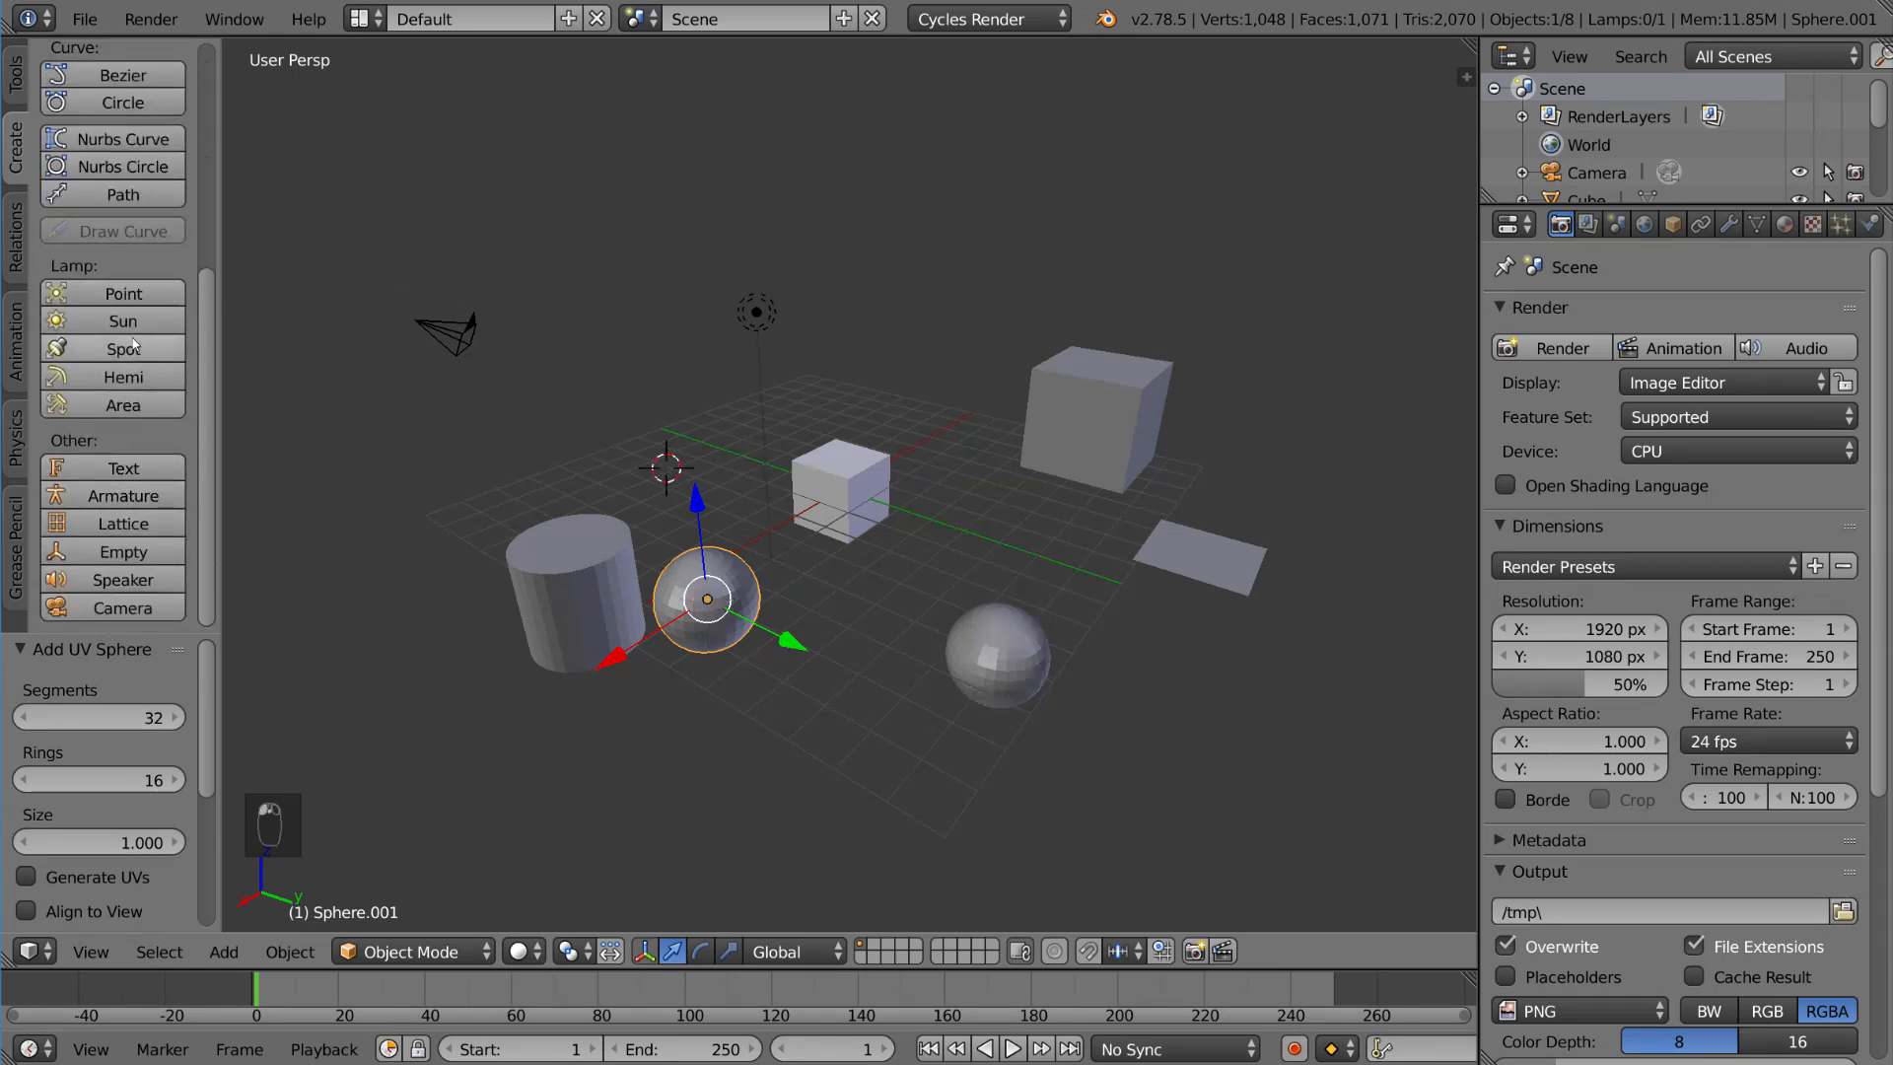
mouse_move(122, 609)
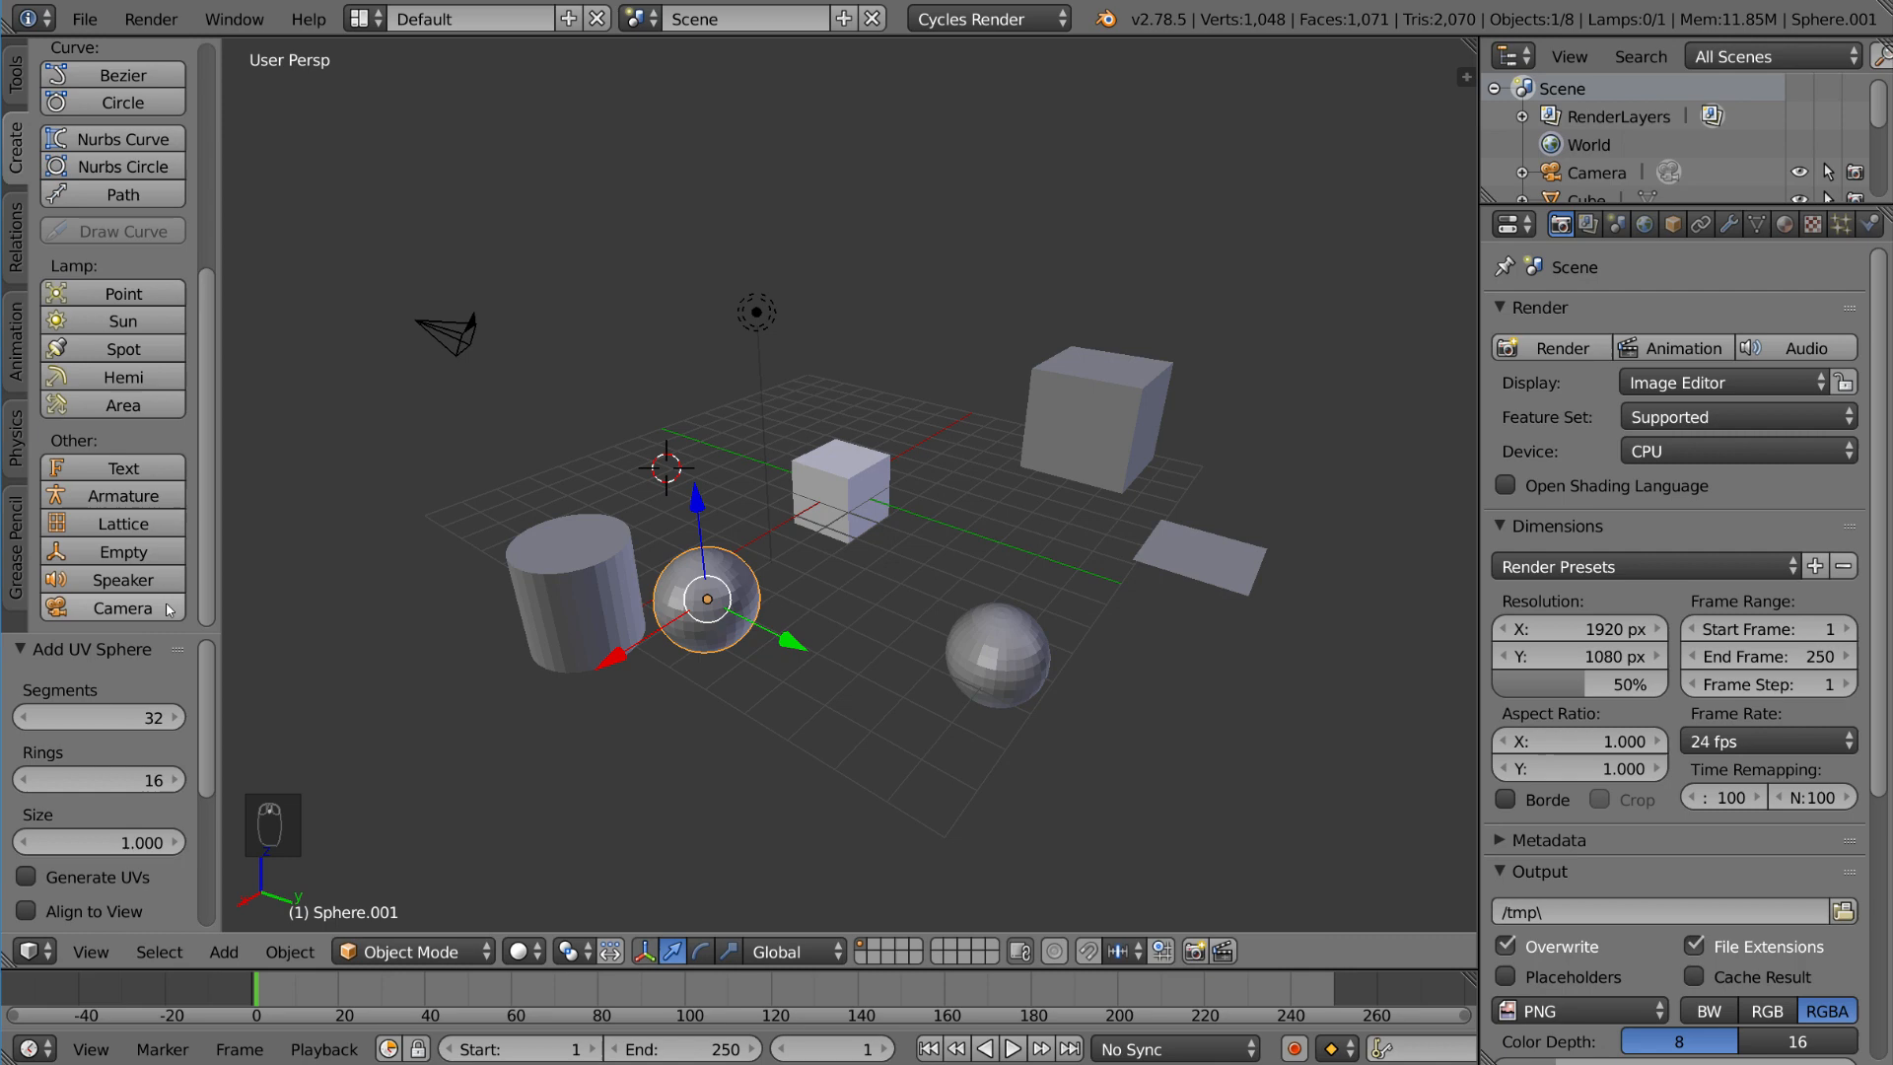
mouse_move(137, 293)
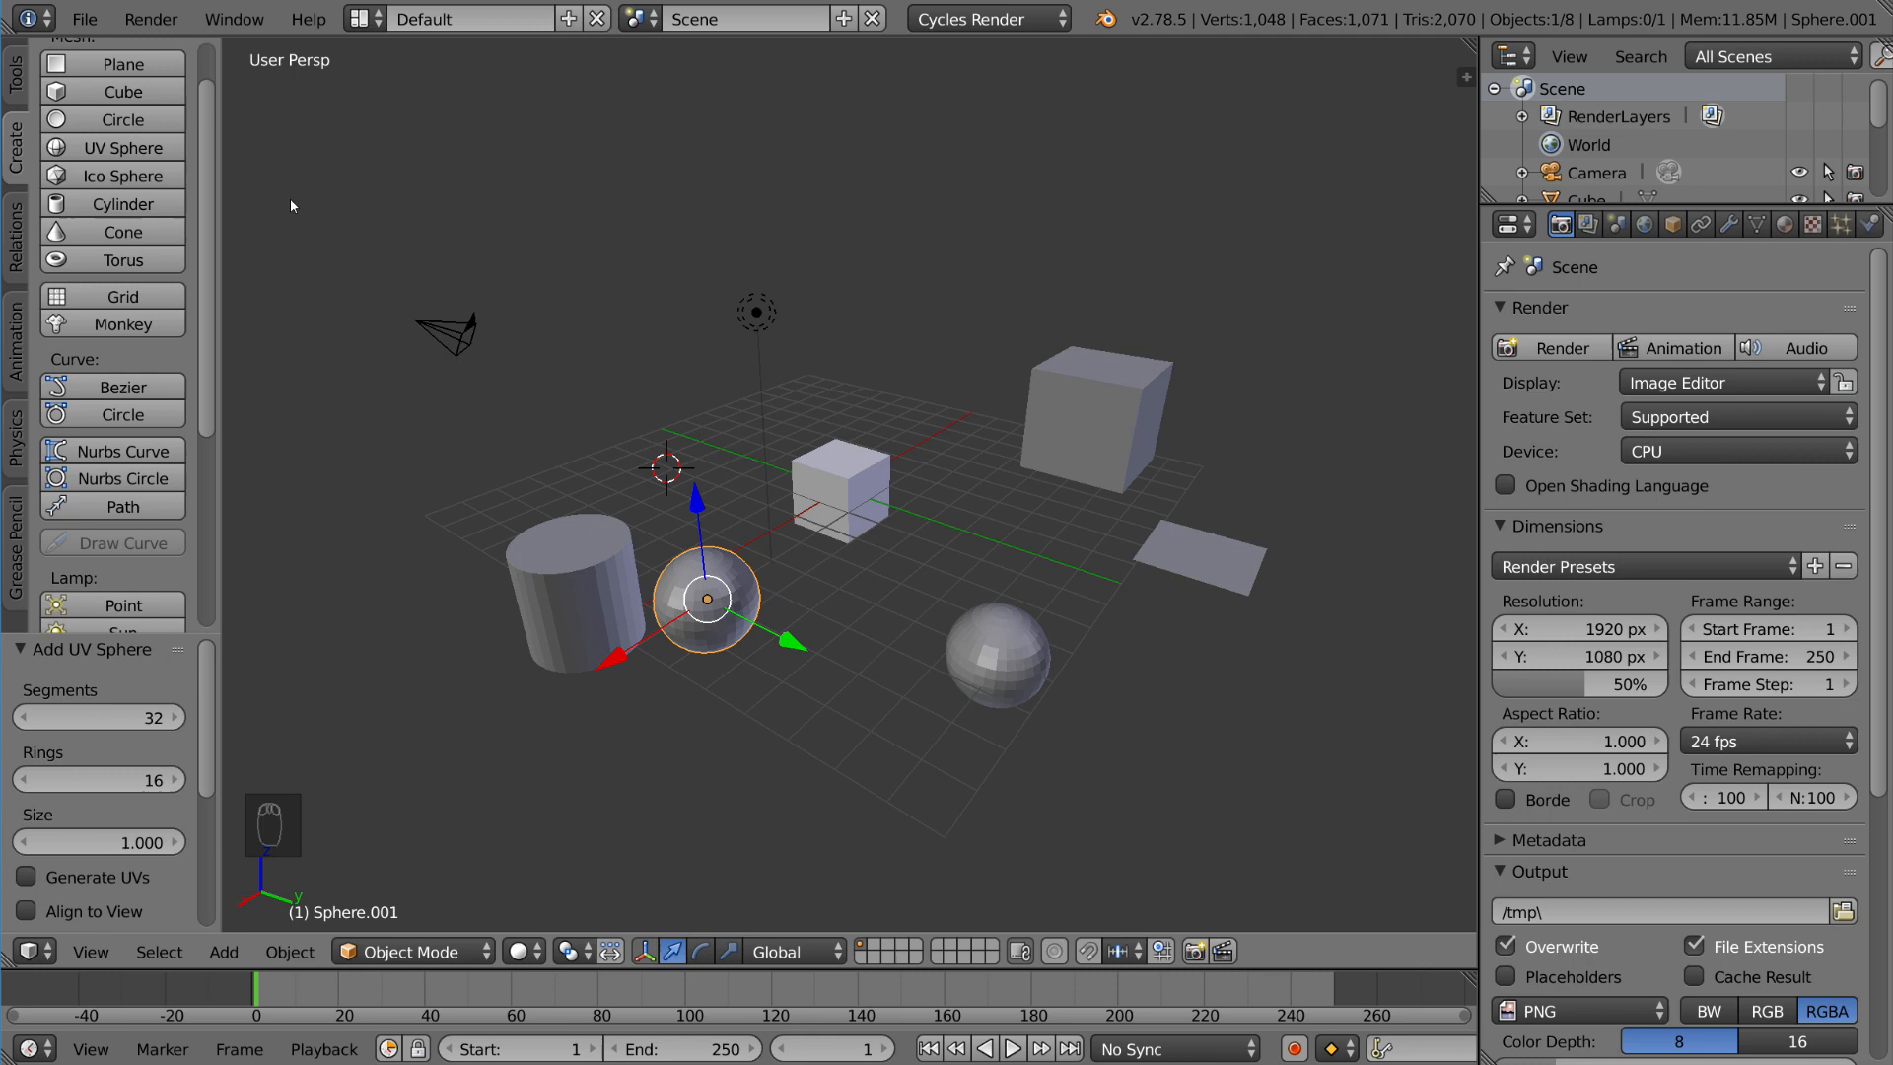
mouse_move(704, 501)
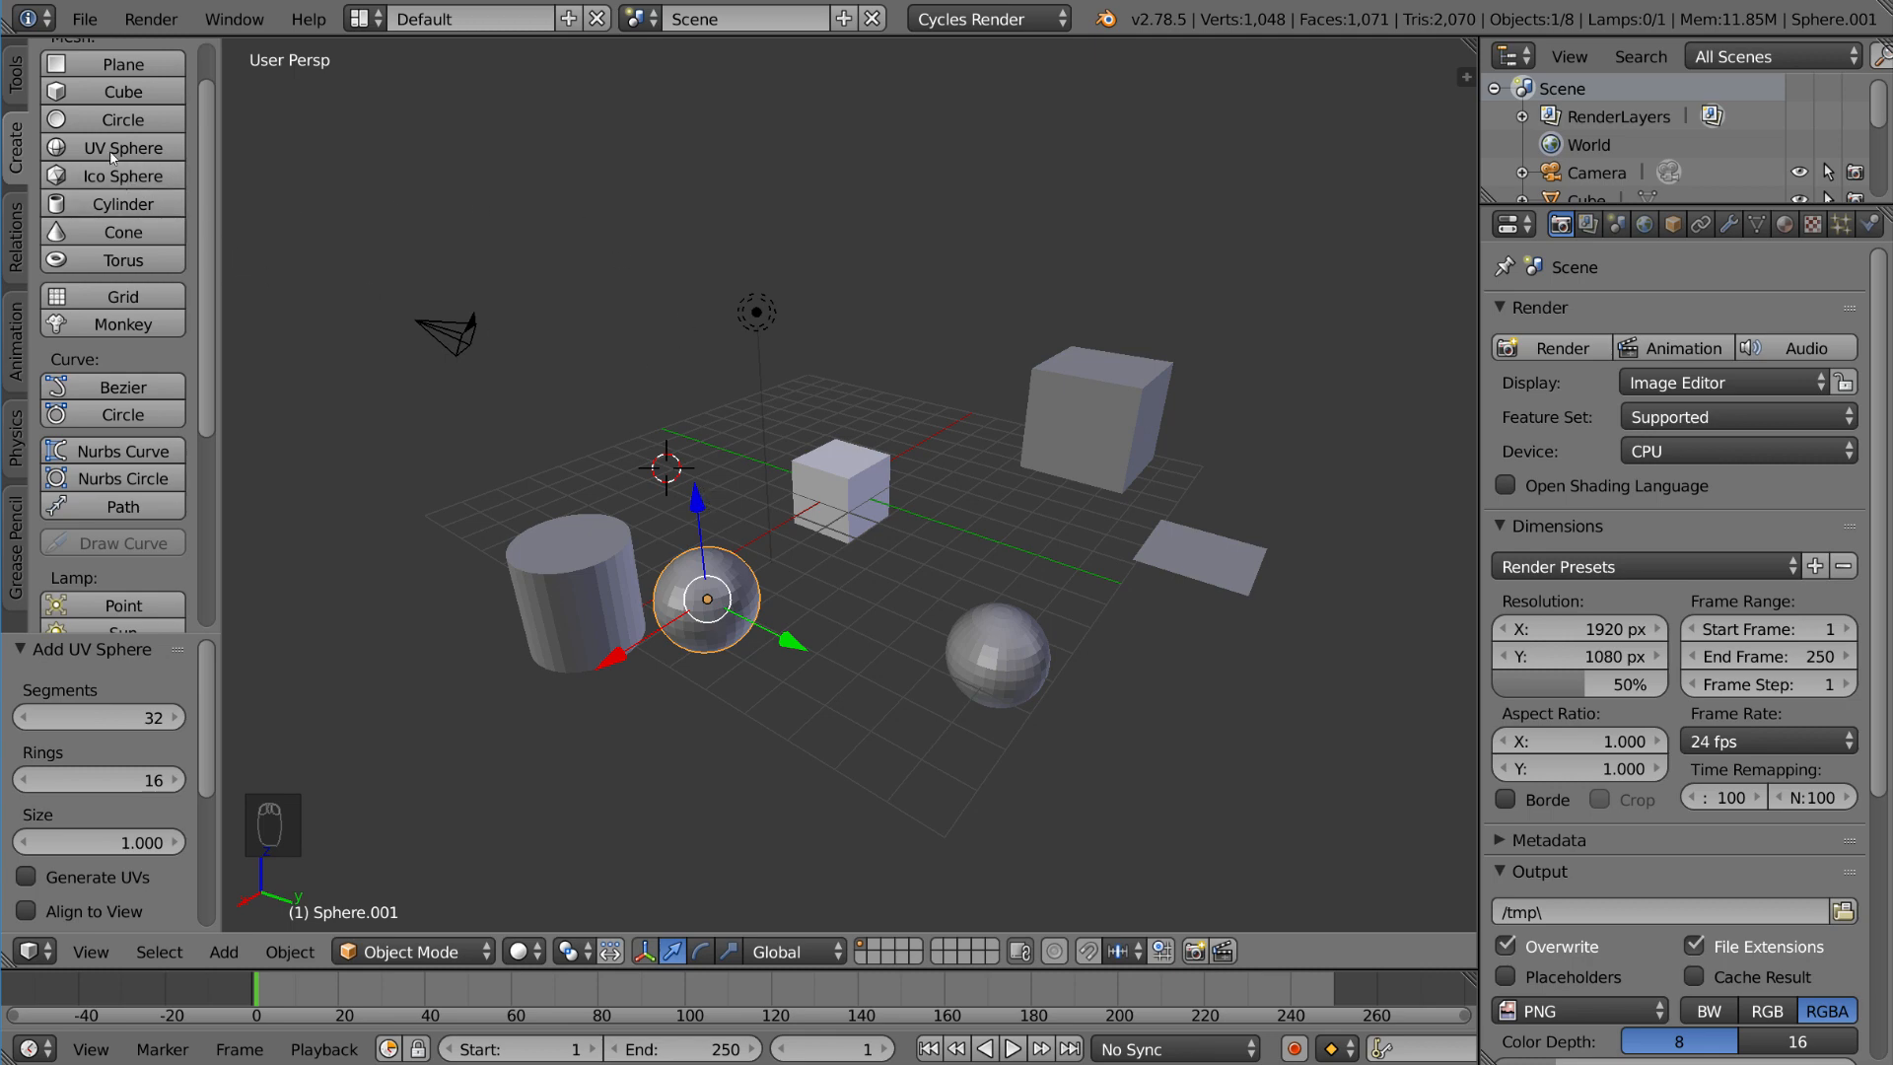
Step: Add a second cylinder and a Suzanne monkey head from the Create primitives
left_click(122, 203)
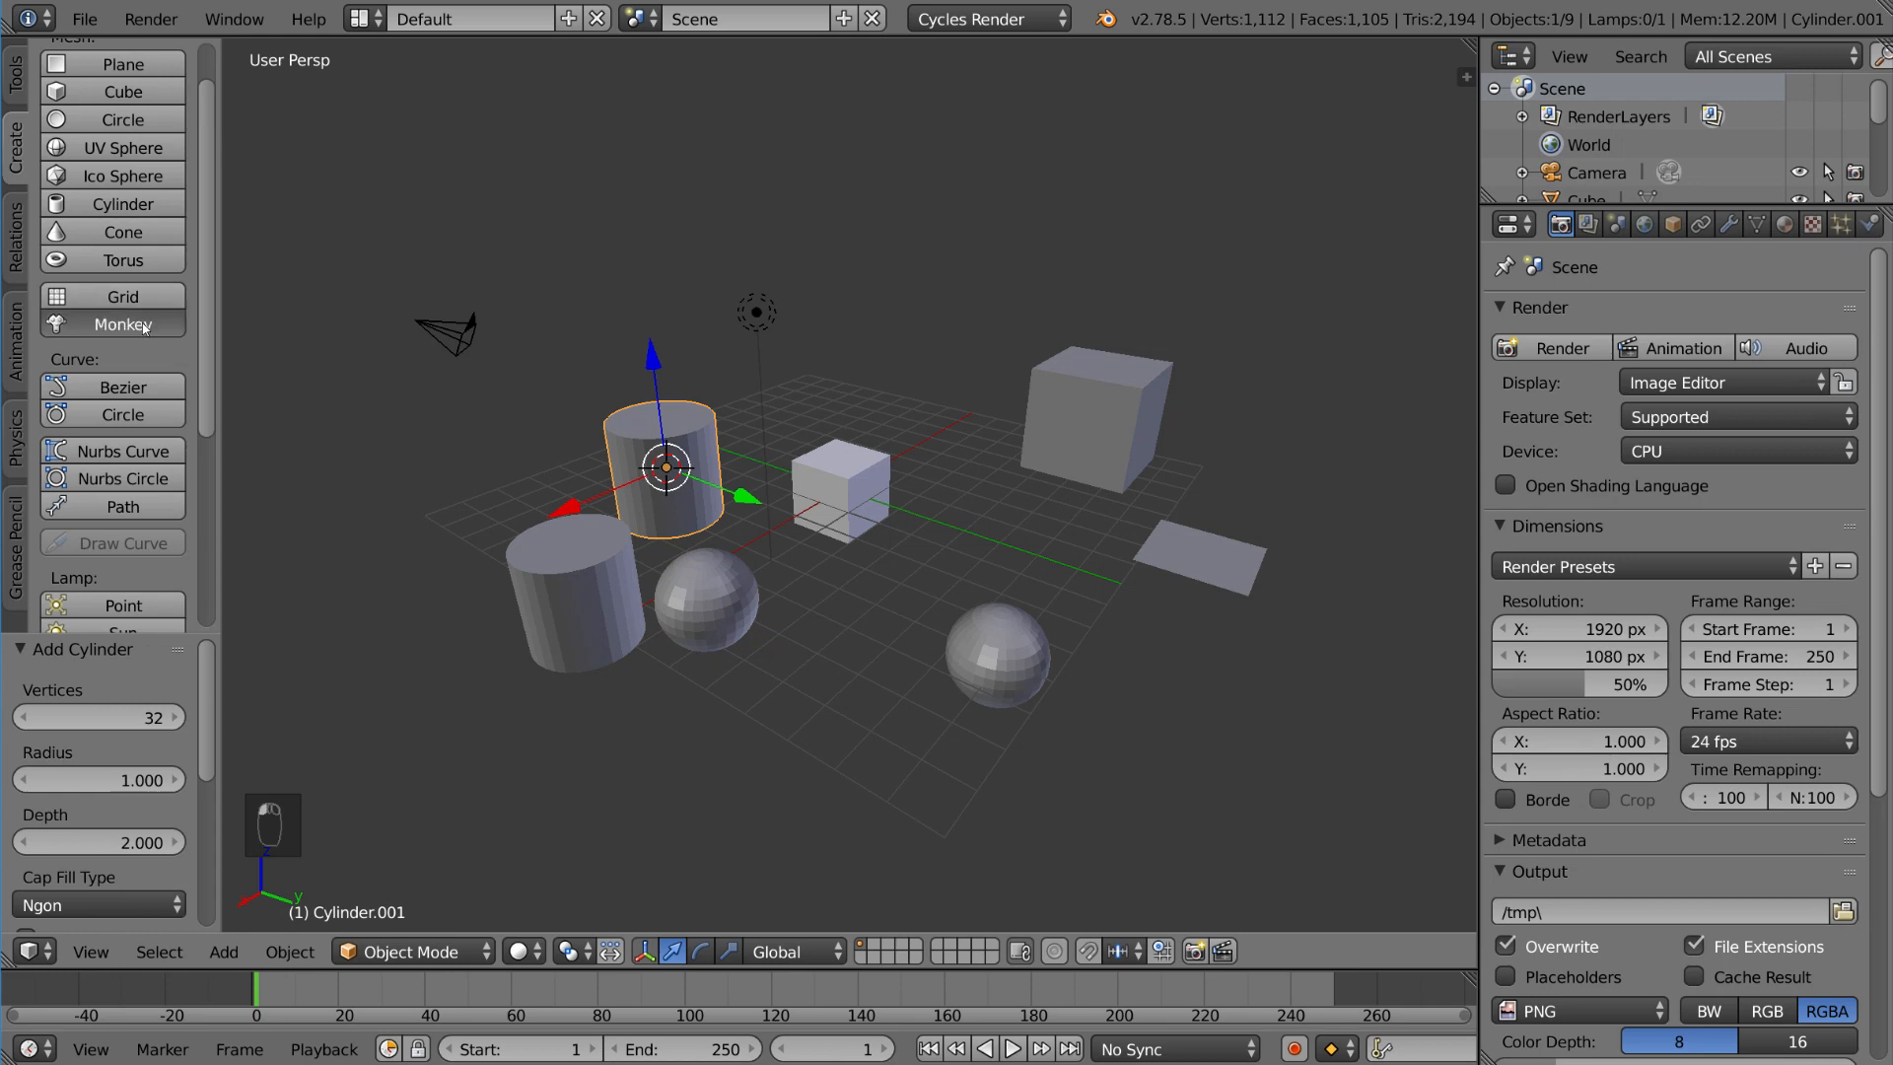
left_click(123, 324)
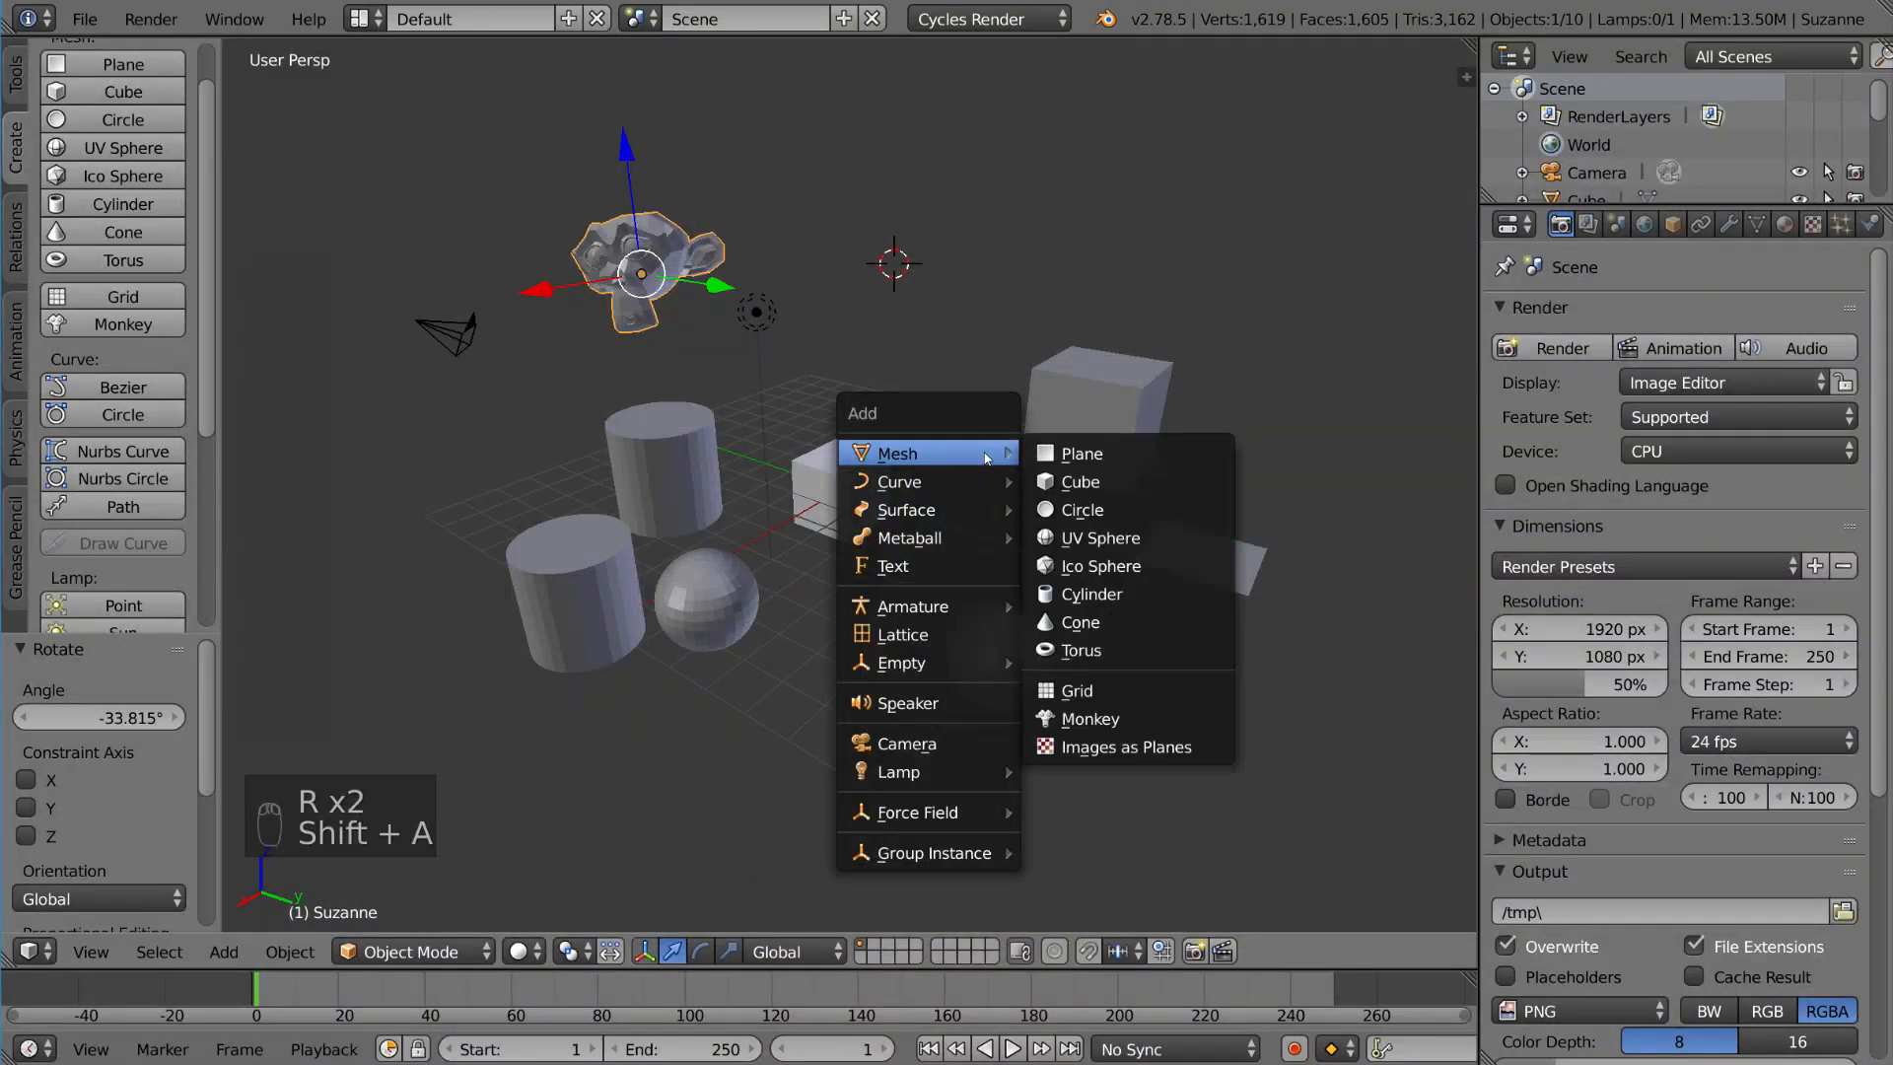
mouse_move(905, 743)
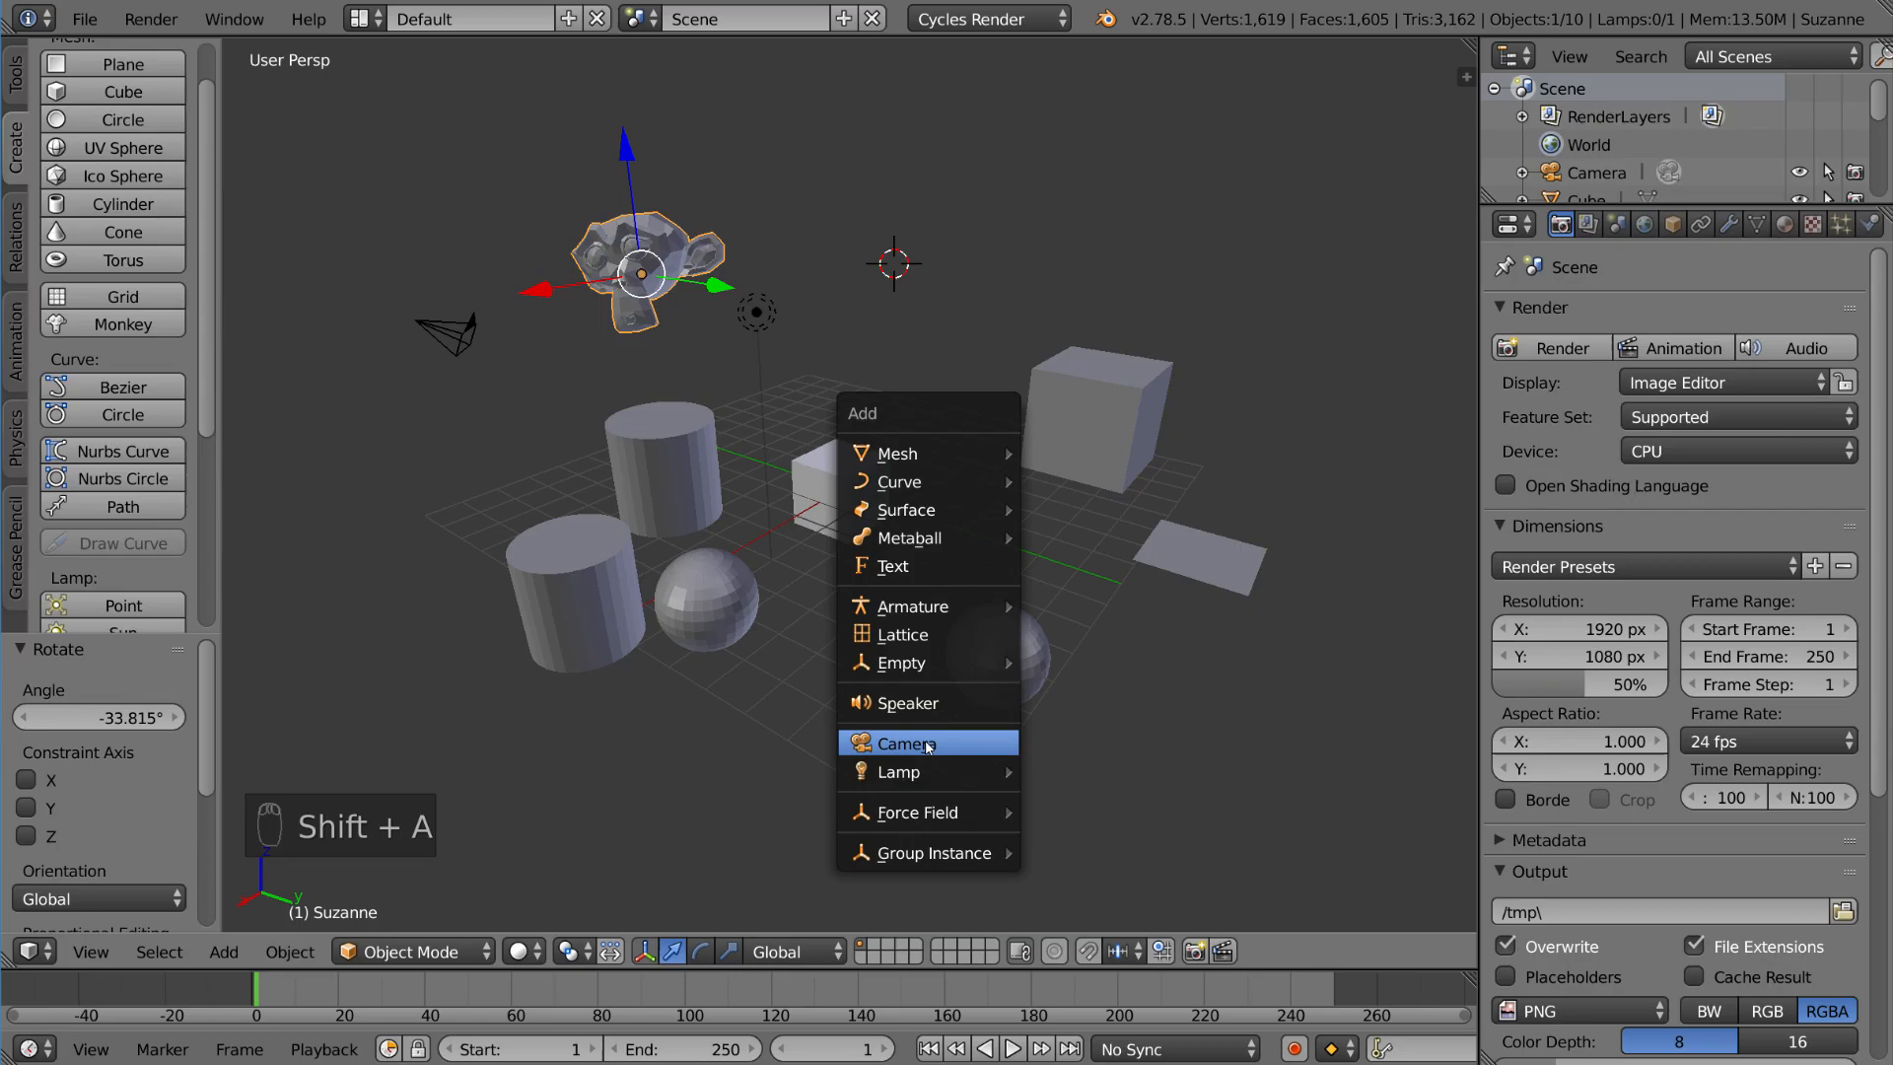
mouse_move(911, 606)
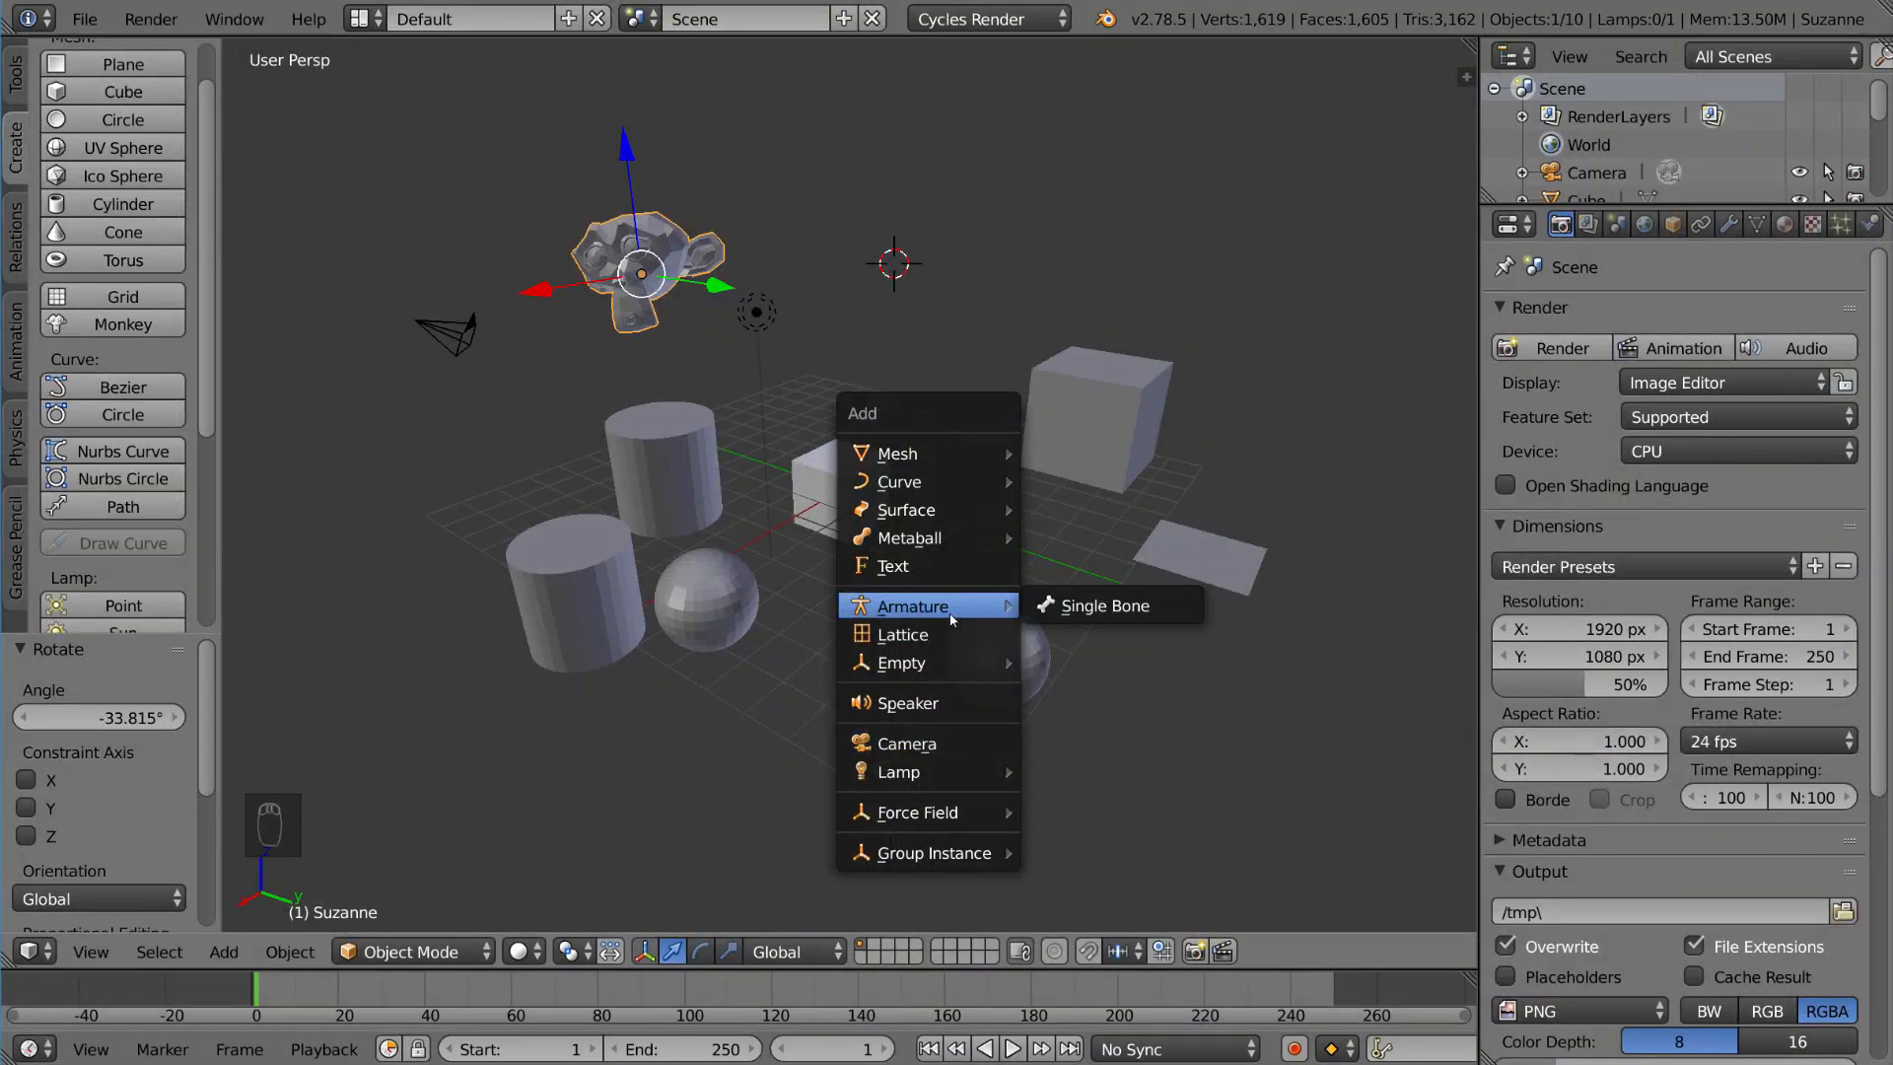